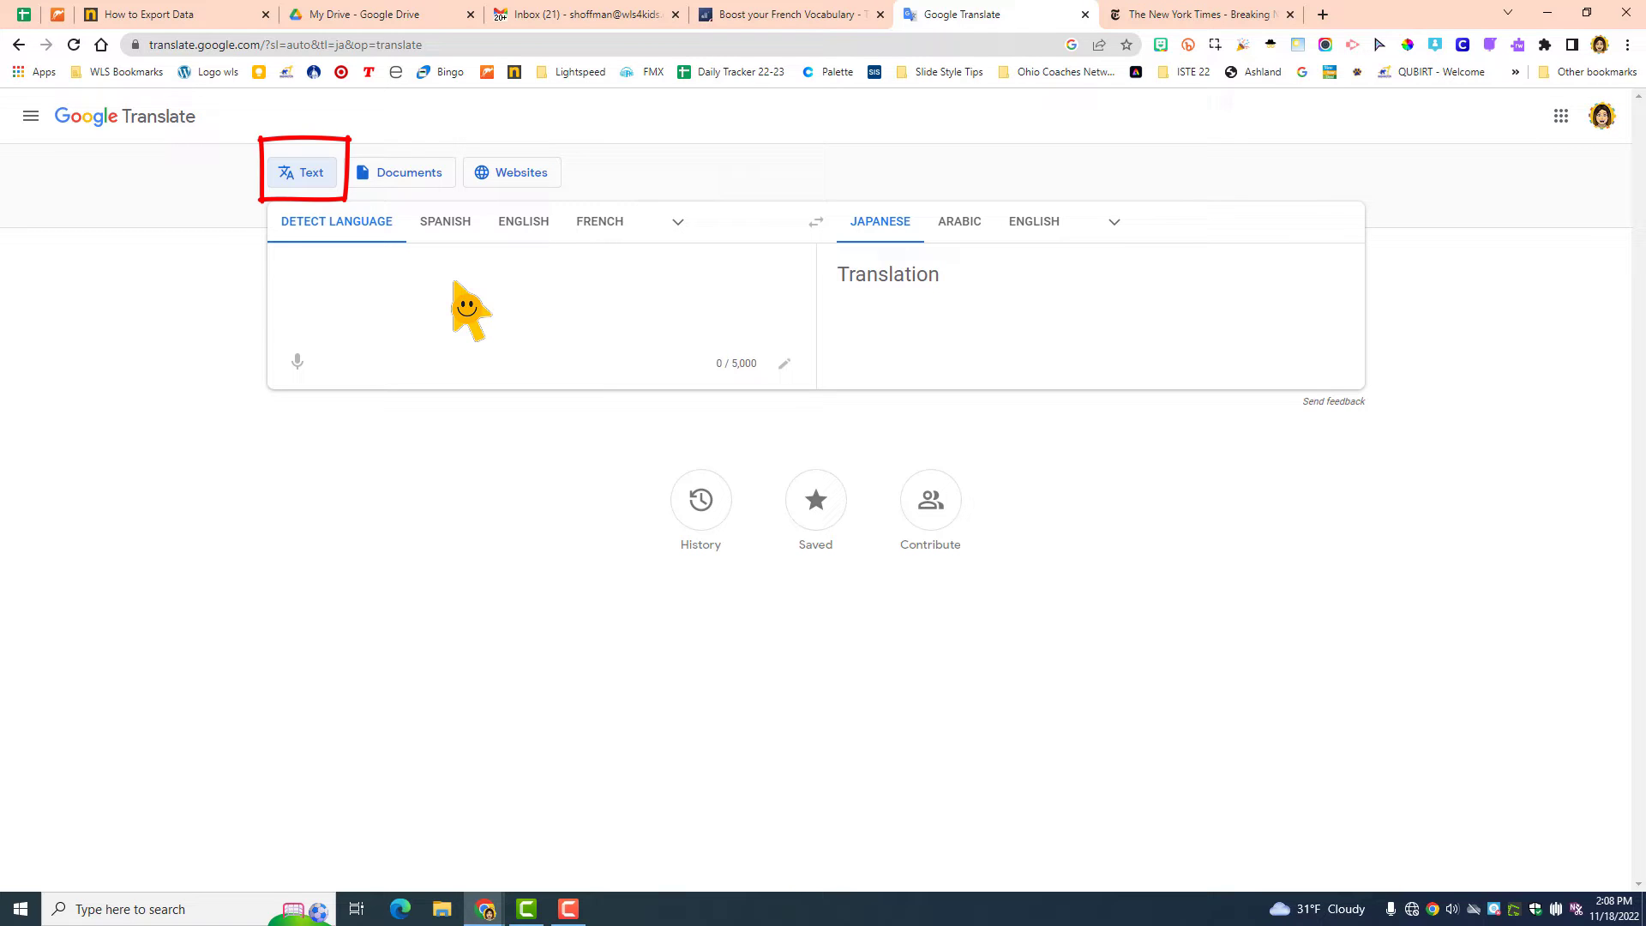
Paste the English Happy Monday live-stream paragraph into the Text tab for Japanese translation.
{"action": "left_click", "coordinate": [1114, 221]}
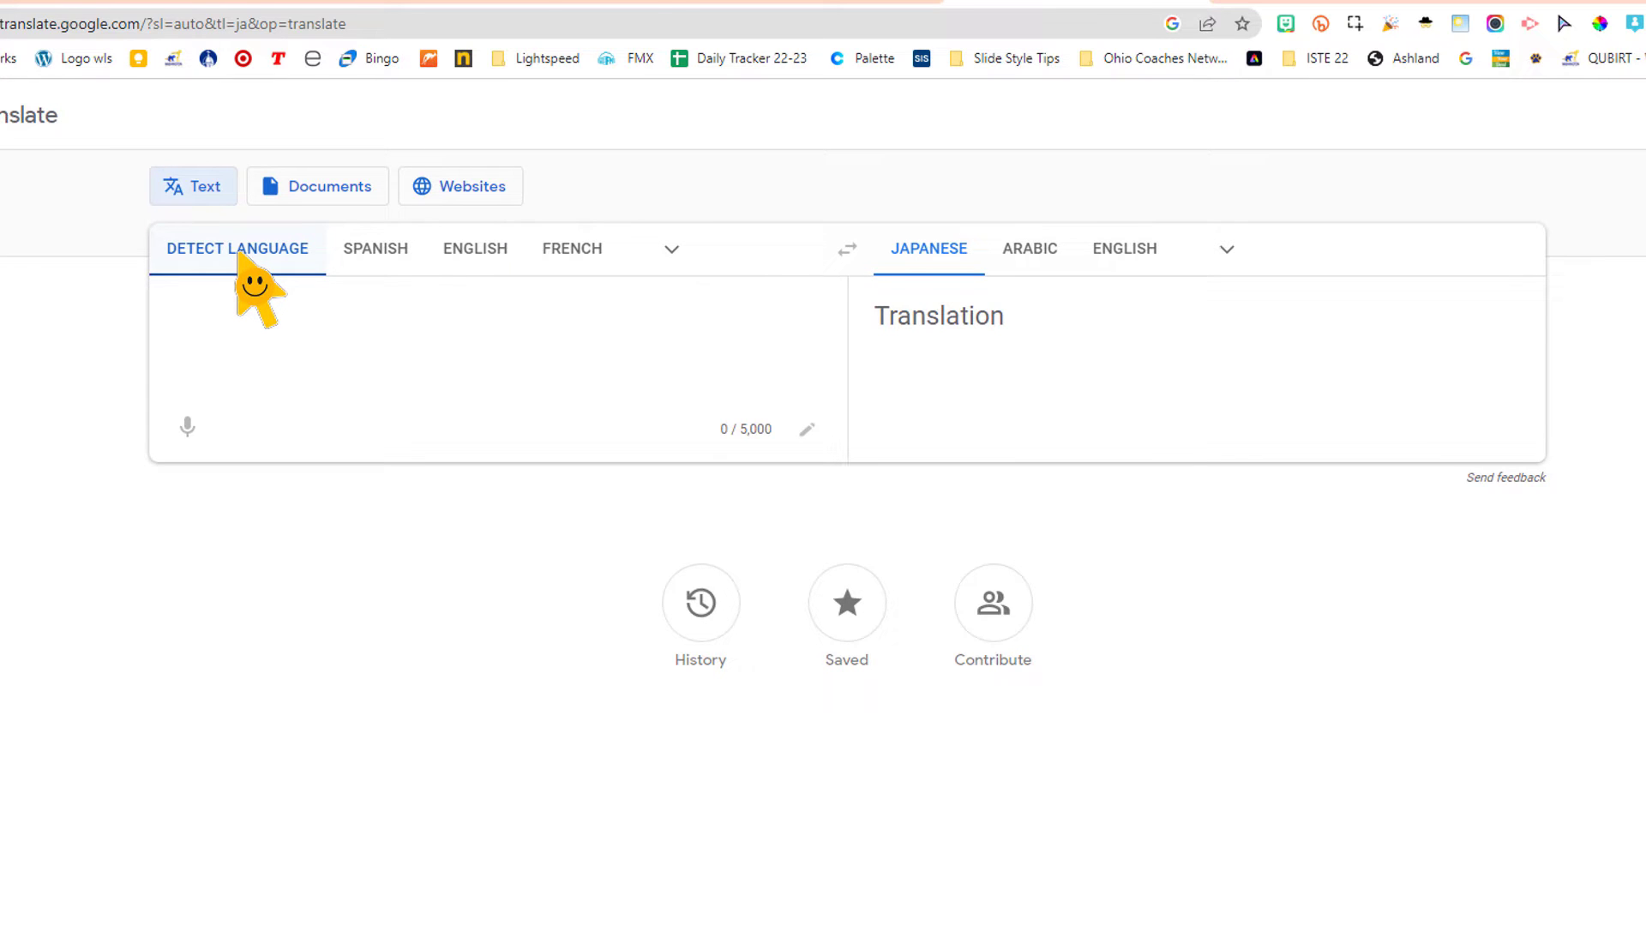
{"action": "right_click", "coordinate": [238, 321]}
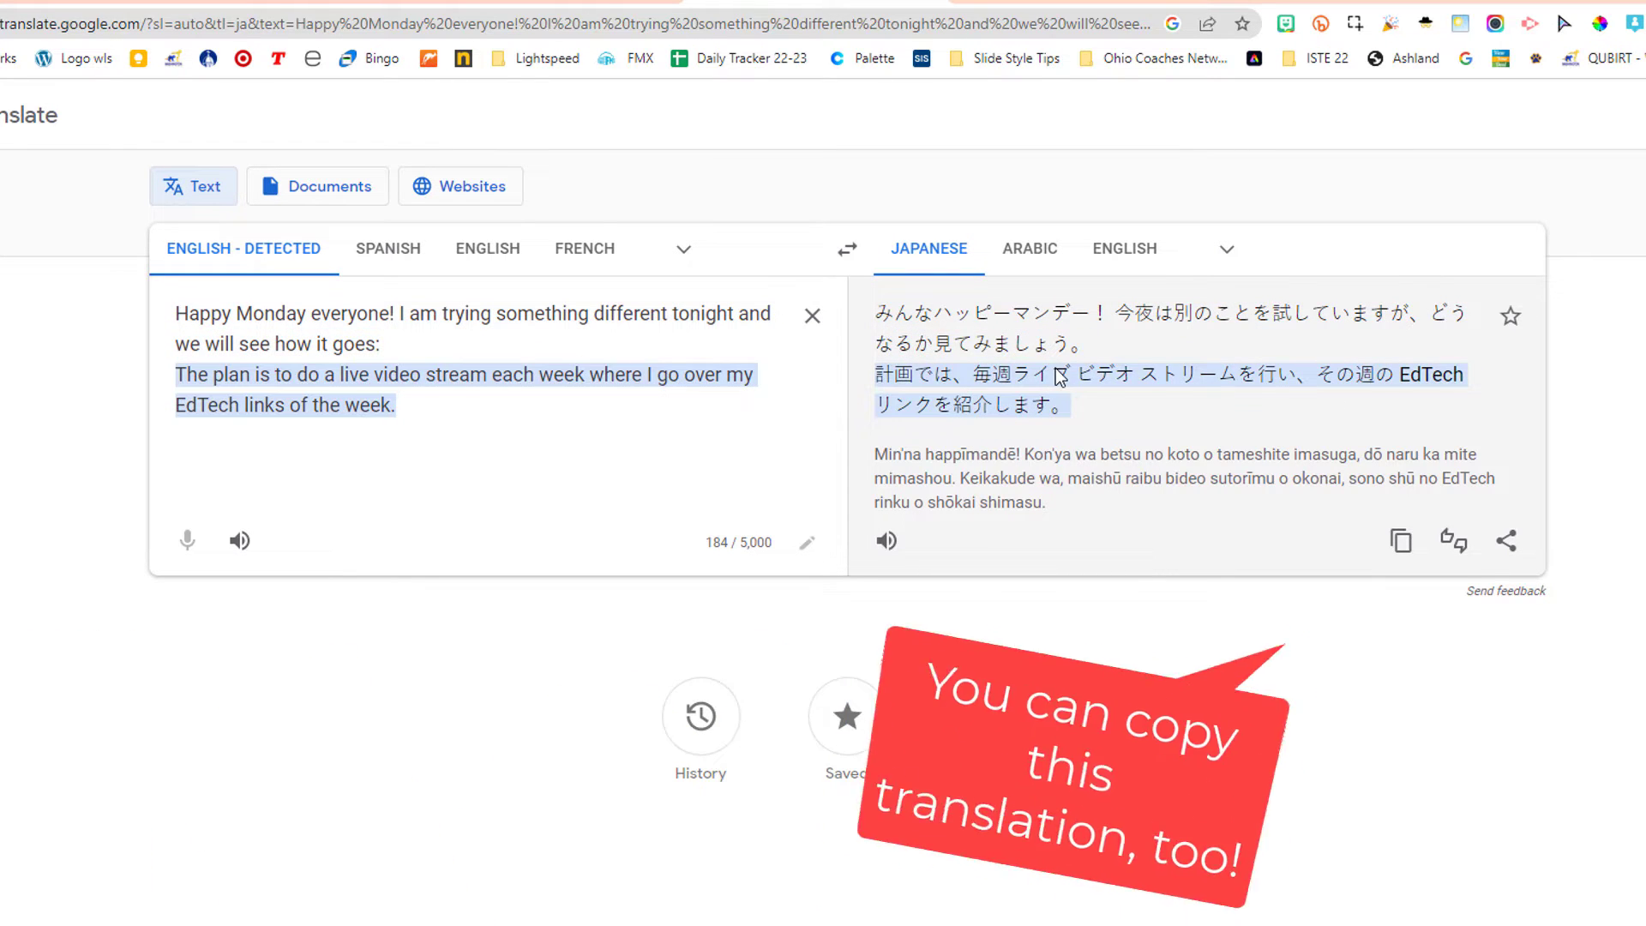
Switch the target language to Arabic, then play and stop the Arabic audio.
{"action": "left_click", "coordinate": [1029, 249]}
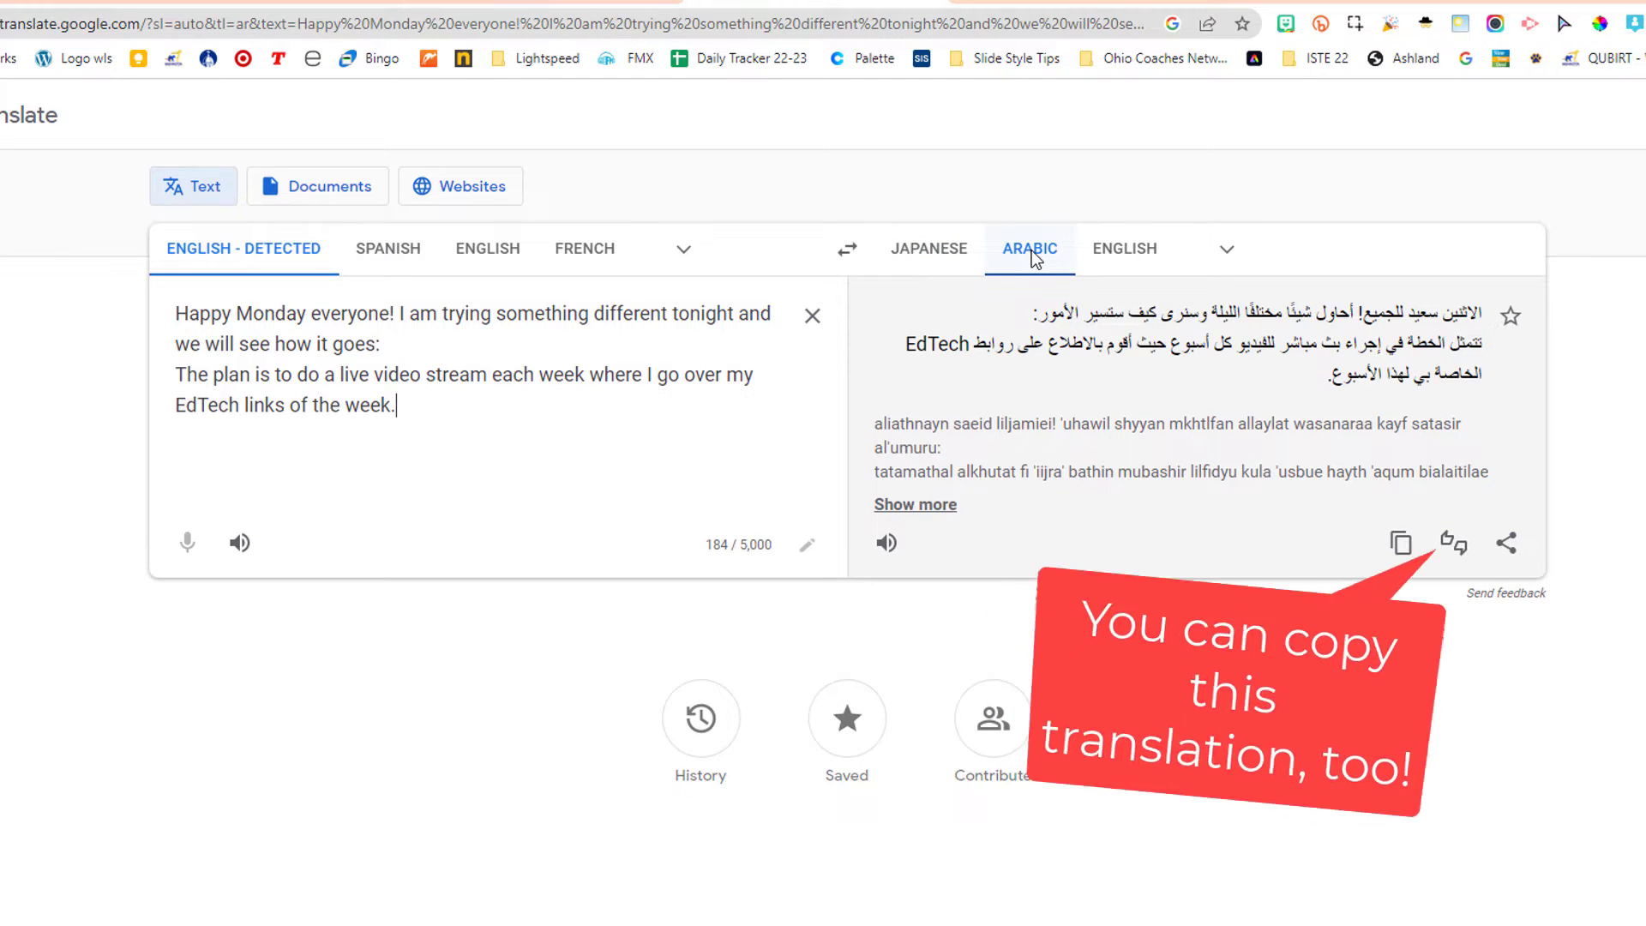
{"action": "left_click", "coordinate": [1225, 249]}
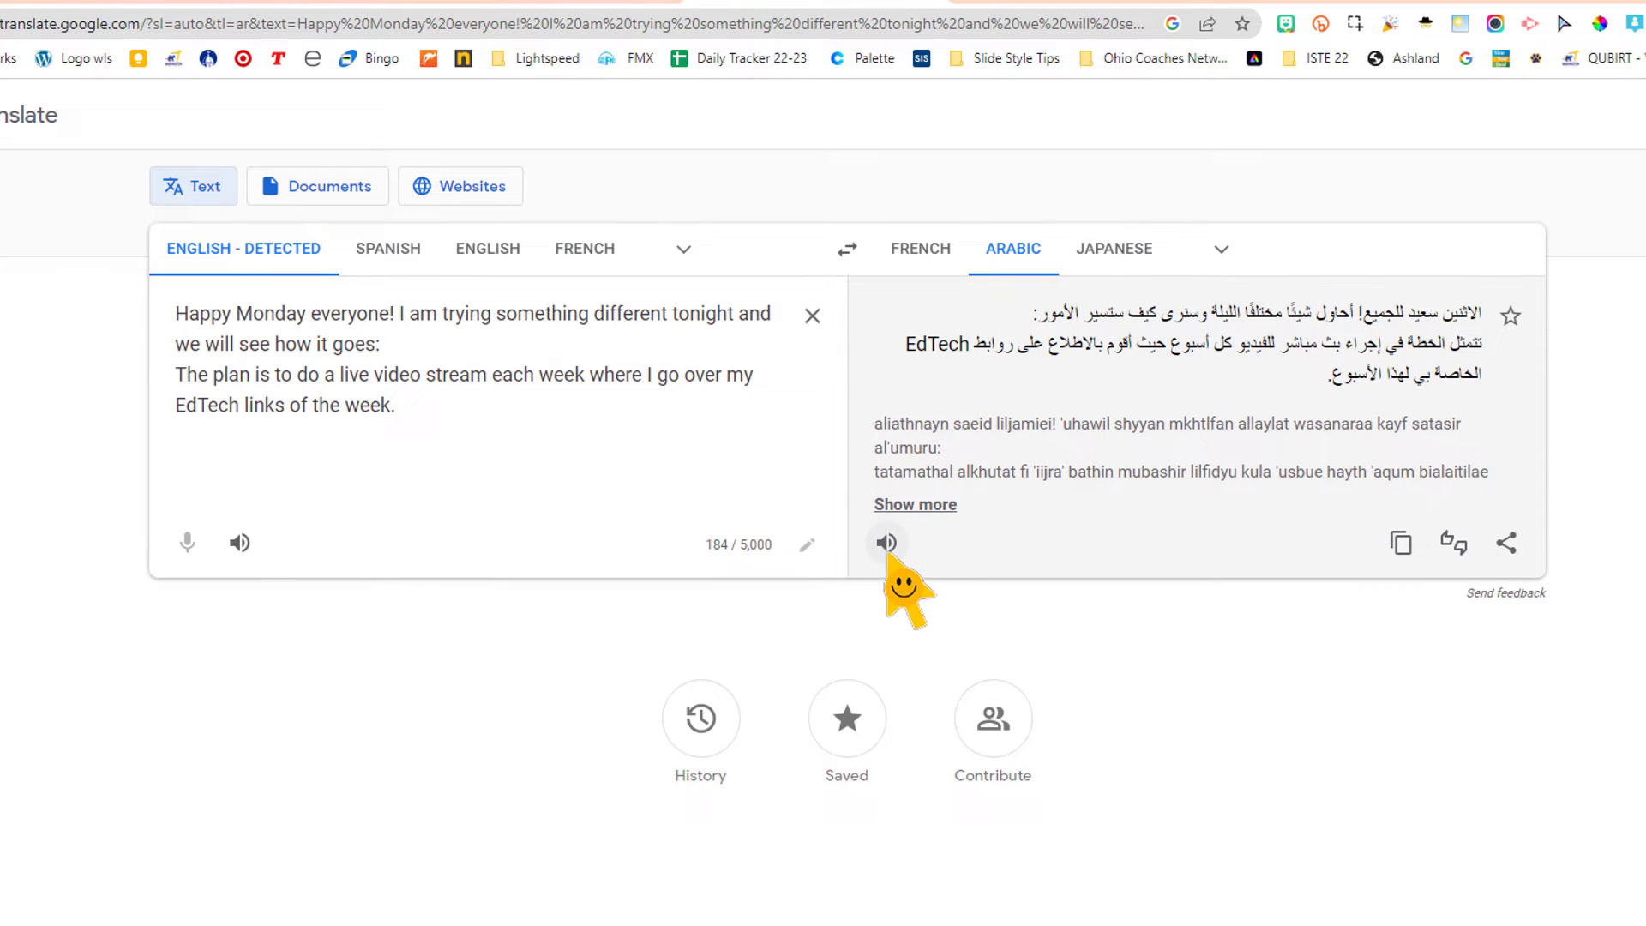
{"action": "mouse_move", "coordinate": [887, 543]}
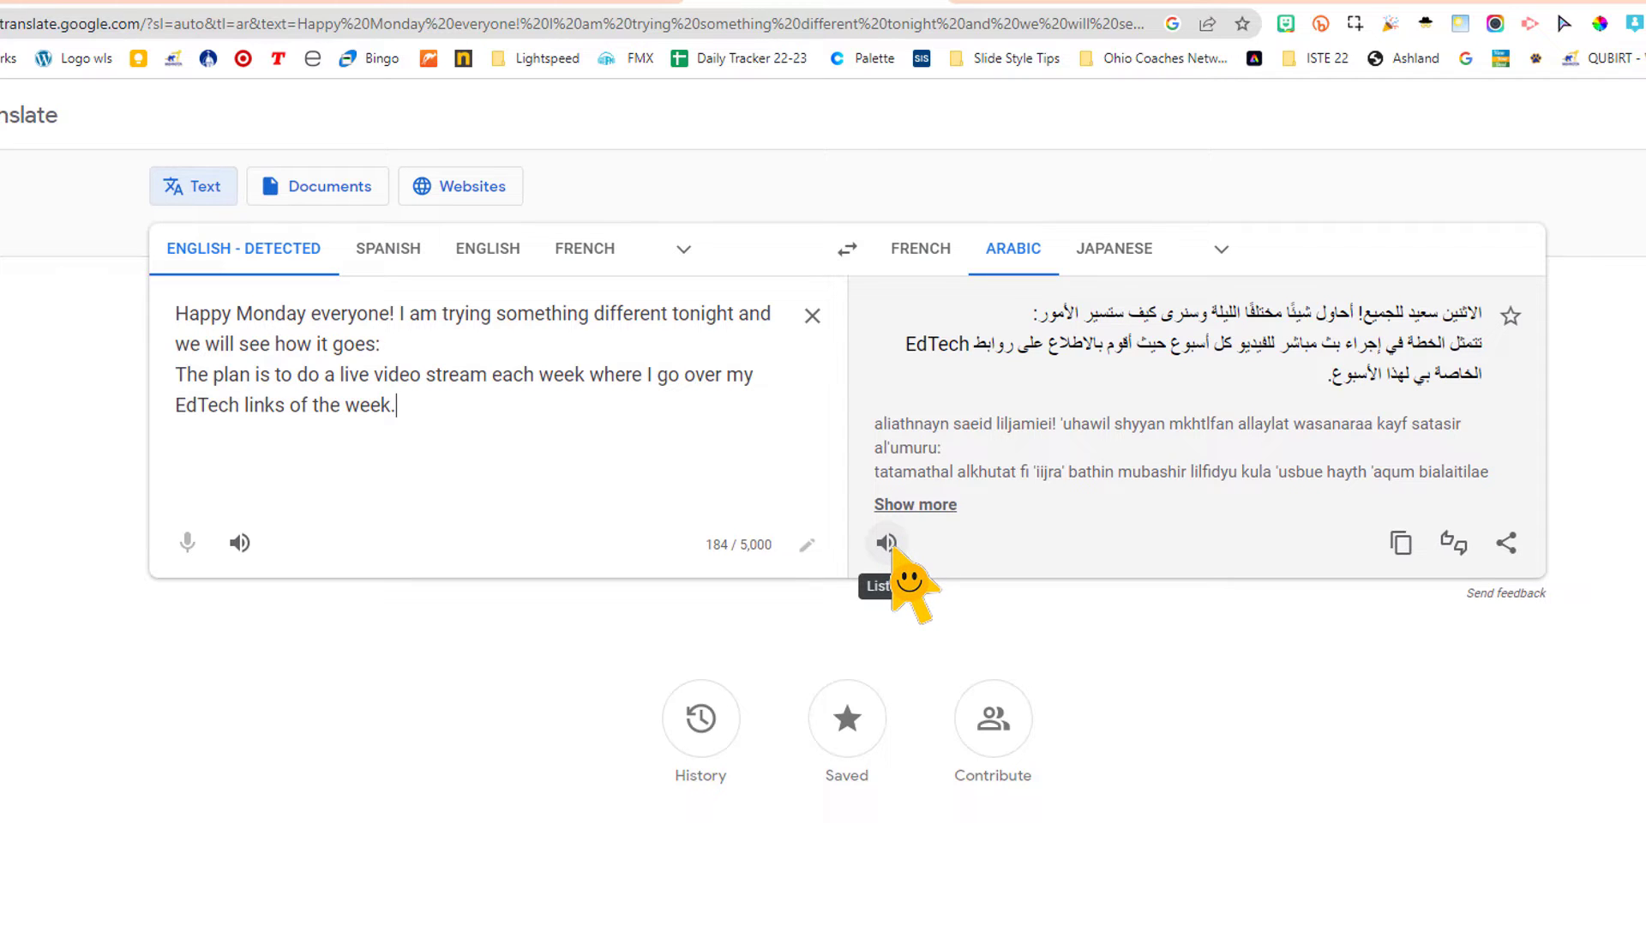
{"action": "left_click", "coordinate": [886, 542]}
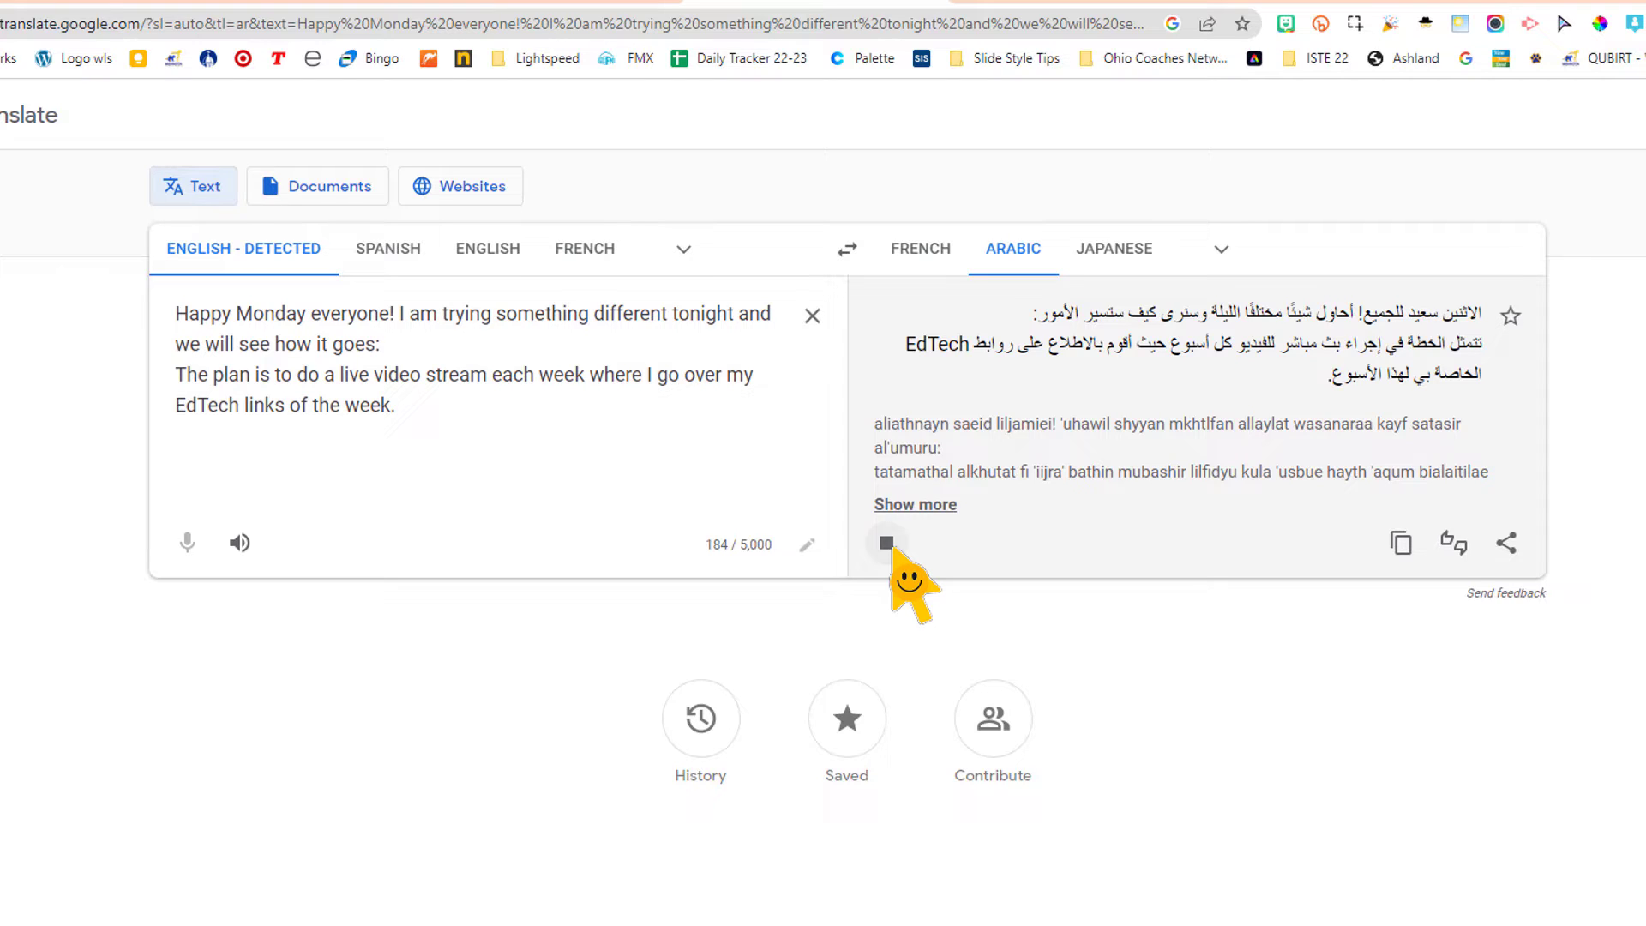
{"action": "left_click", "coordinate": [886, 544]}
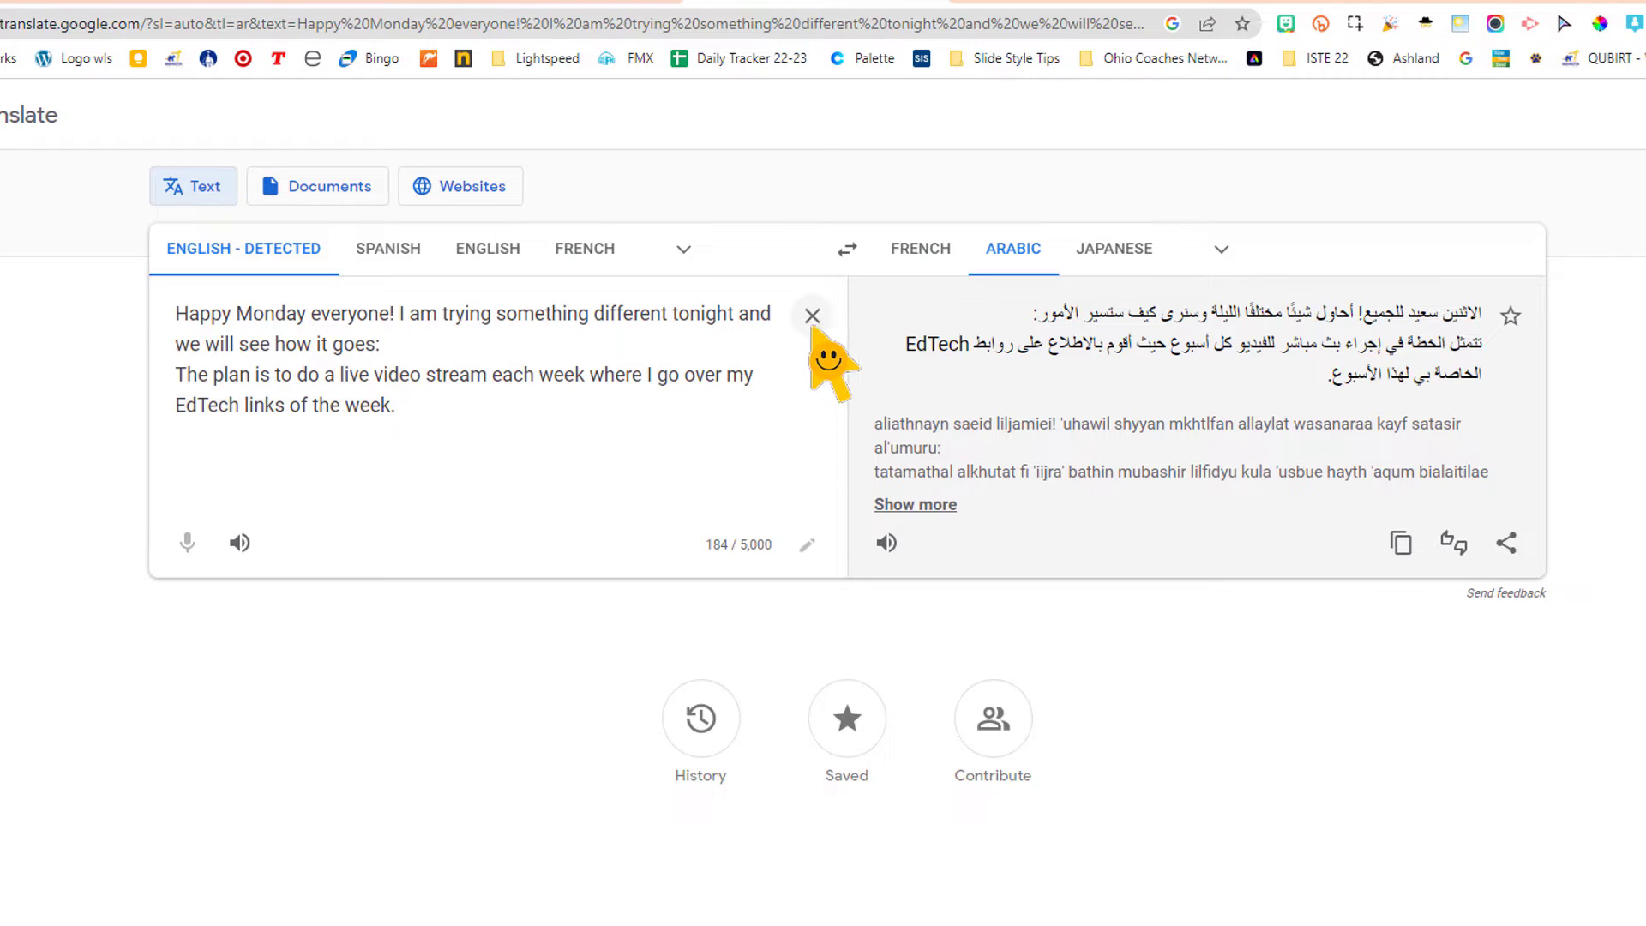
Replace the paragraph with 'A vos souhaits' and pick English via the 'eng' language search.
{"action": "left_click", "coordinate": [811, 315]}
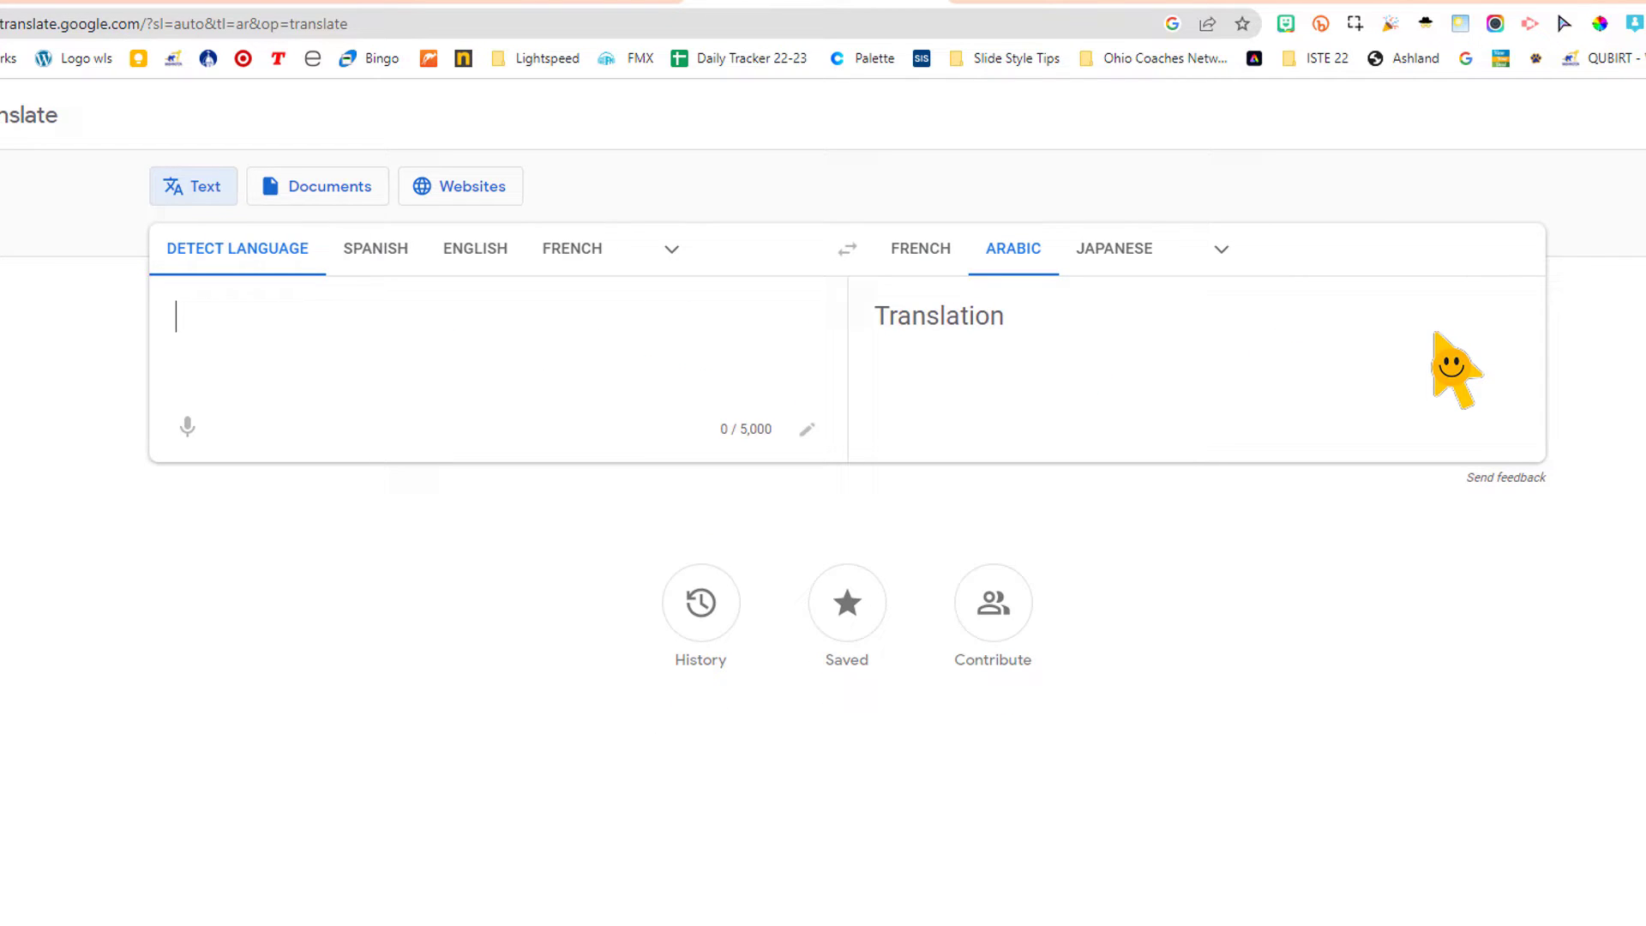
{"action": "mouse_move", "coordinate": [295, 365]}
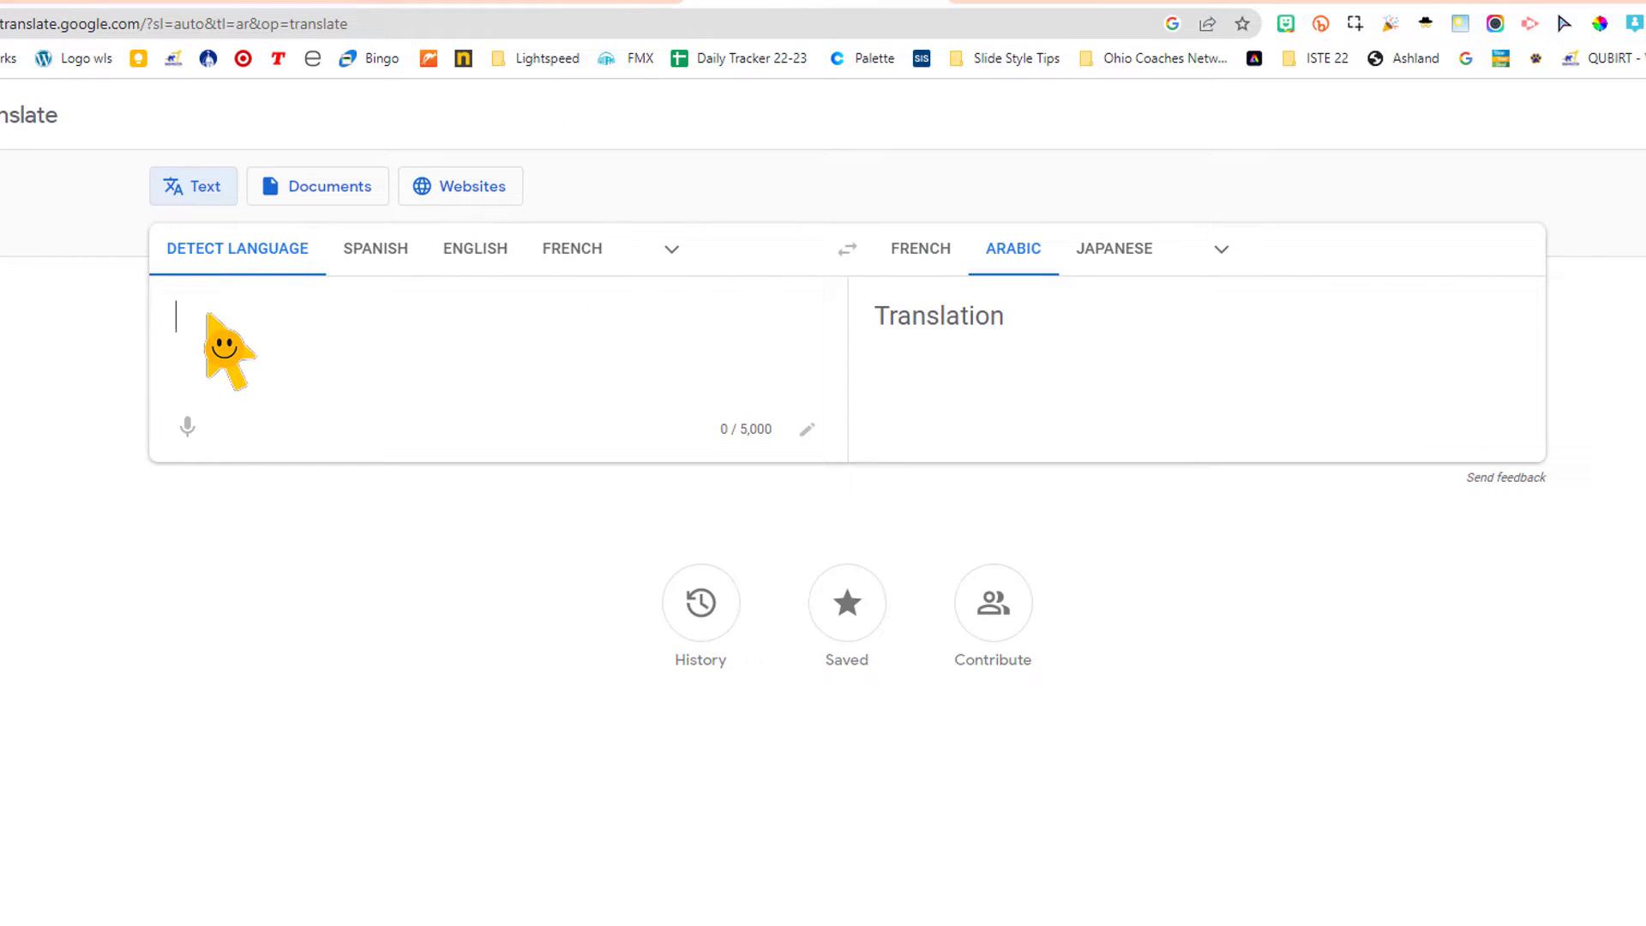
{"action": "type", "text": "A vos souhaits"}
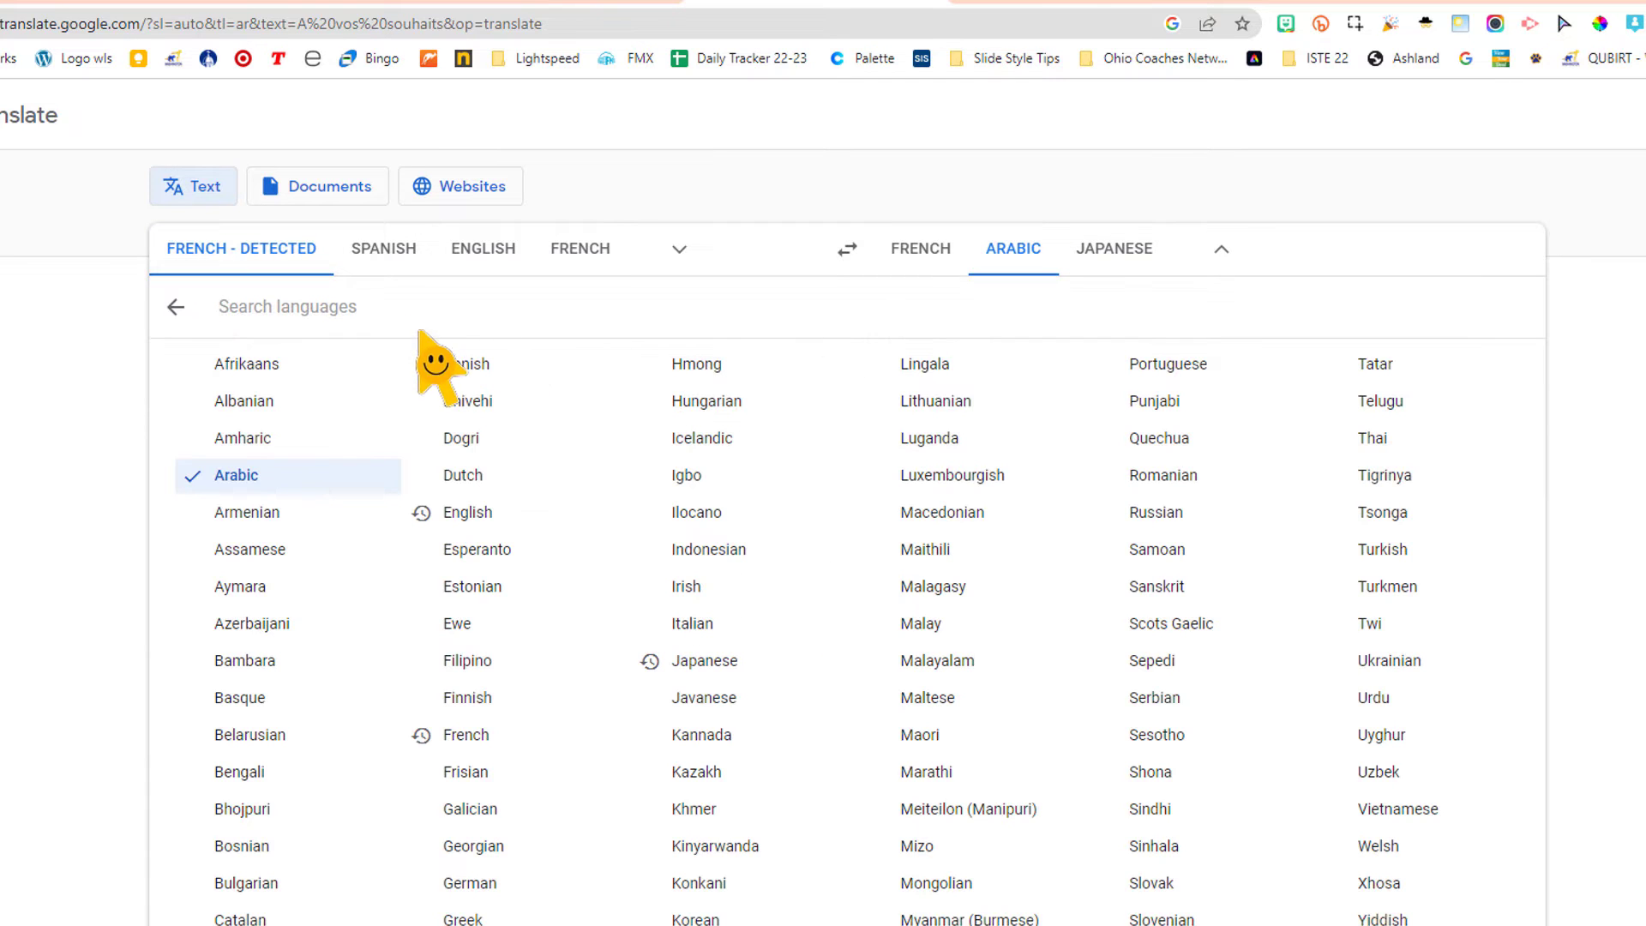
{"action": "type", "text": "eng"}
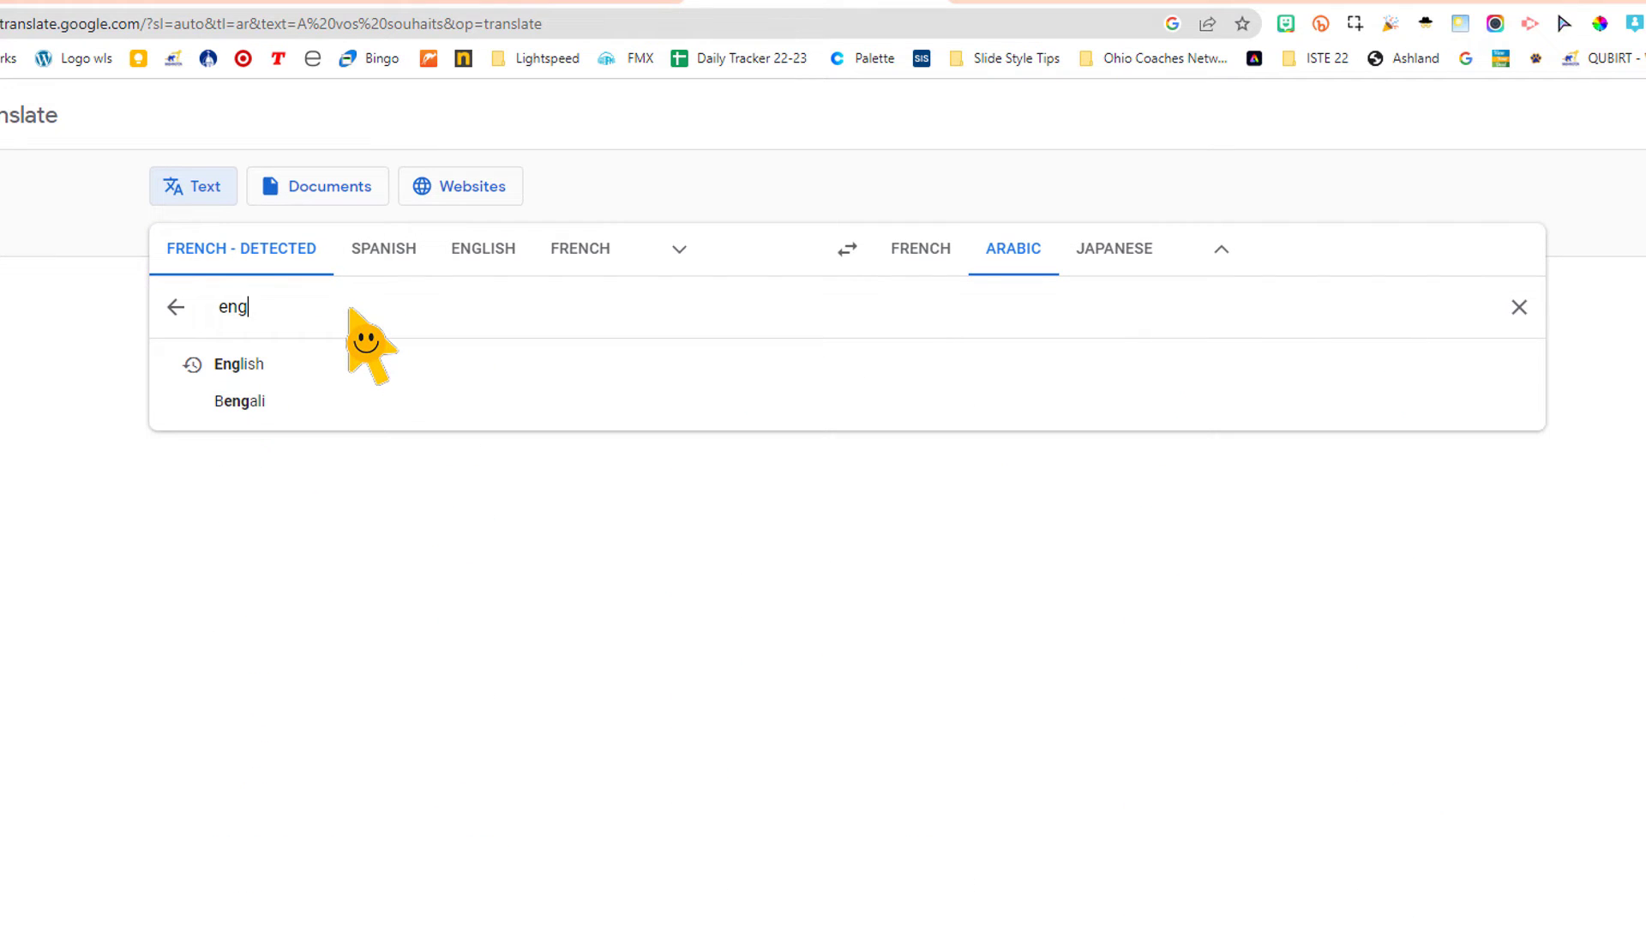
{"action": "left_click", "coordinate": [239, 363]}
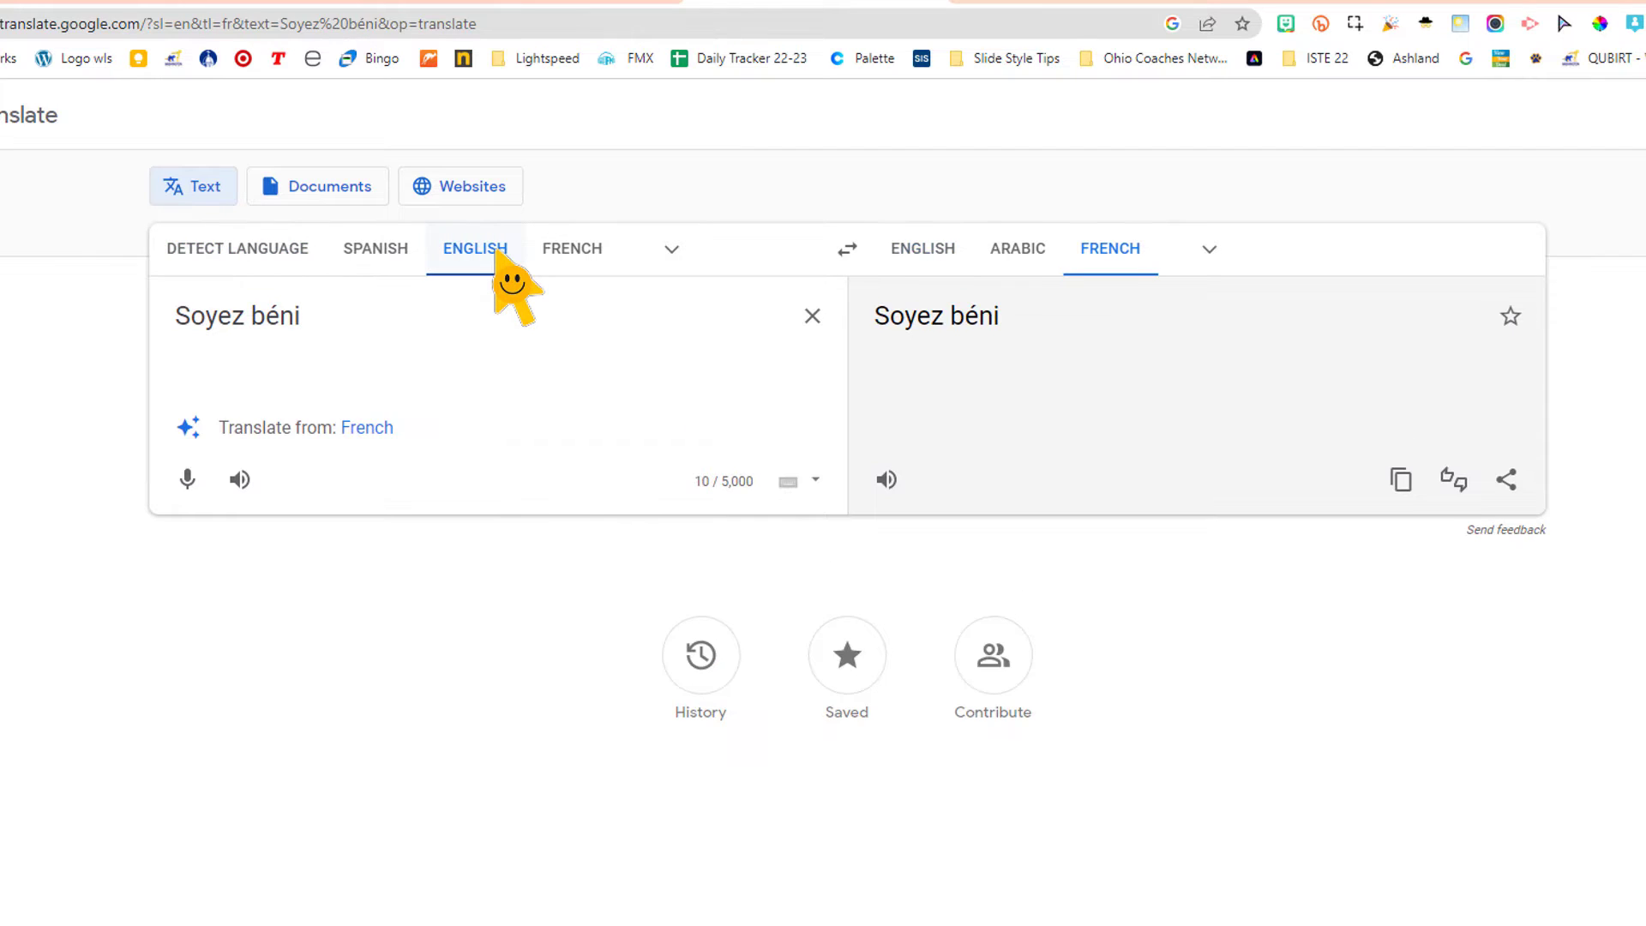
Clear the French phrase, dictate an English sentence by voice, and switch the target to Arabic.
{"action": "left_click", "coordinate": [811, 315]}
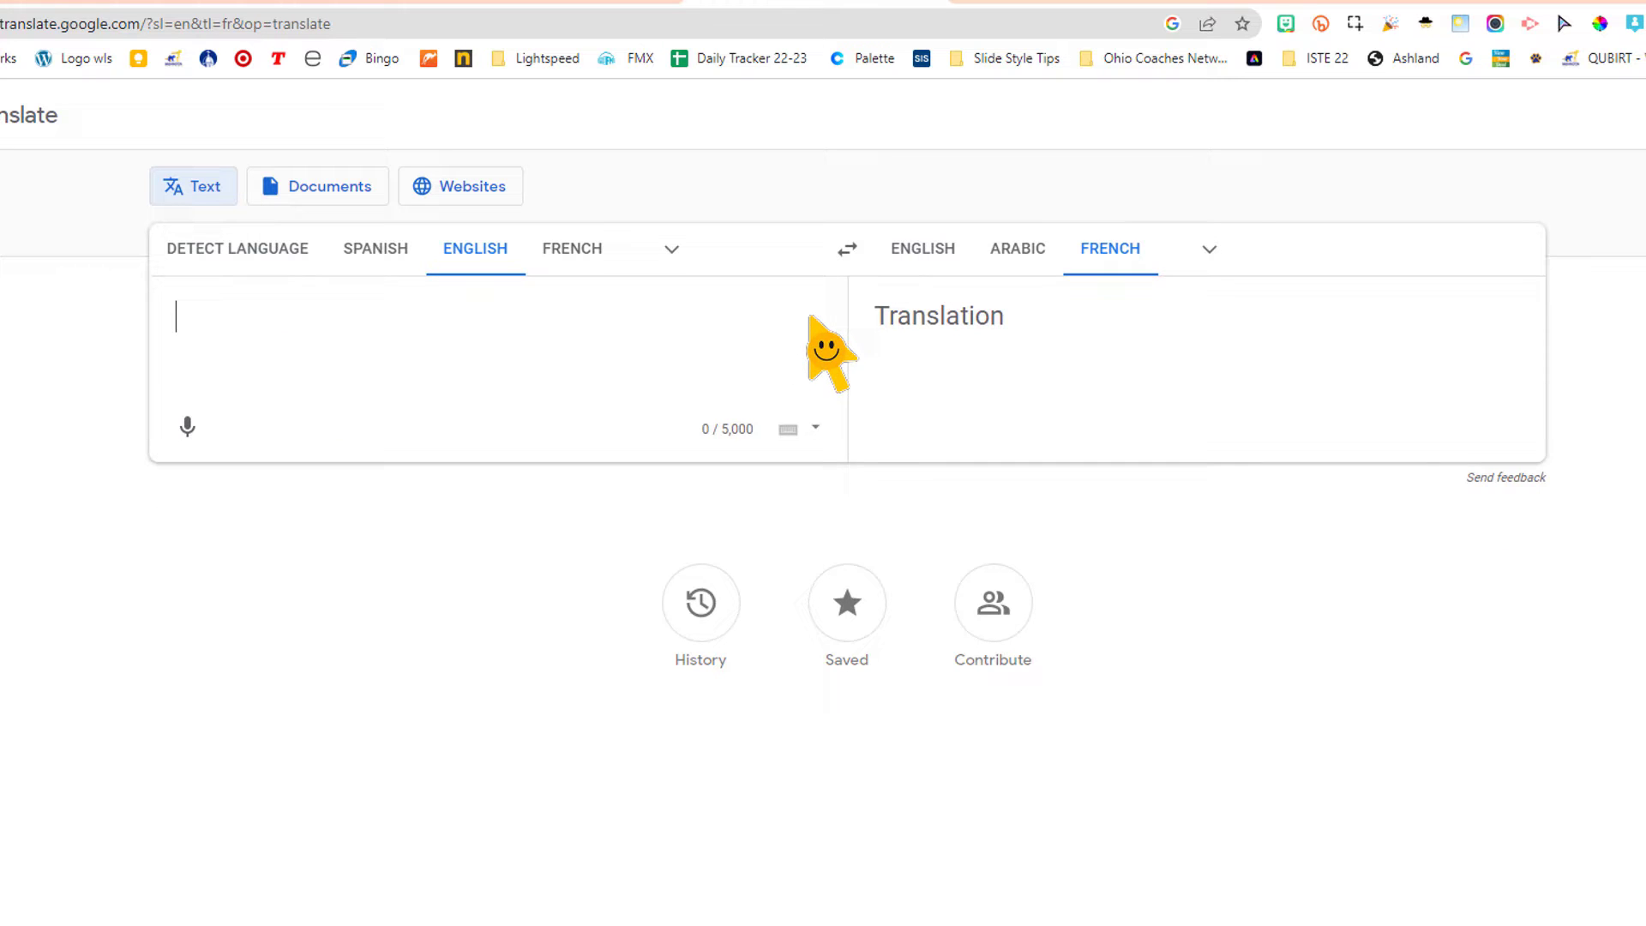
{"action": "mouse_move", "coordinate": [485, 276]}
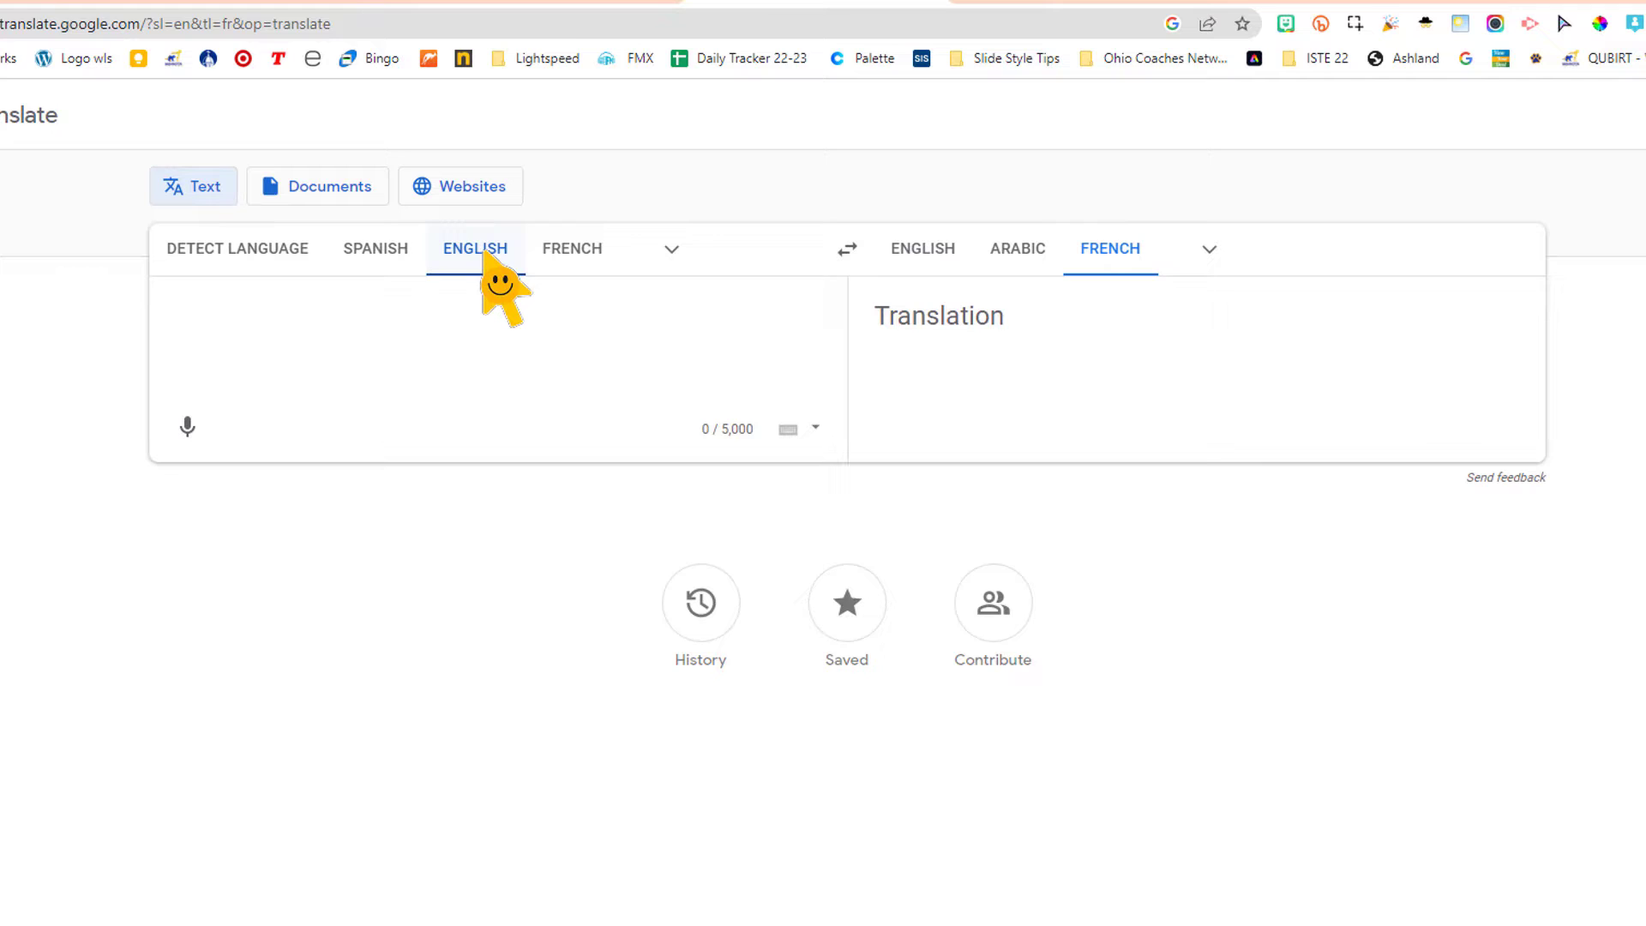
{"action": "mouse_move", "coordinate": [187, 427]}
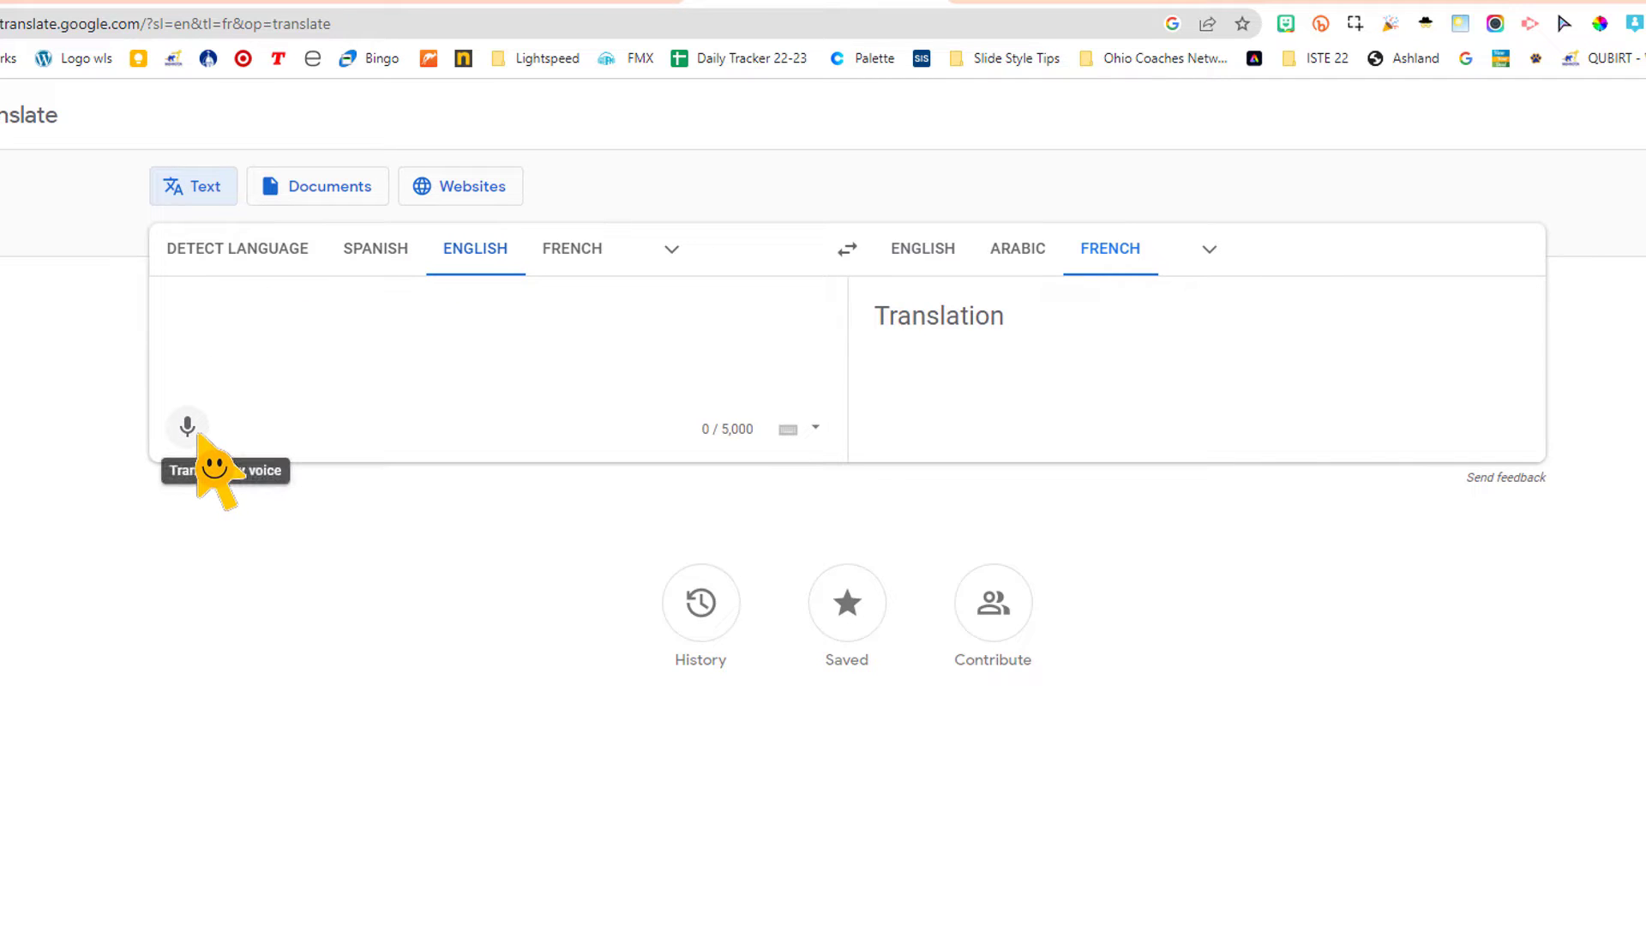
{"action": "left_click", "coordinate": [187, 427]}
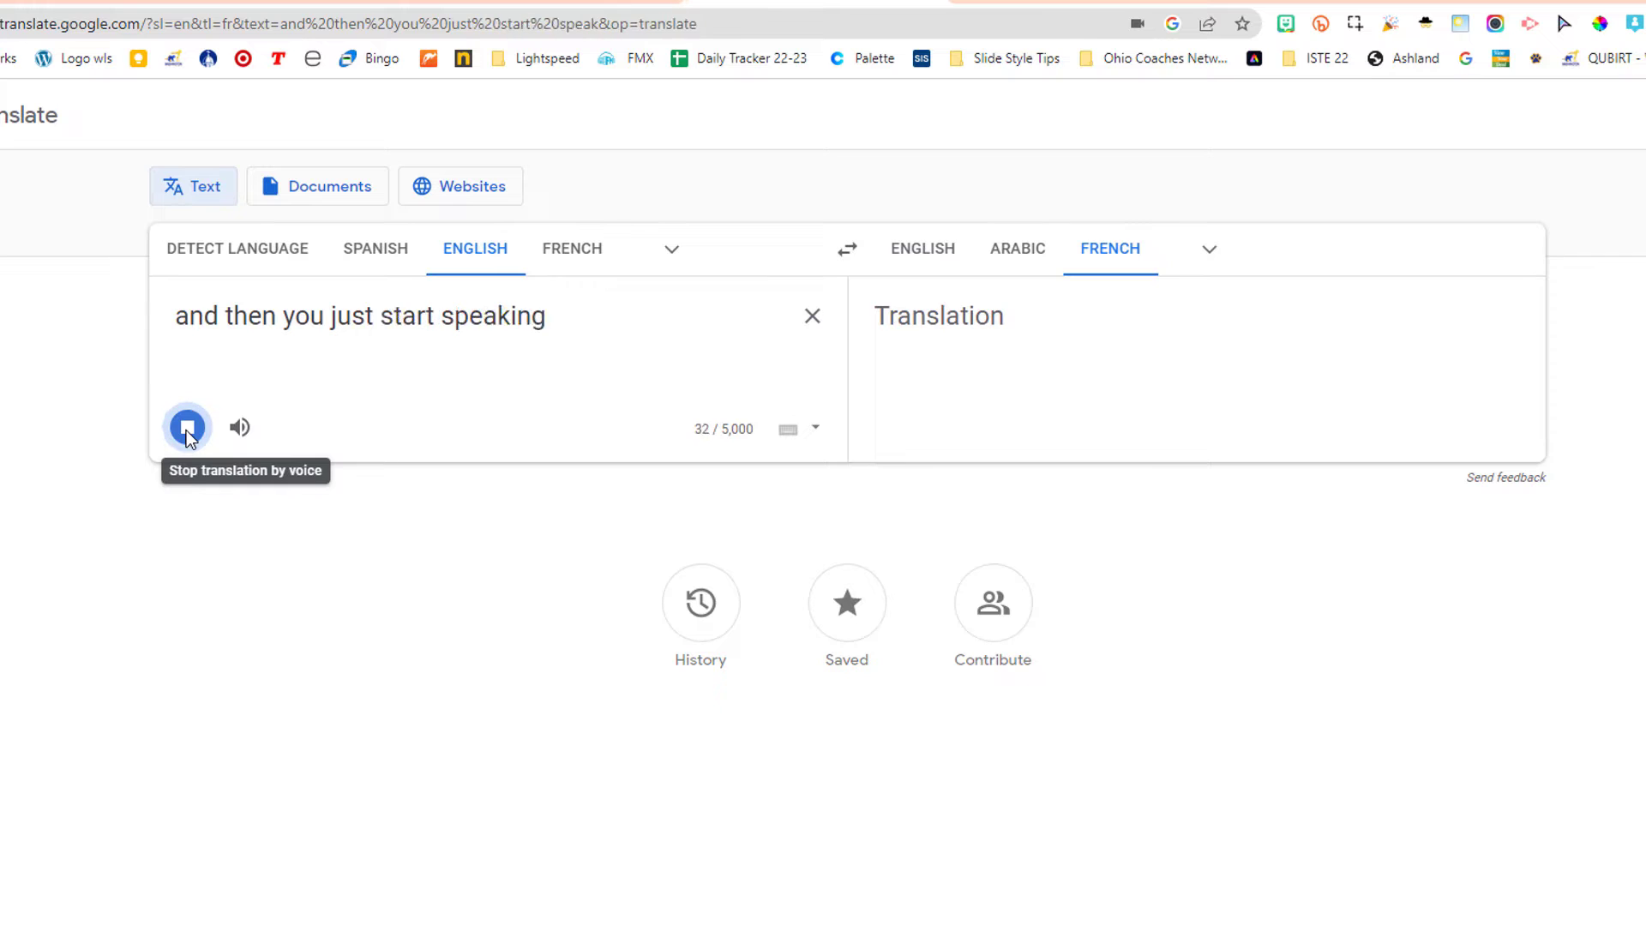
{"action": "type", "text": "and Google"}
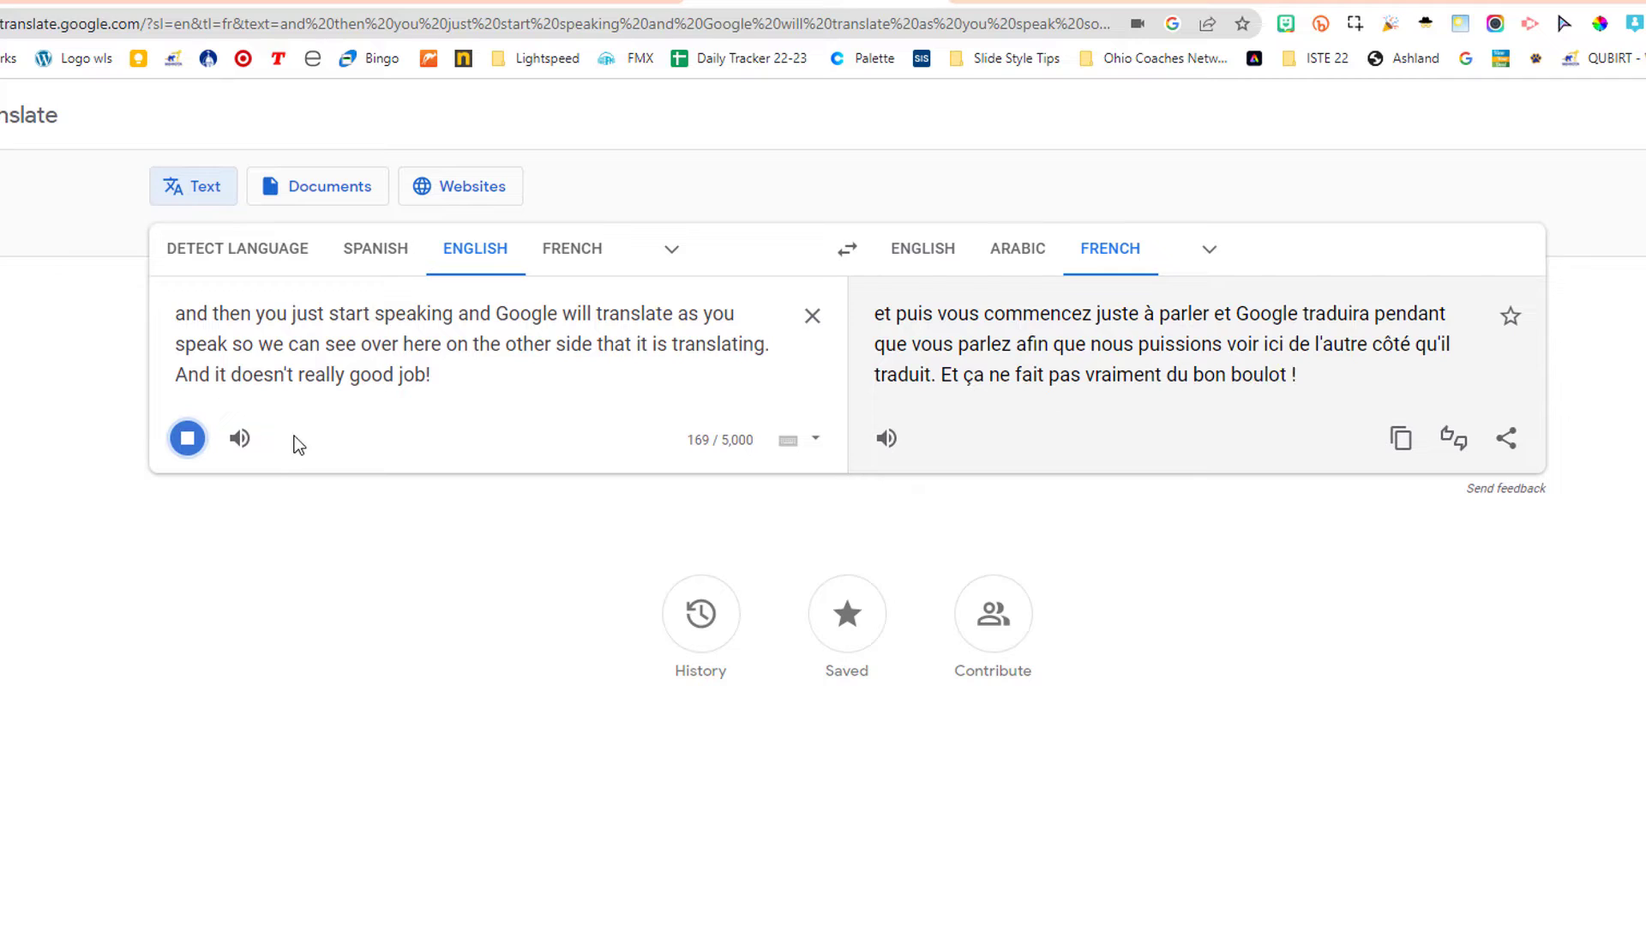
{"action": "left_click", "coordinate": [187, 437]}
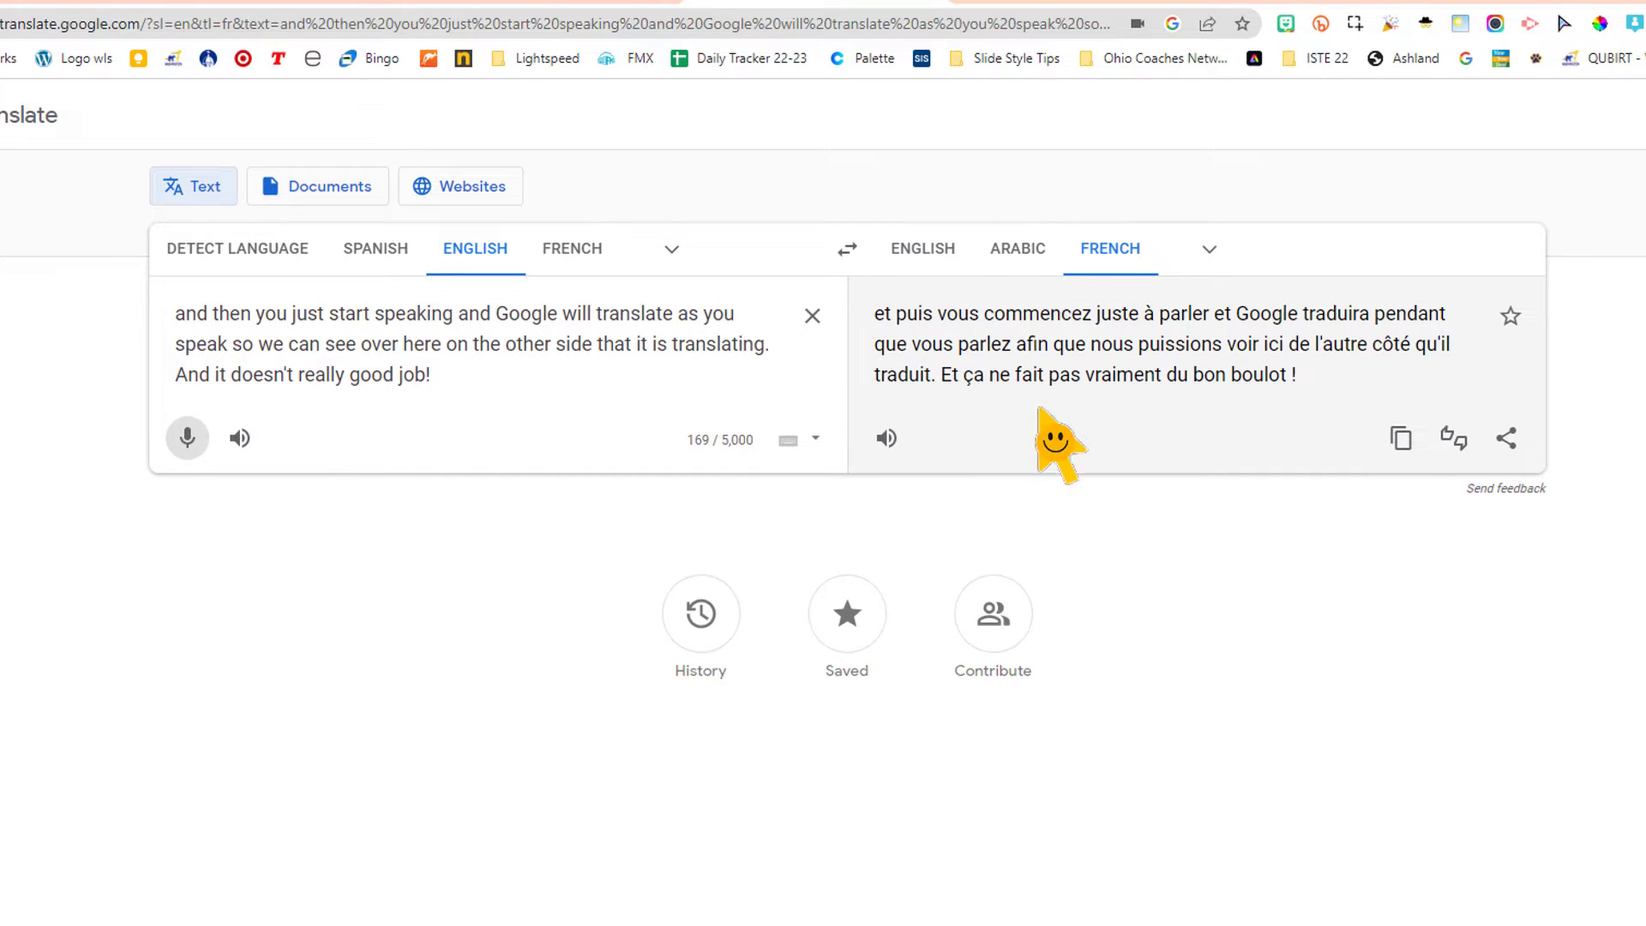
{"action": "left_click", "coordinate": [1017, 249]}
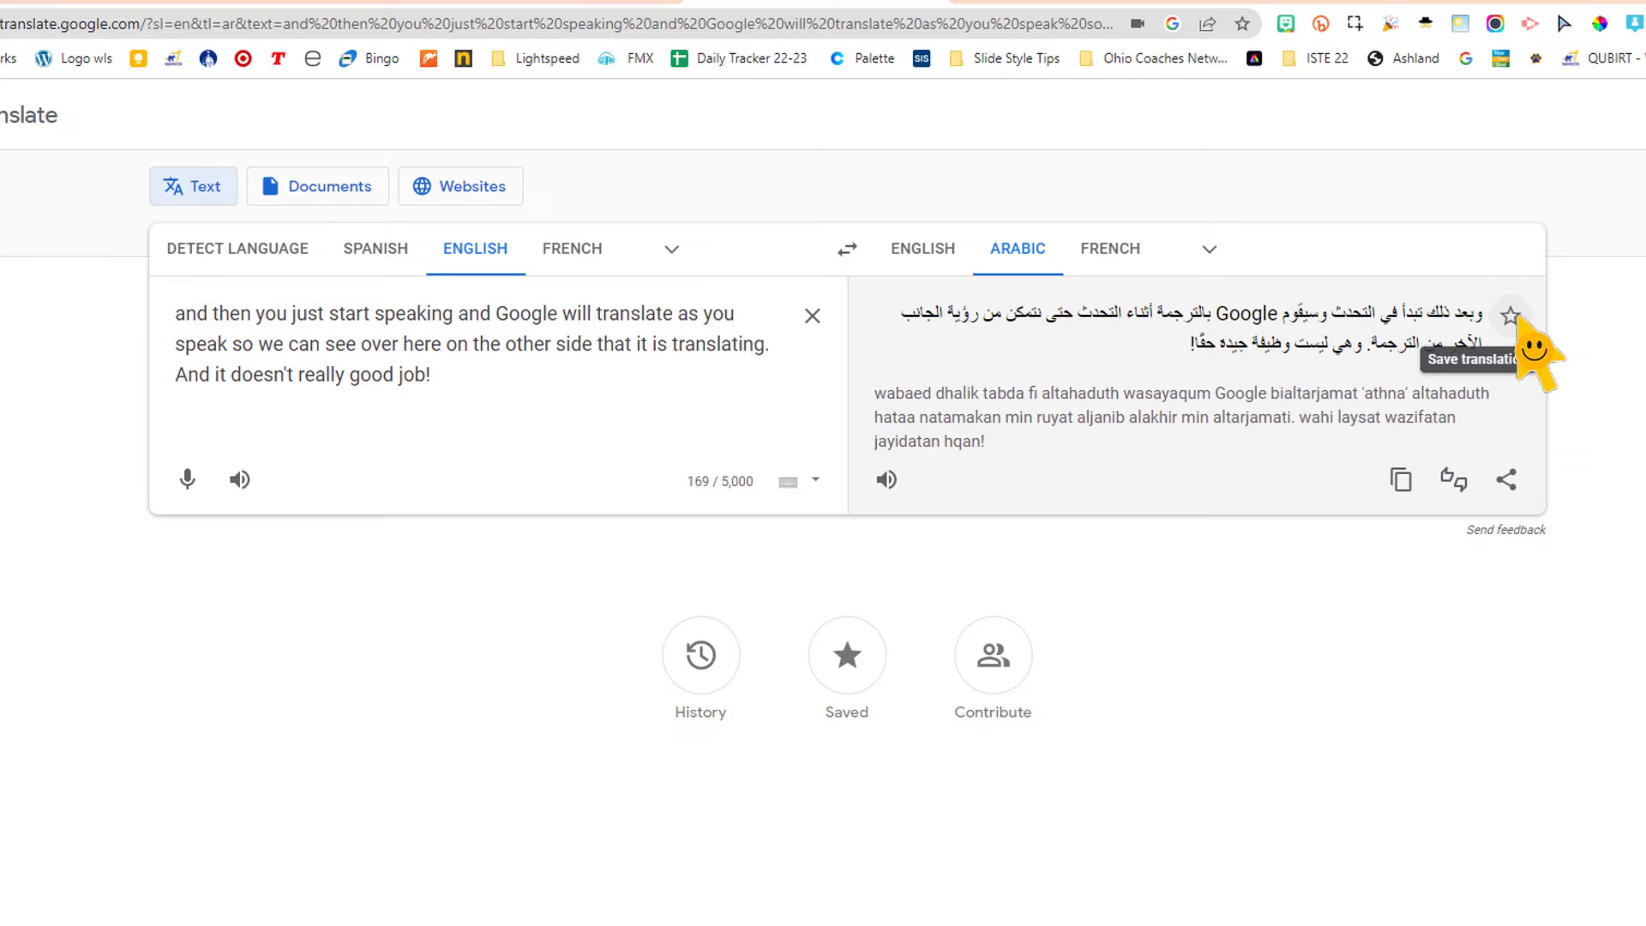
Star the English-to-Arabic translation and view it in the Saved list.
{"action": "left_click", "coordinate": [1511, 312]}
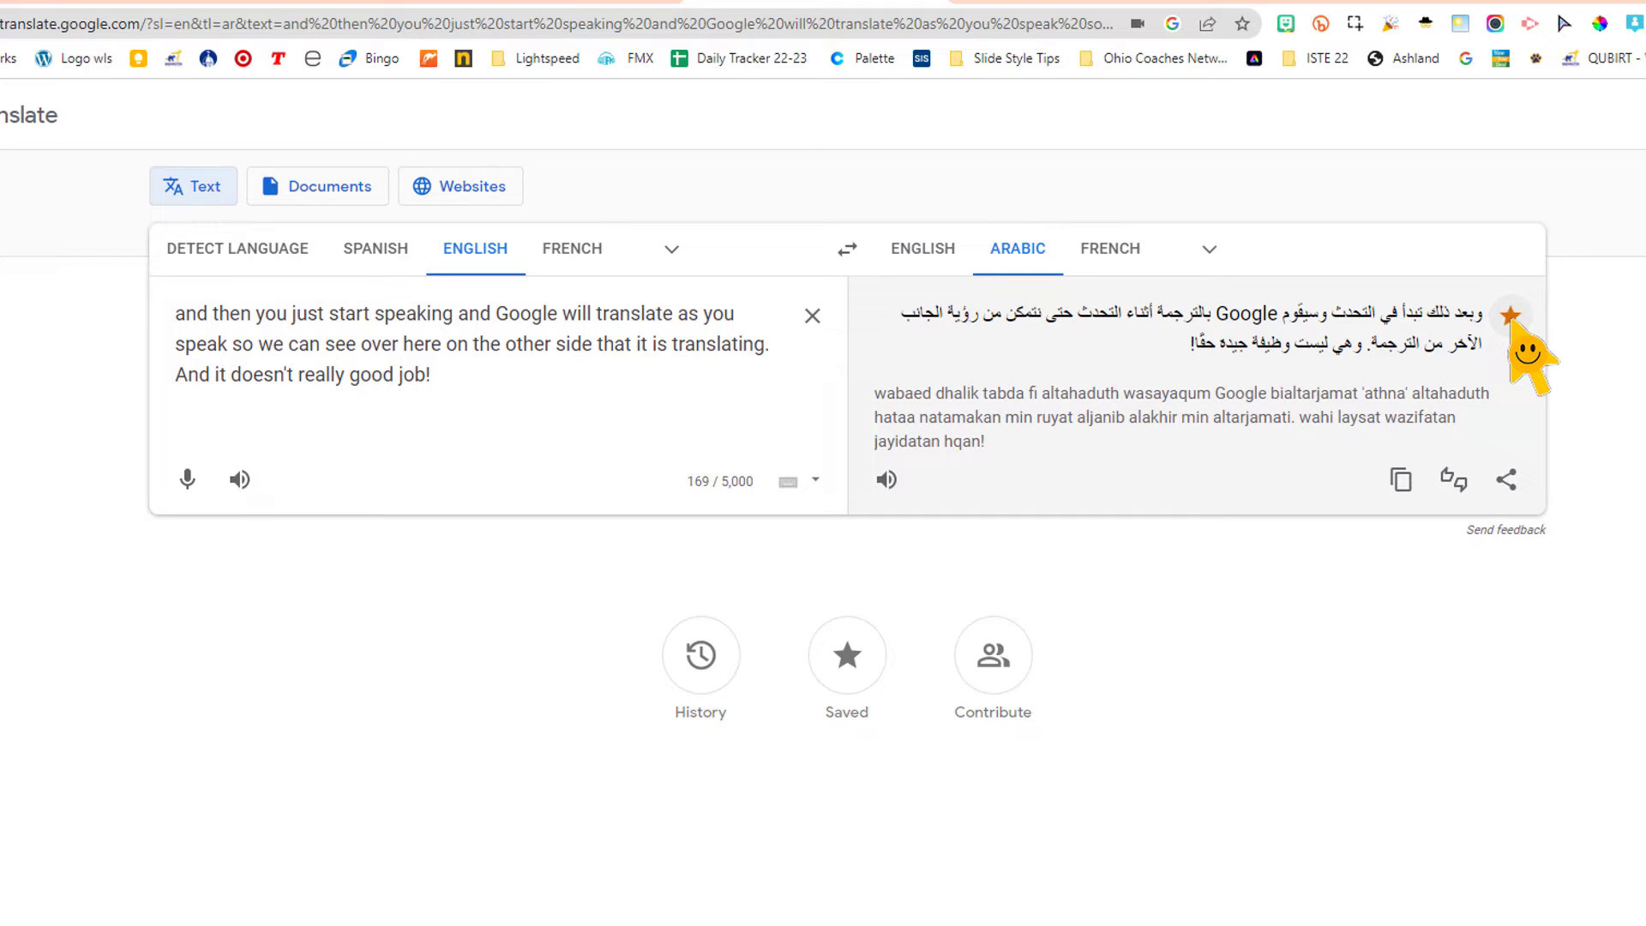
{"action": "left_click", "coordinate": [1510, 316]}
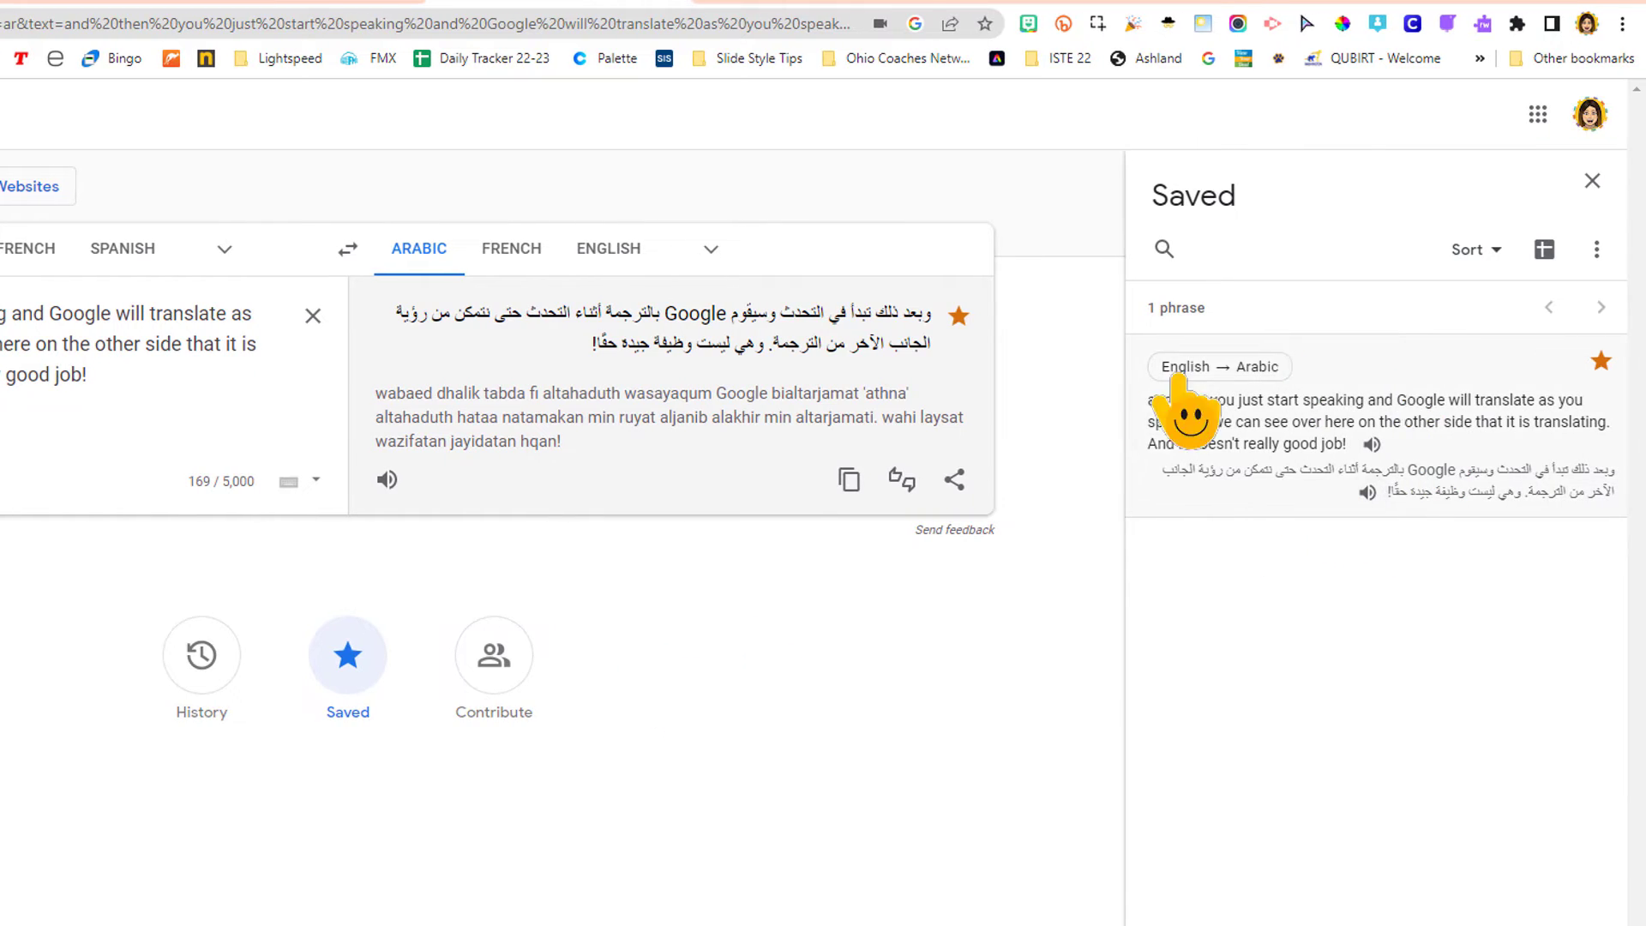
{"action": "mouse_move", "coordinate": [969, 340]}
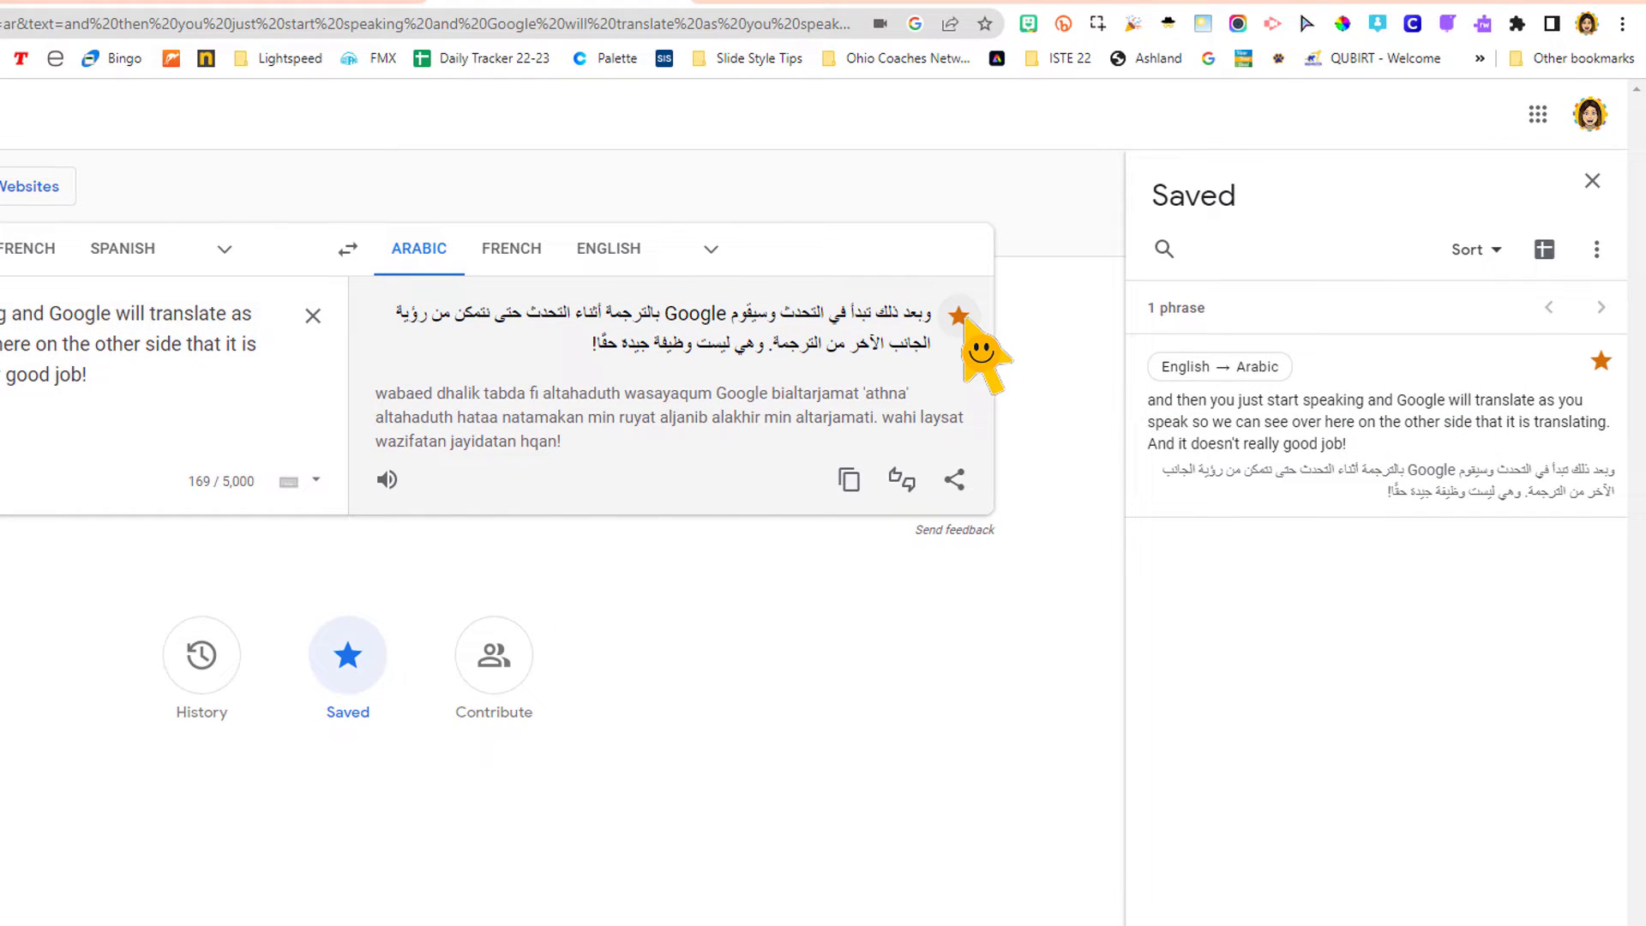
{"action": "mouse_move", "coordinate": [959, 314]}
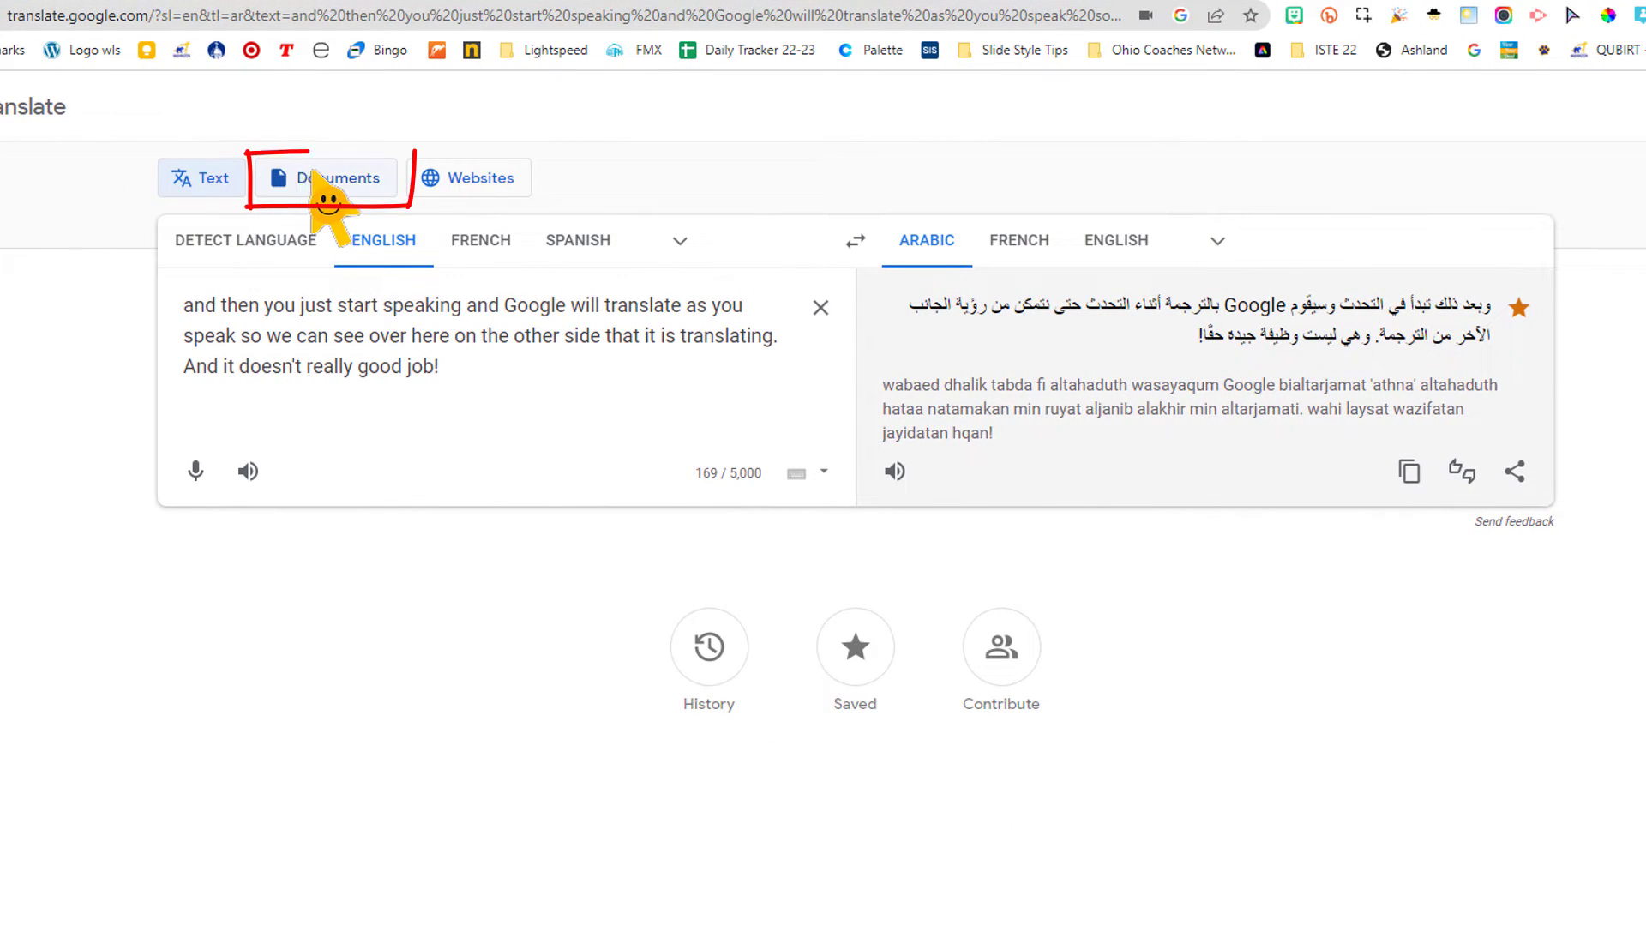
Upload the Google Classroom Cheat Sheet for Students PDF under Documents.
{"action": "left_click", "coordinate": [324, 177]}
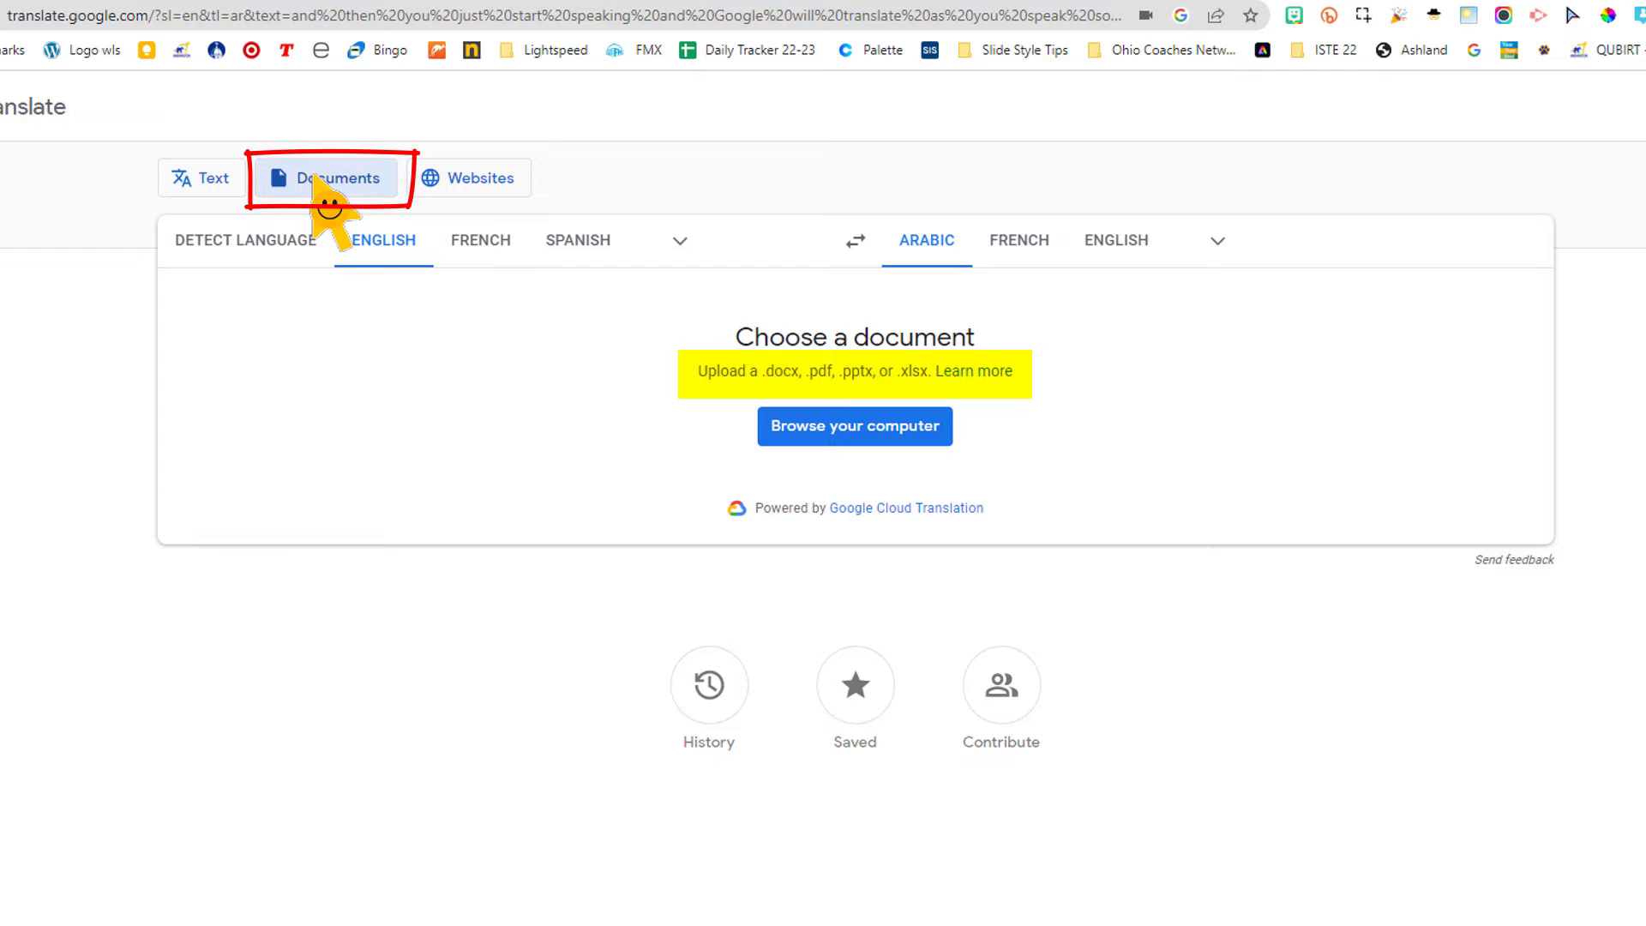
{"action": "left_click", "coordinate": [326, 177]}
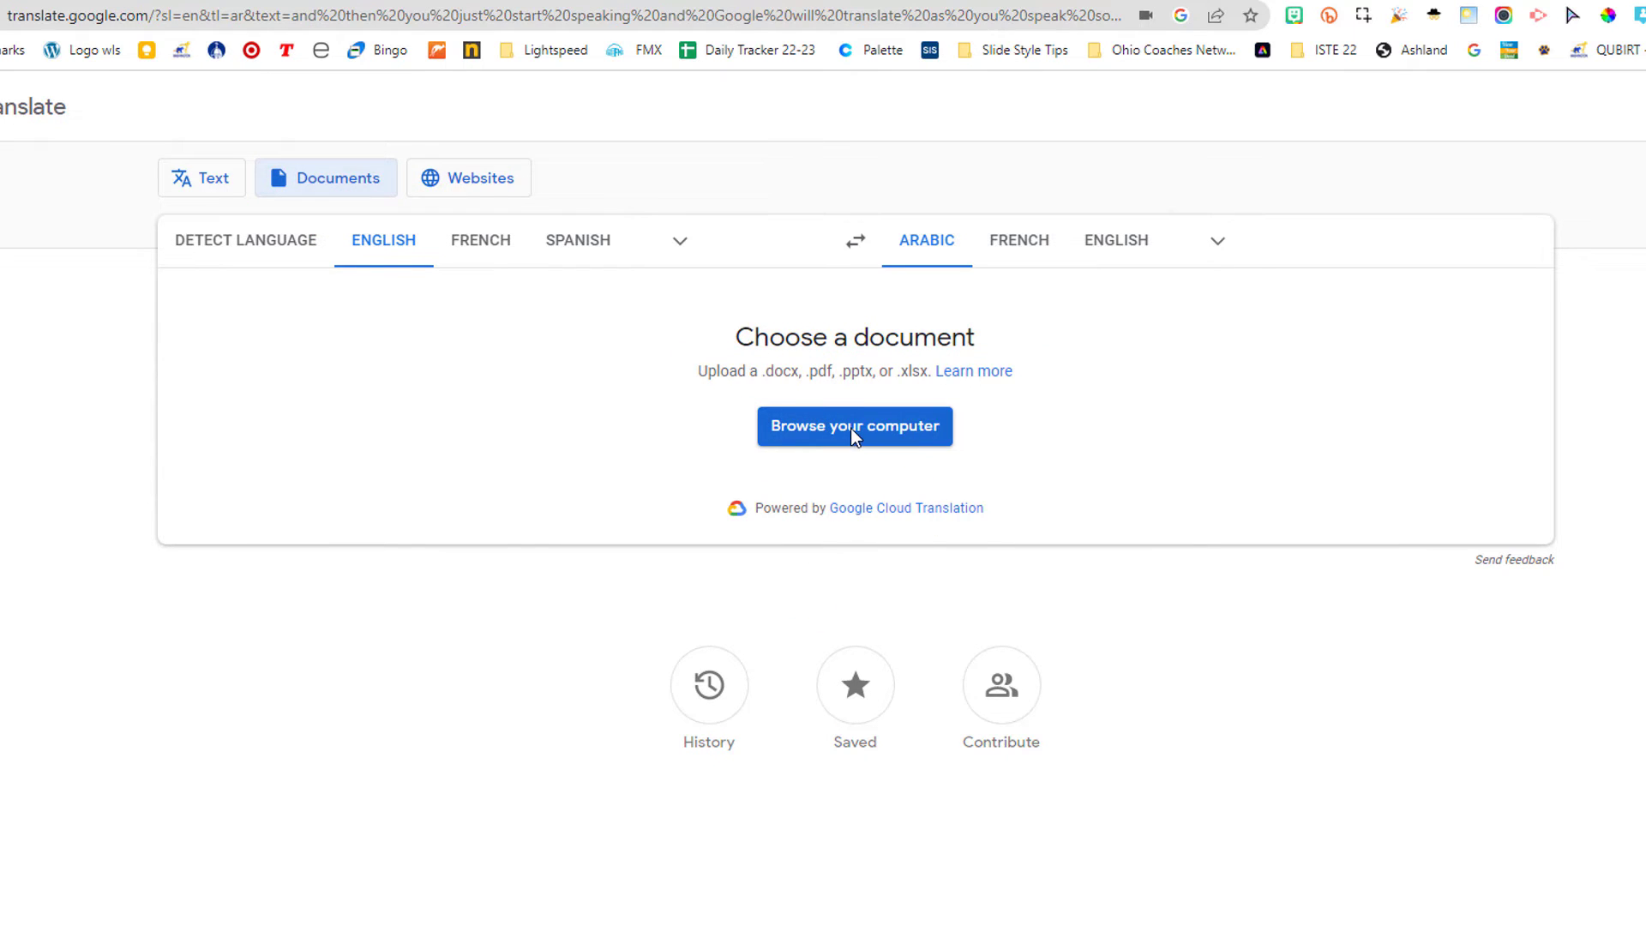
{"action": "left_click", "coordinate": [855, 426]}
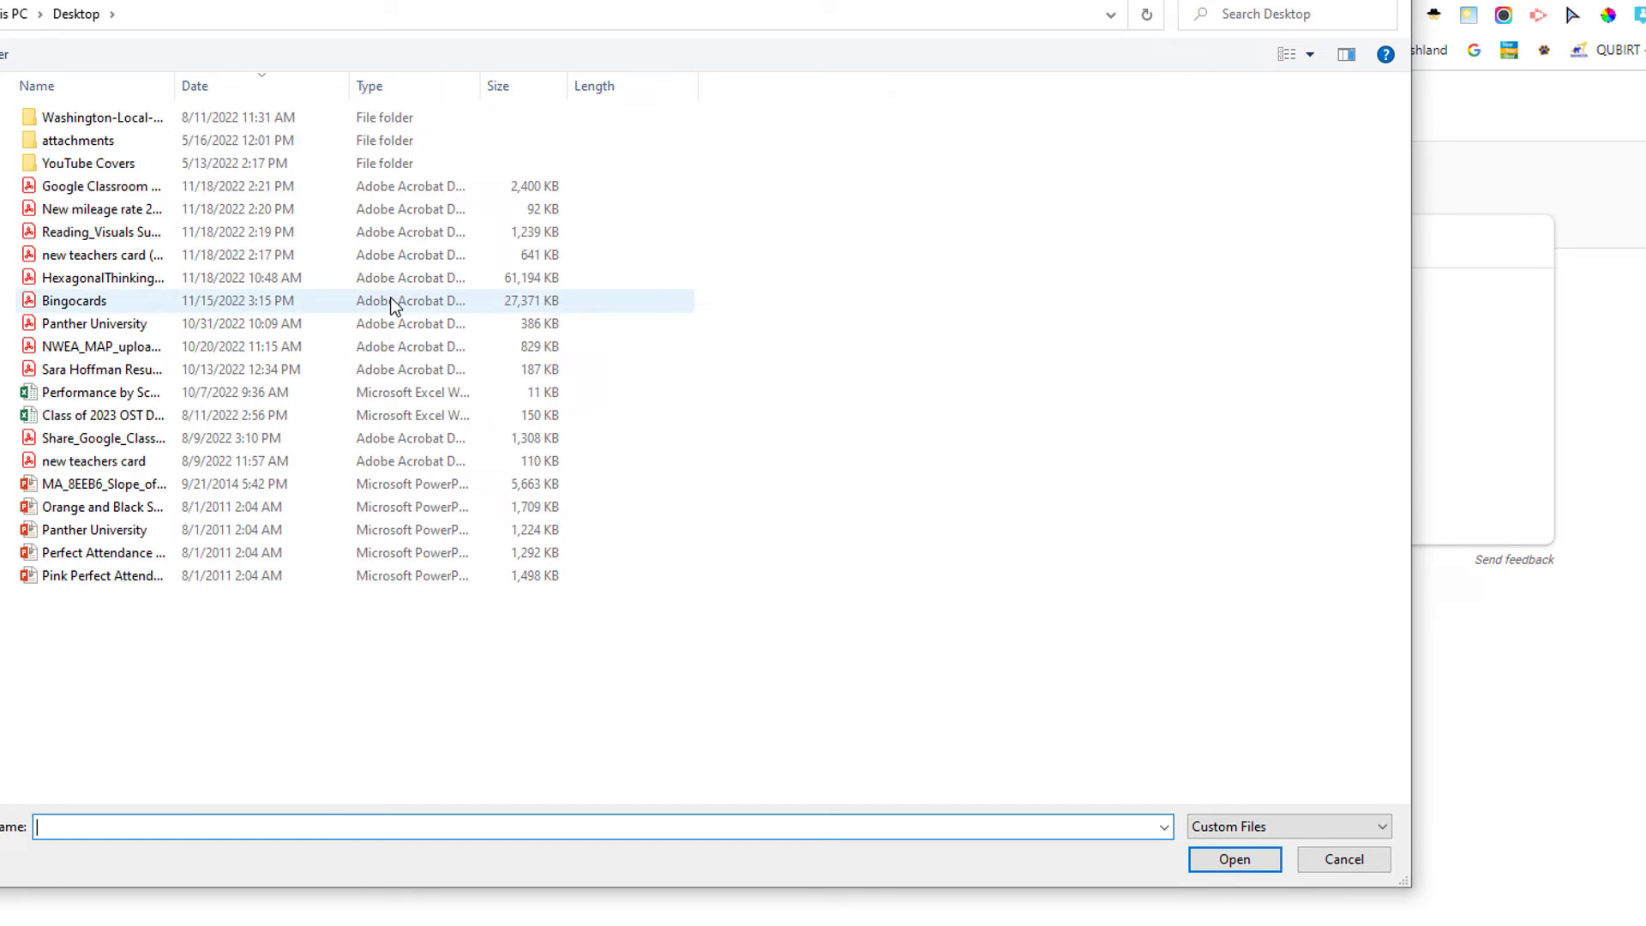
{"action": "left_click", "coordinate": [94, 186]}
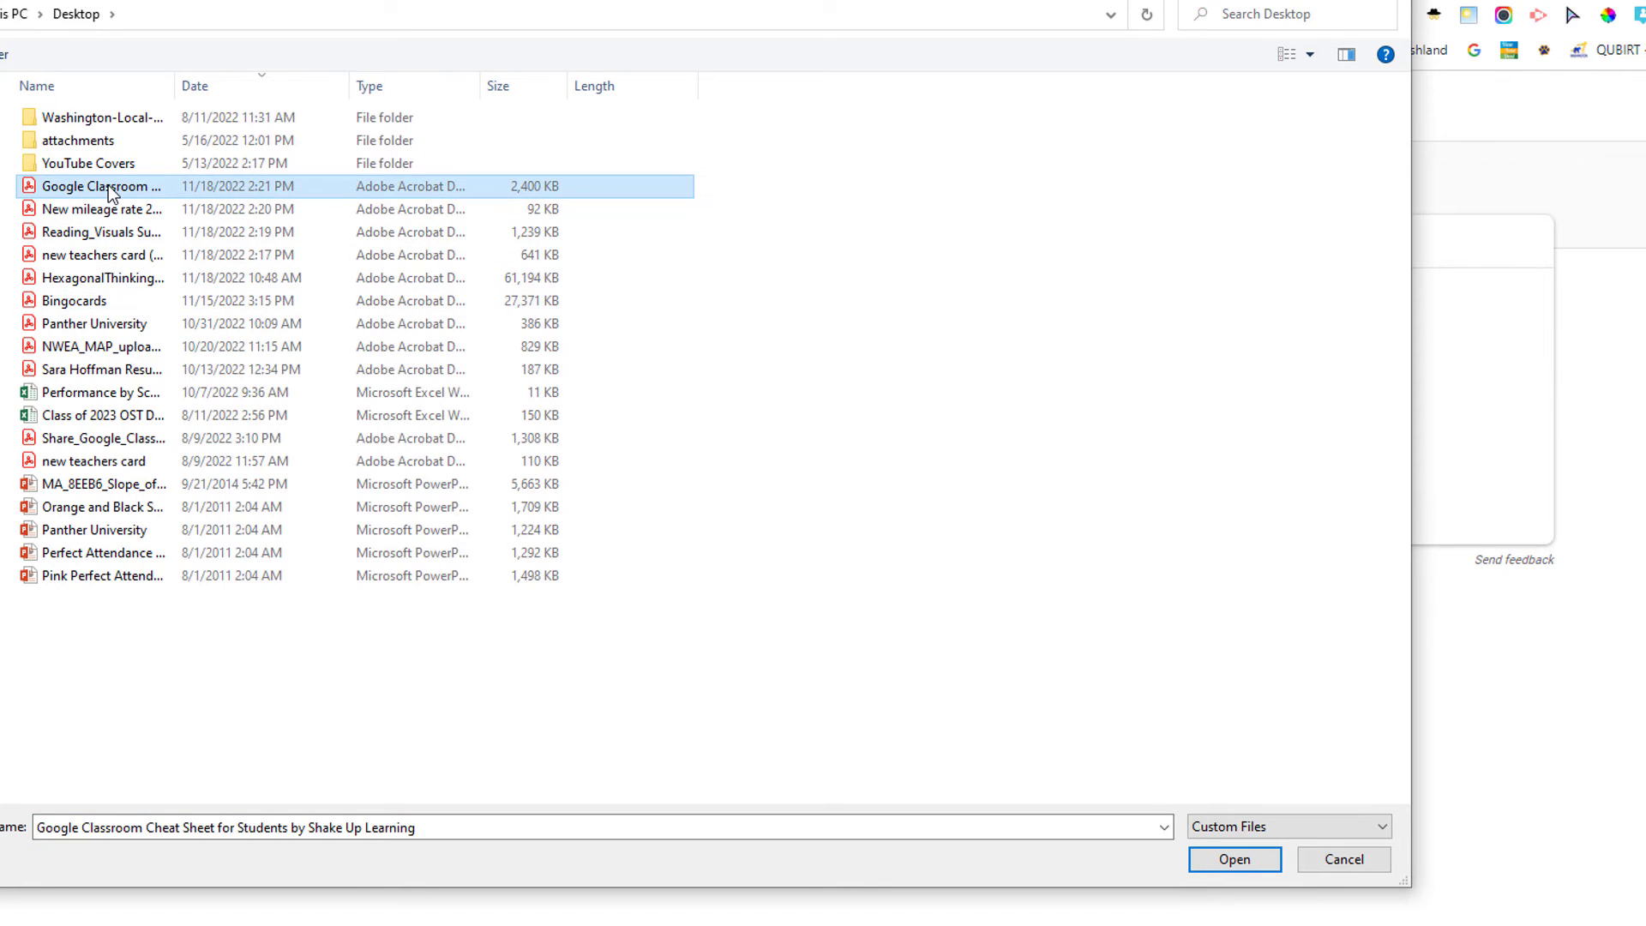
{"action": "left_click", "coordinate": [1235, 859]}
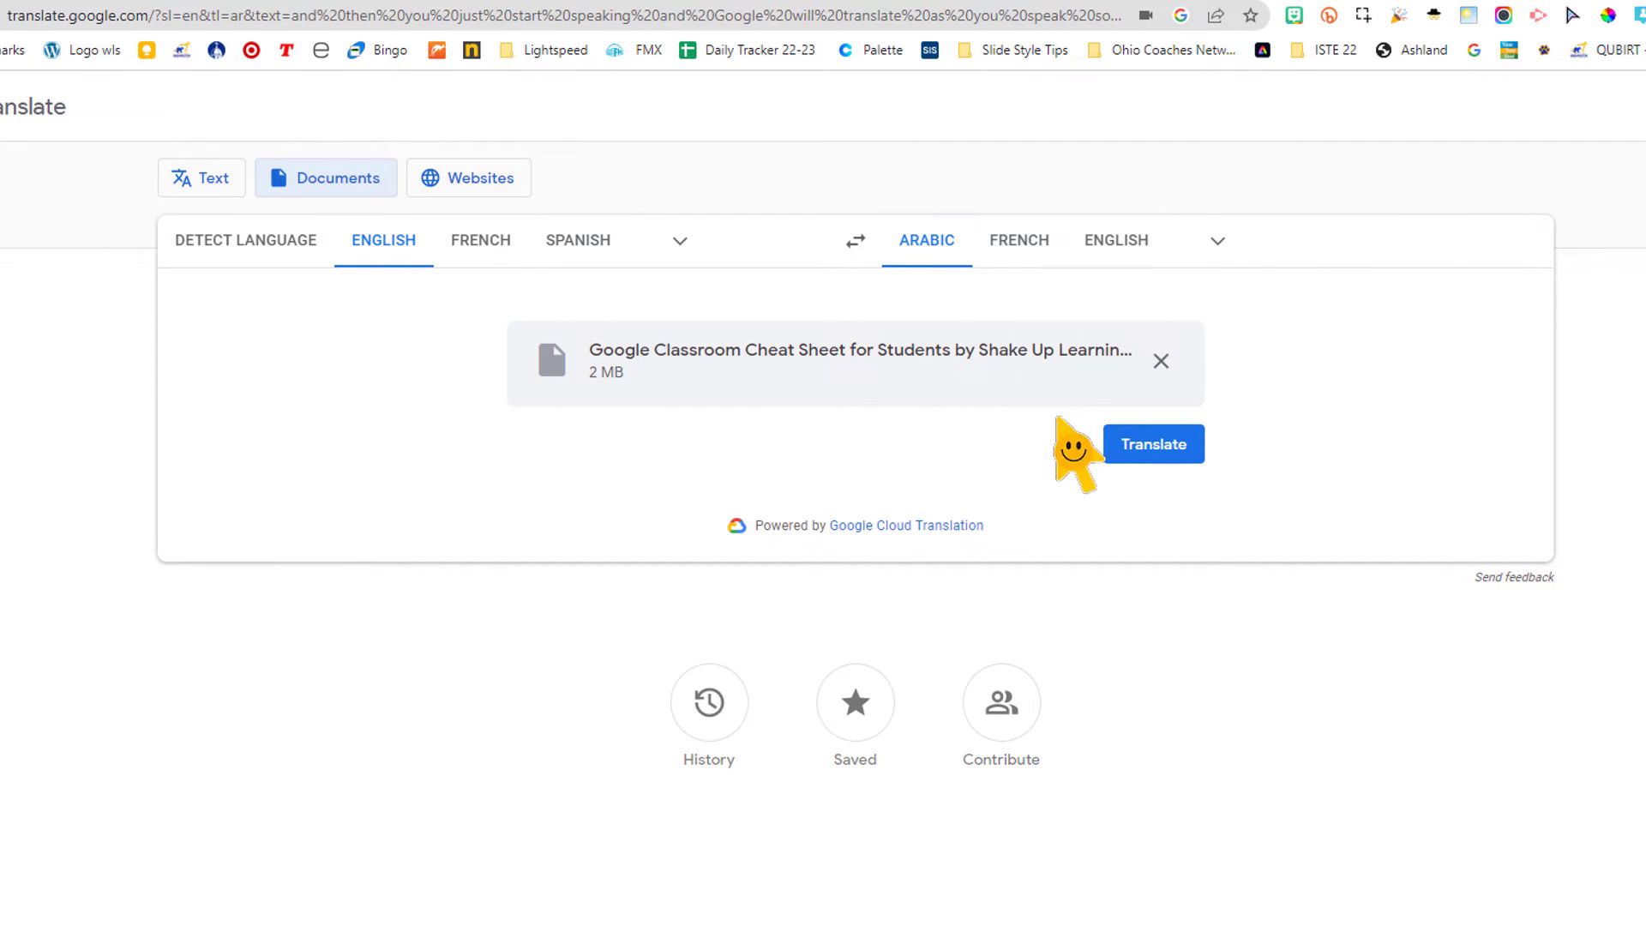
Translate the PDF into Arabic, save the translation to the desktop, and open it.
{"action": "left_click", "coordinate": [1153, 444]}
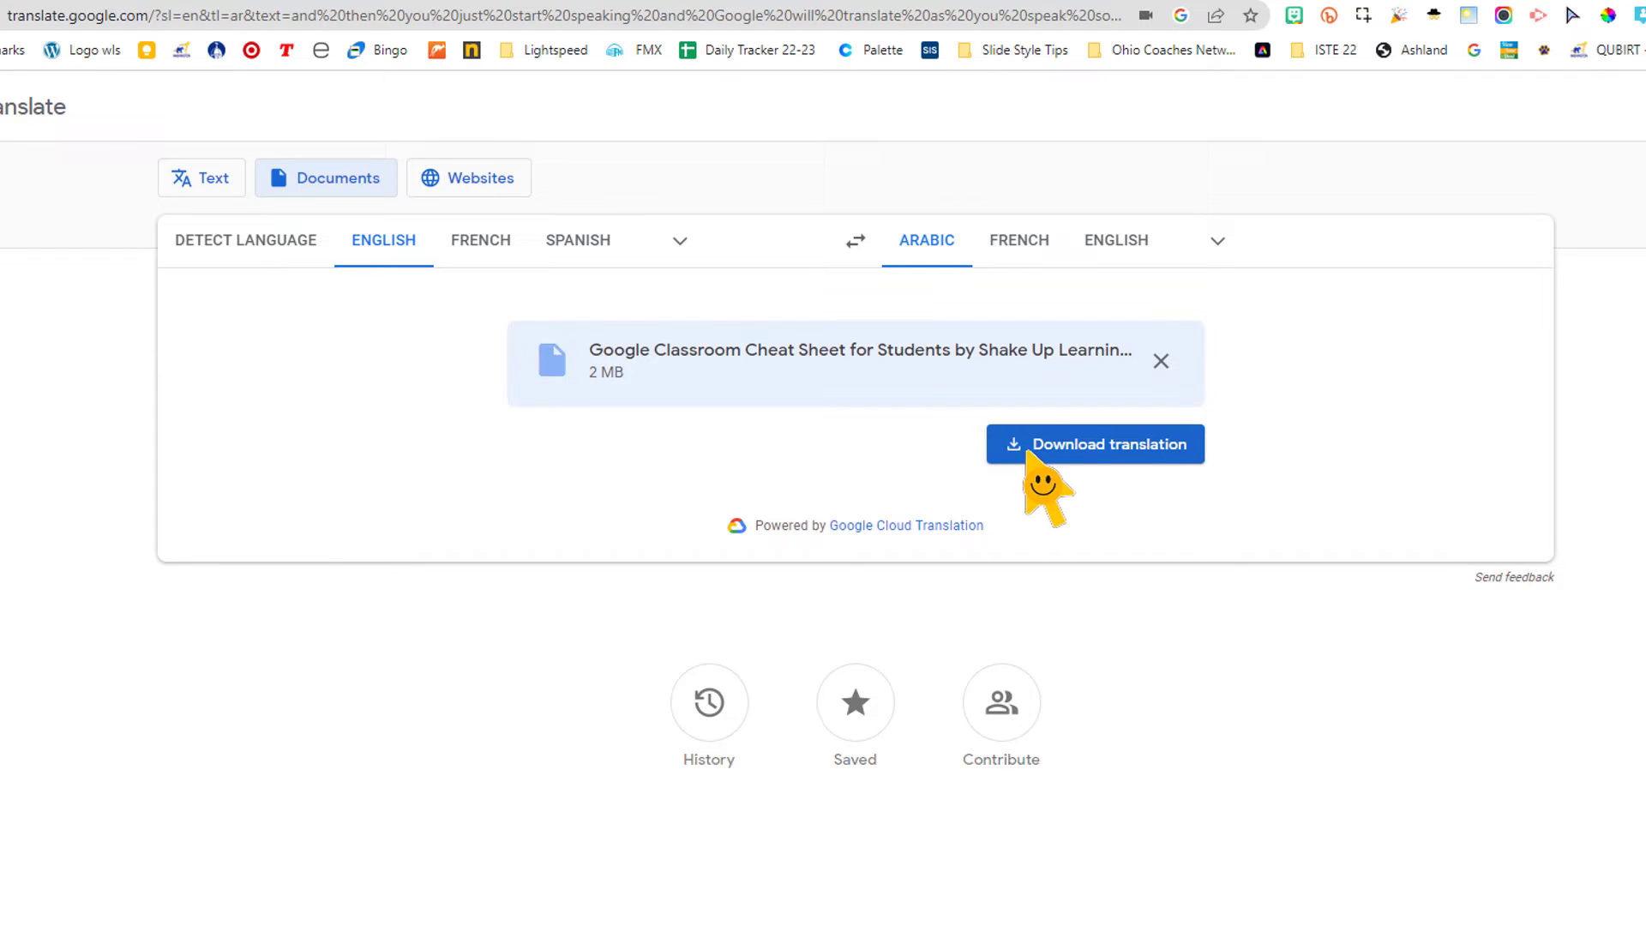
{"action": "mouse_move", "coordinate": [1135, 484]}
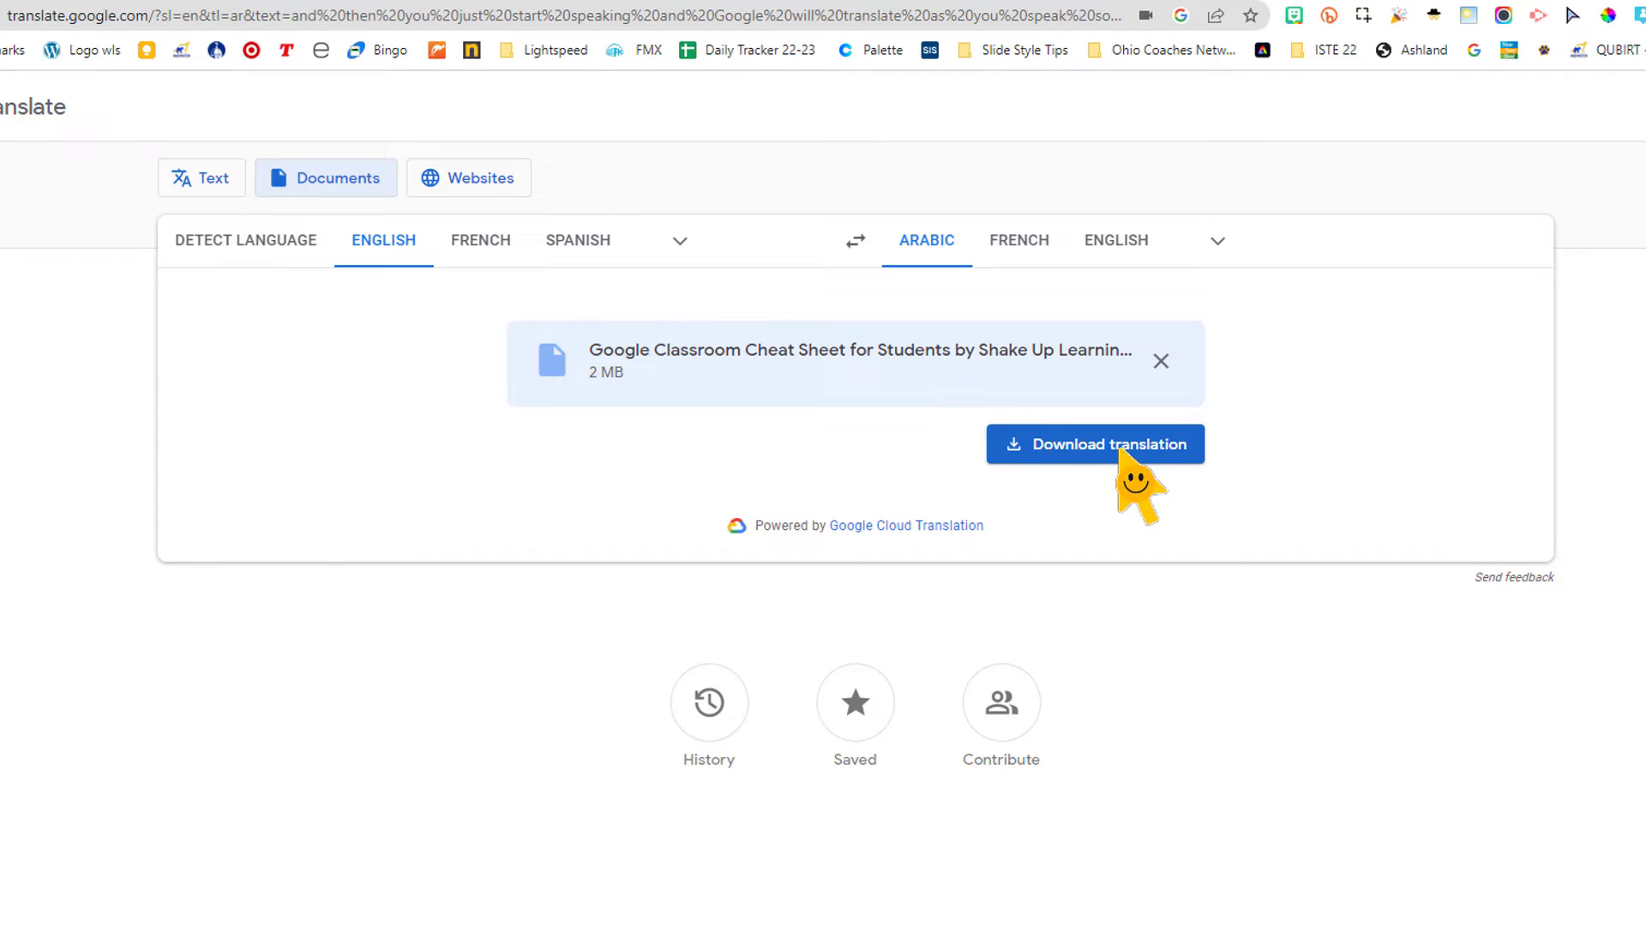
{"action": "left_click", "coordinate": [1095, 444]}
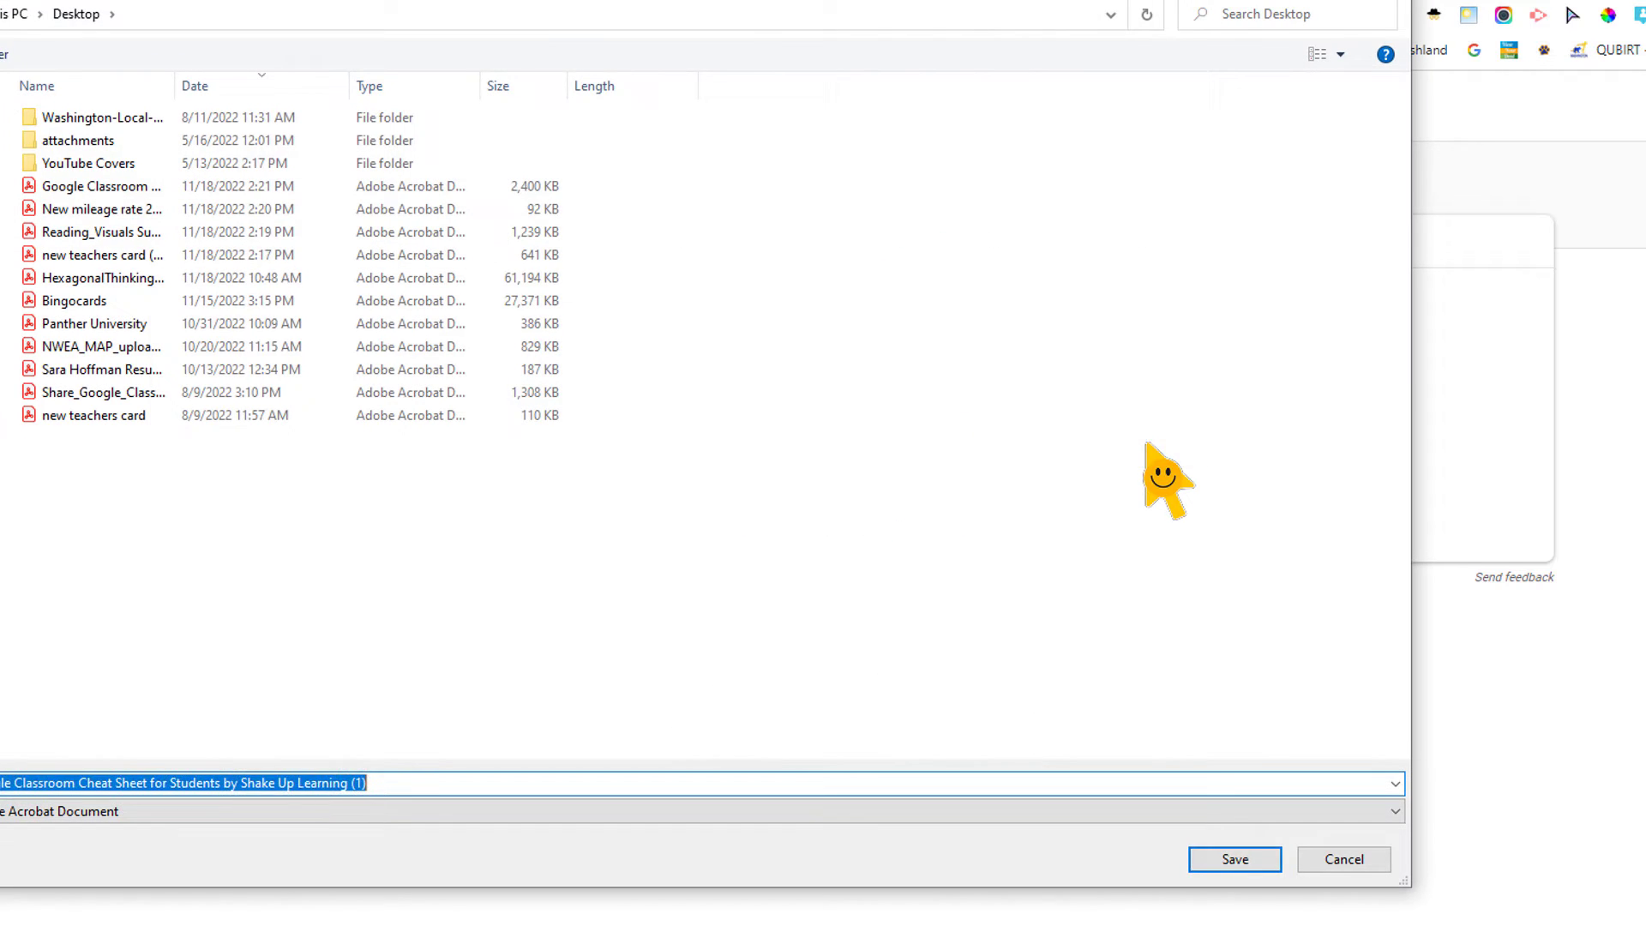
{"action": "left_click", "coordinate": [1236, 859]}
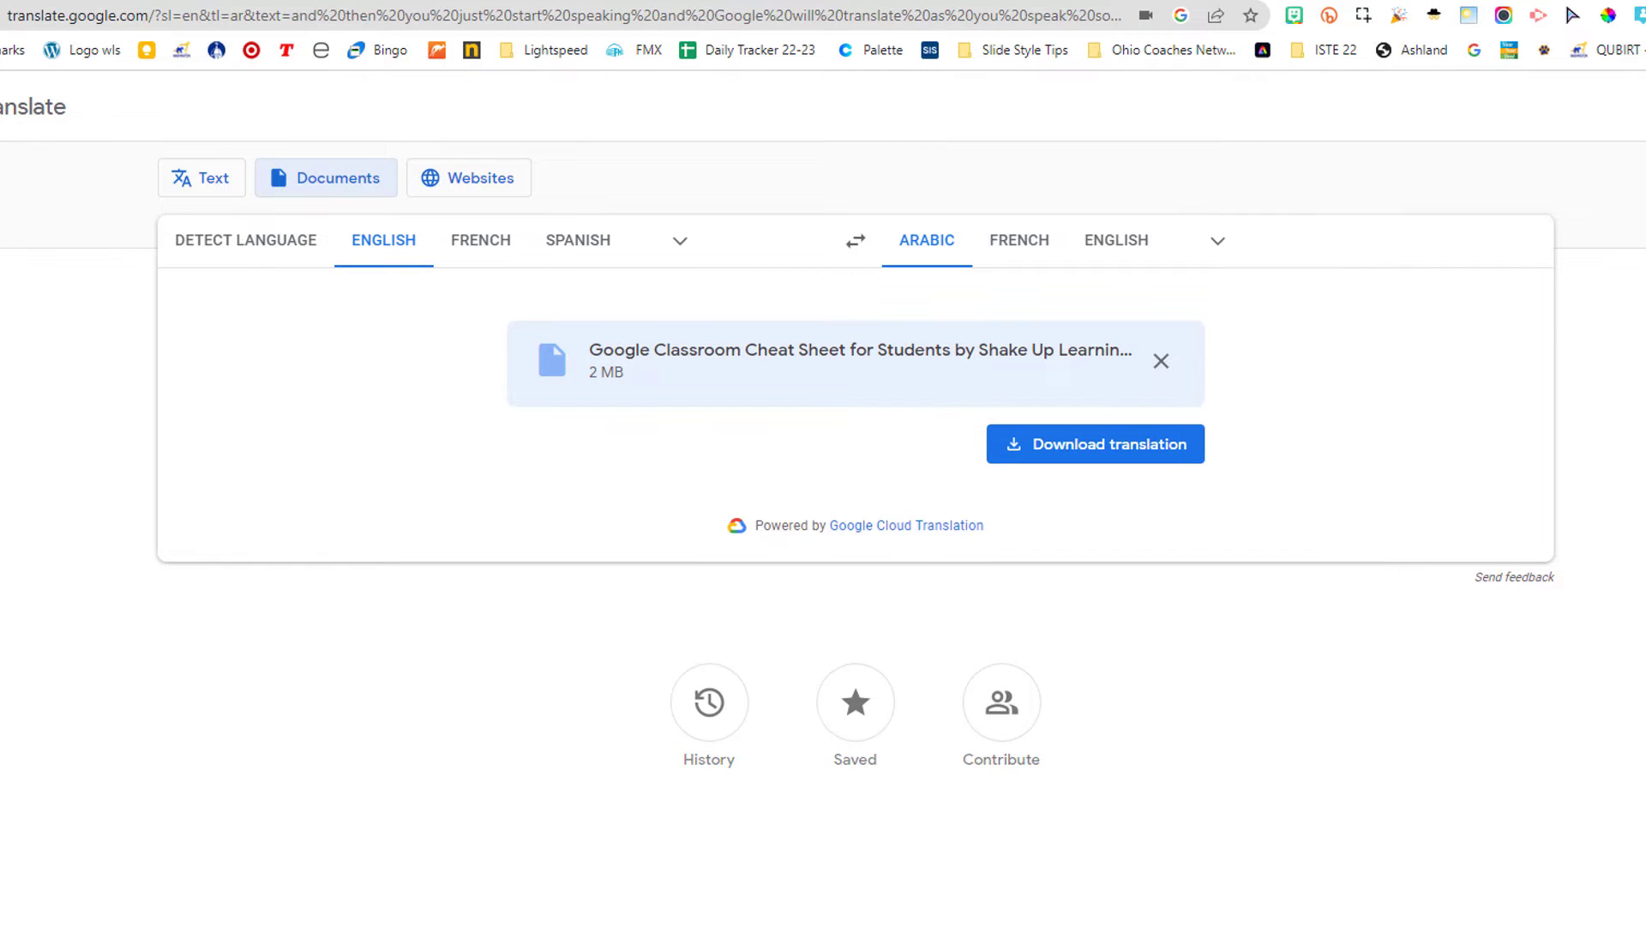
{"action": "left_click", "coordinate": [1096, 443]}
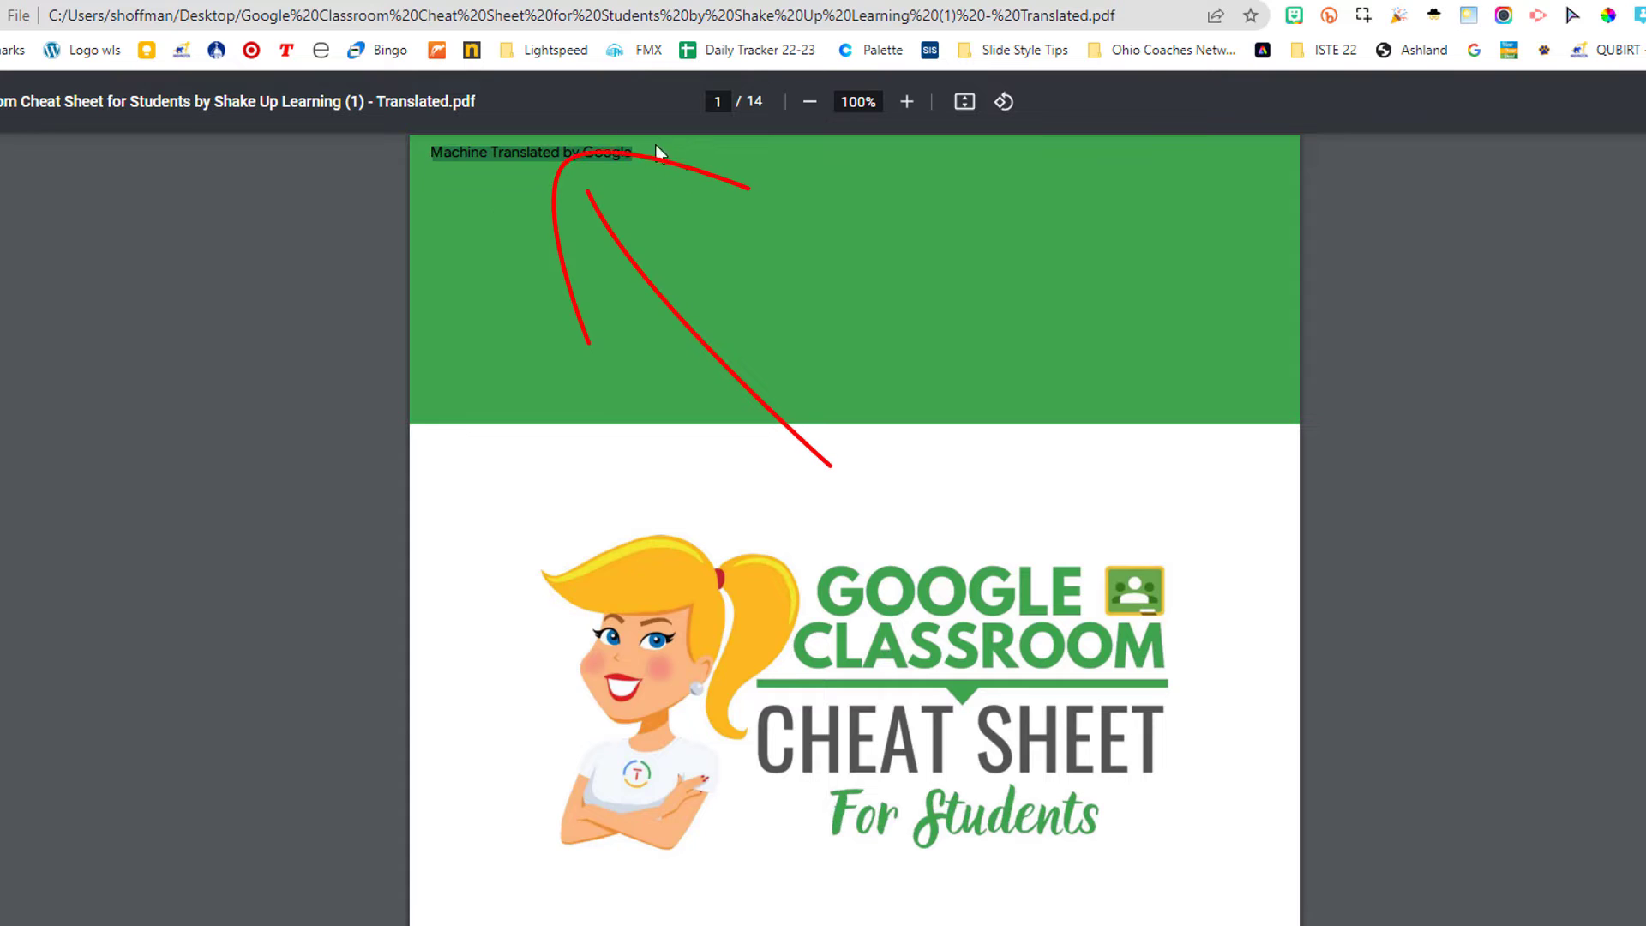
{"action": "mouse_move", "coordinate": [886, 352]}
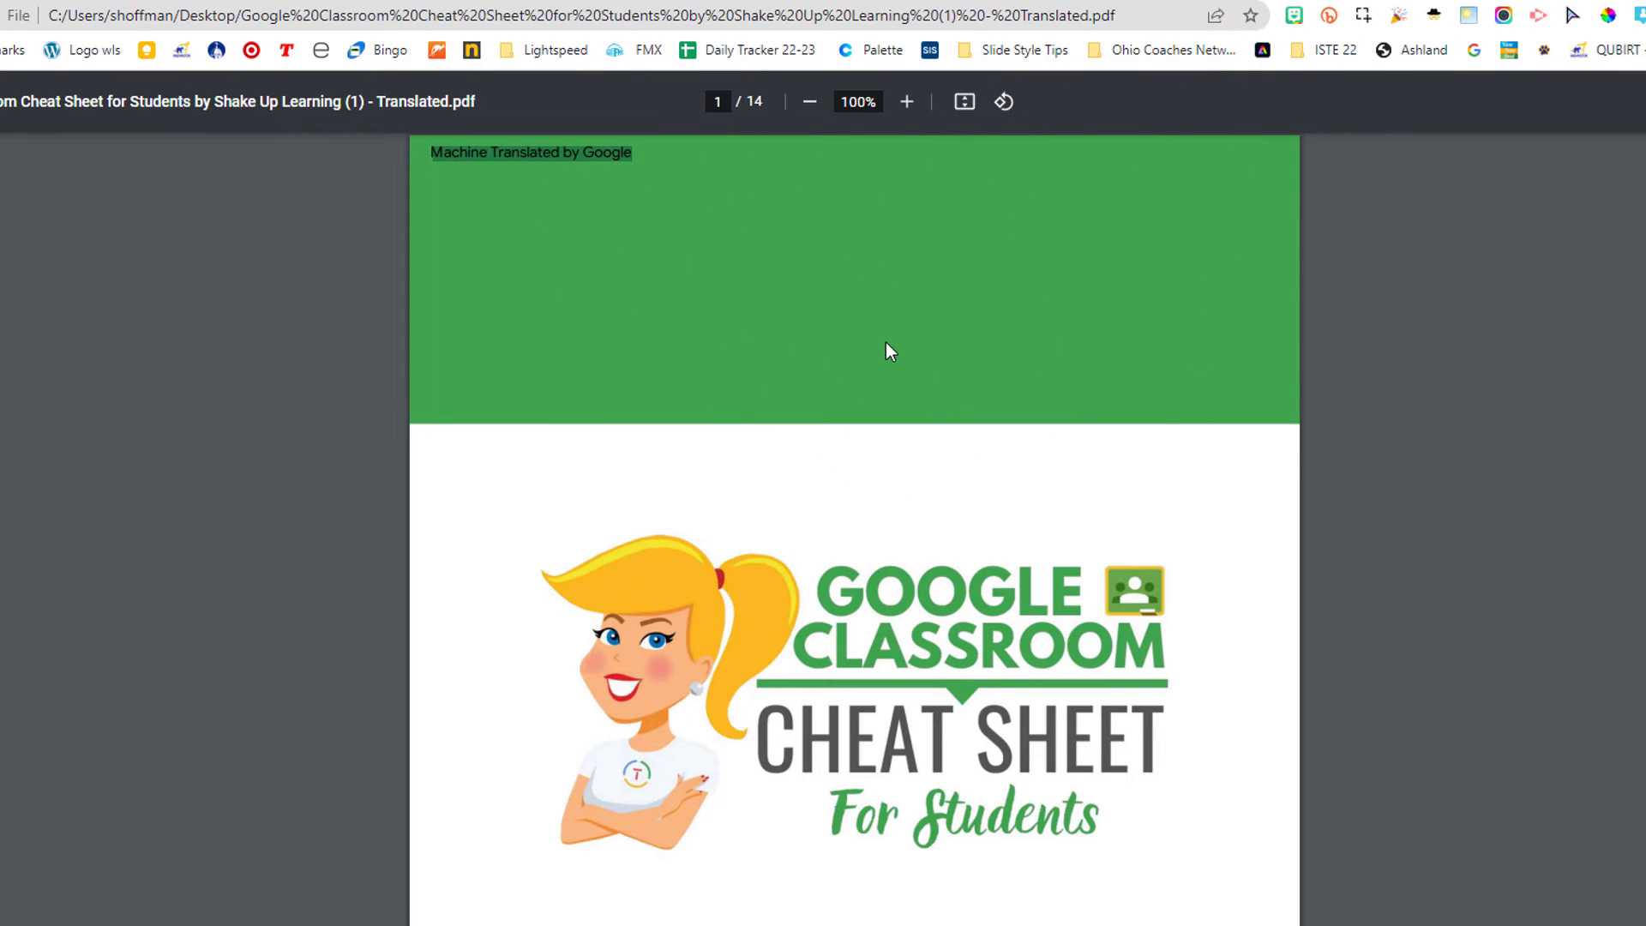
Scroll through pages 1 to 3 of the Arabic Translated.pdf in Chrome.
{"action": "scroll", "scroll_direction": "down", "scroll_amount": 3}
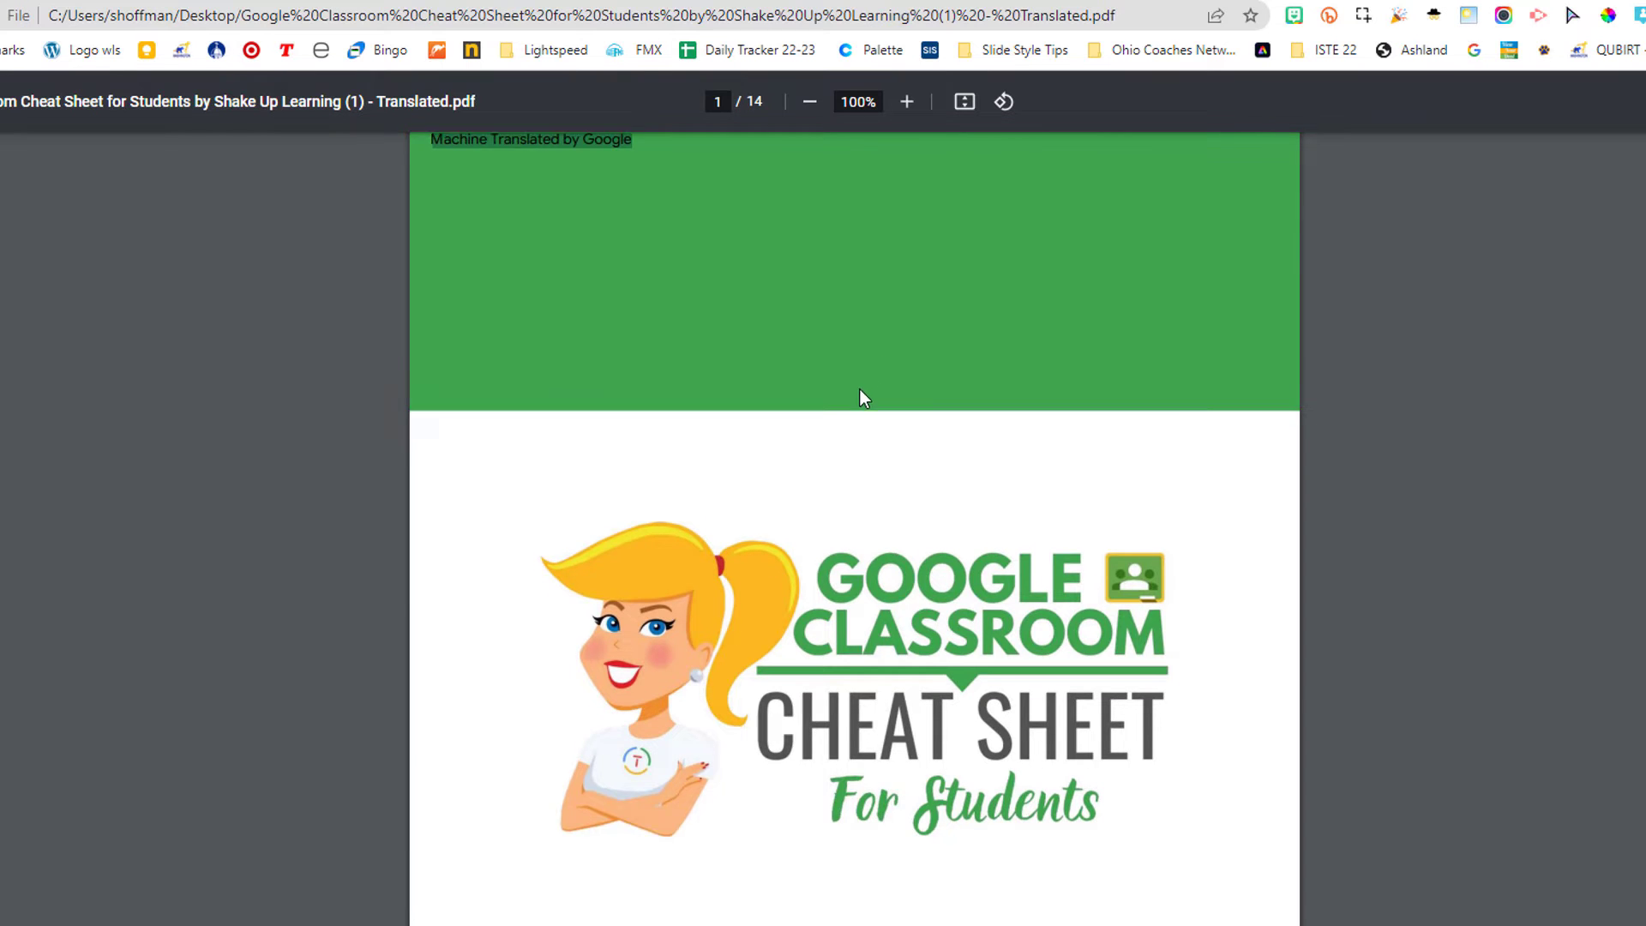
{"action": "scroll", "scroll_direction": "down", "scroll_amount": 3}
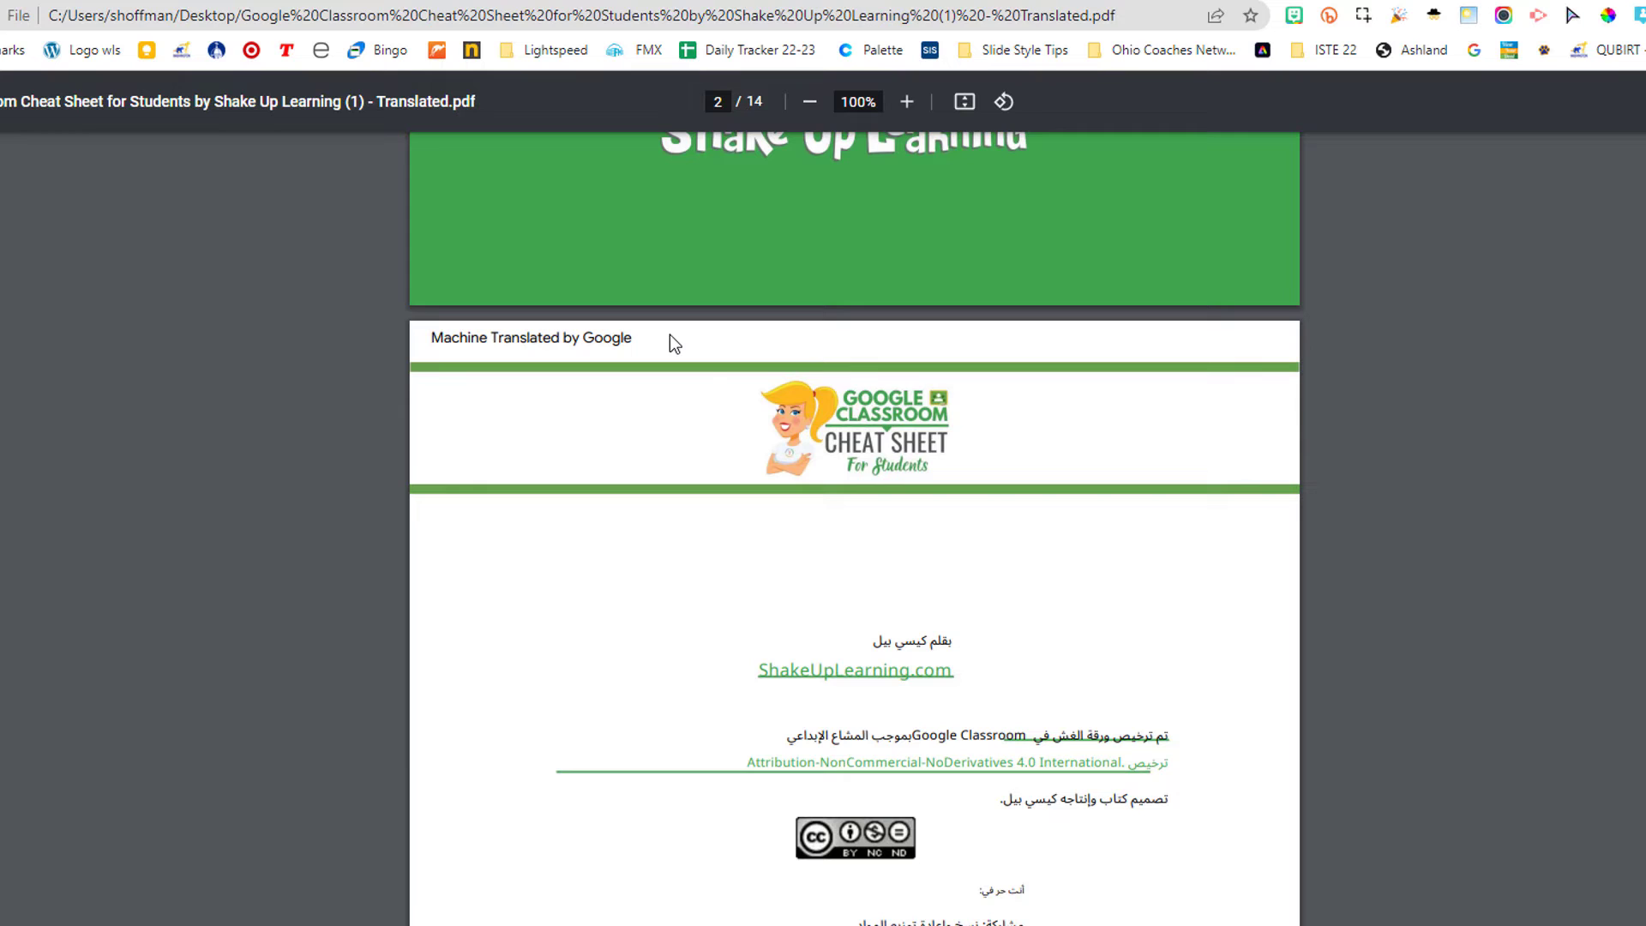
{"action": "scroll", "scroll_direction": "down", "scroll_amount": 3}
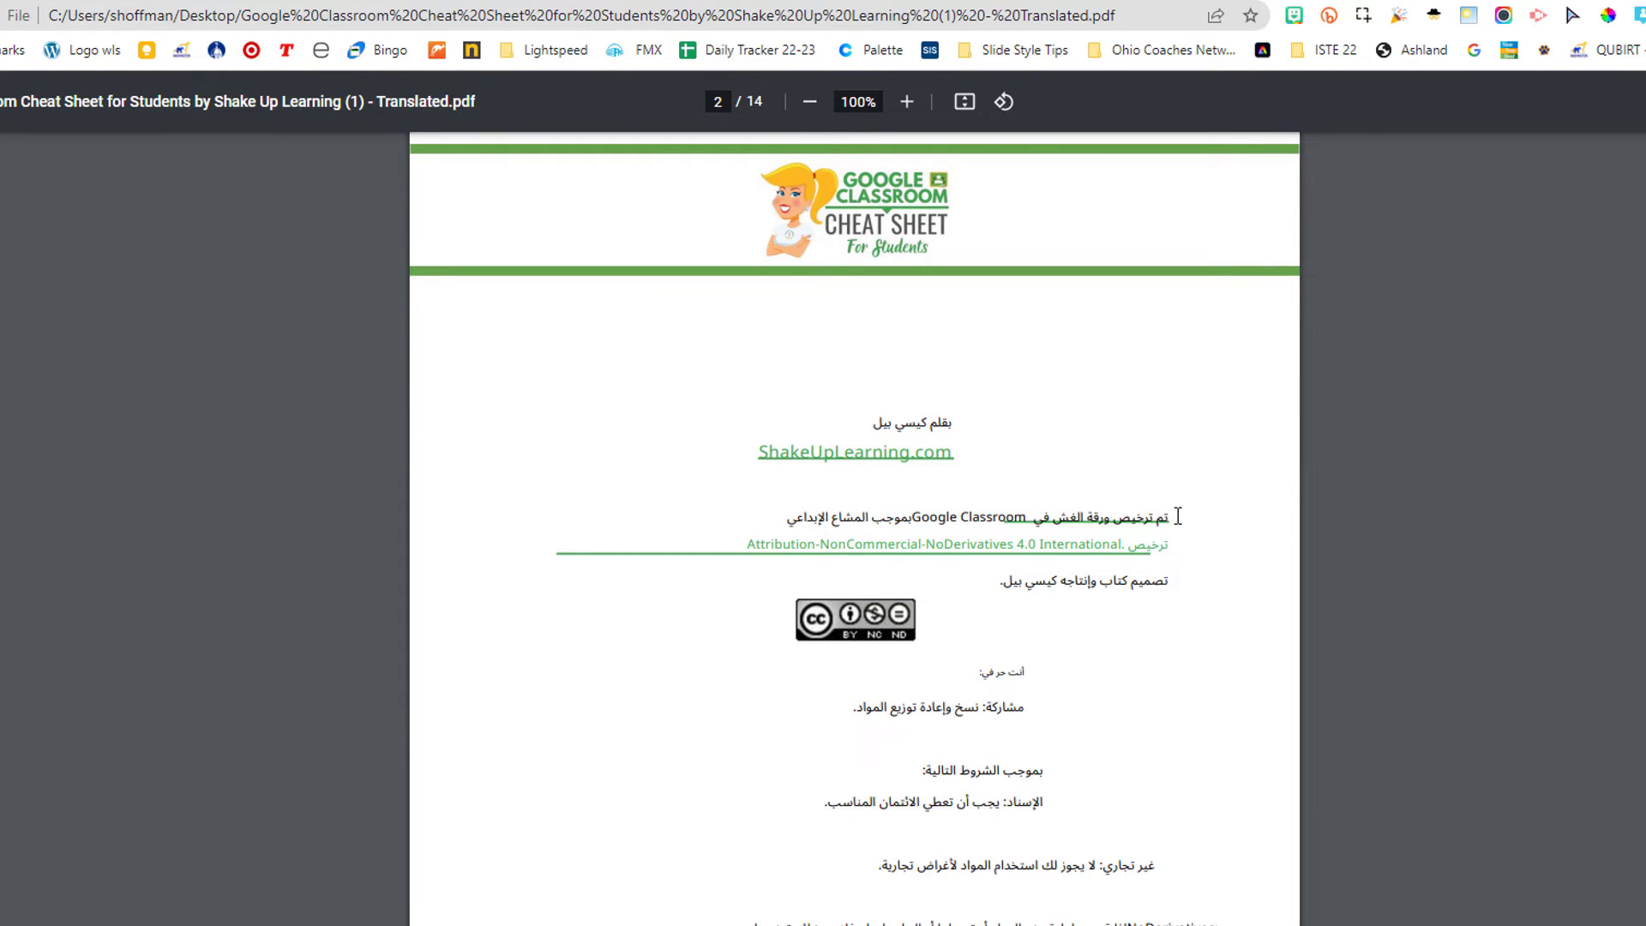
{"action": "scroll", "scroll_direction": "down", "scroll_amount": 3}
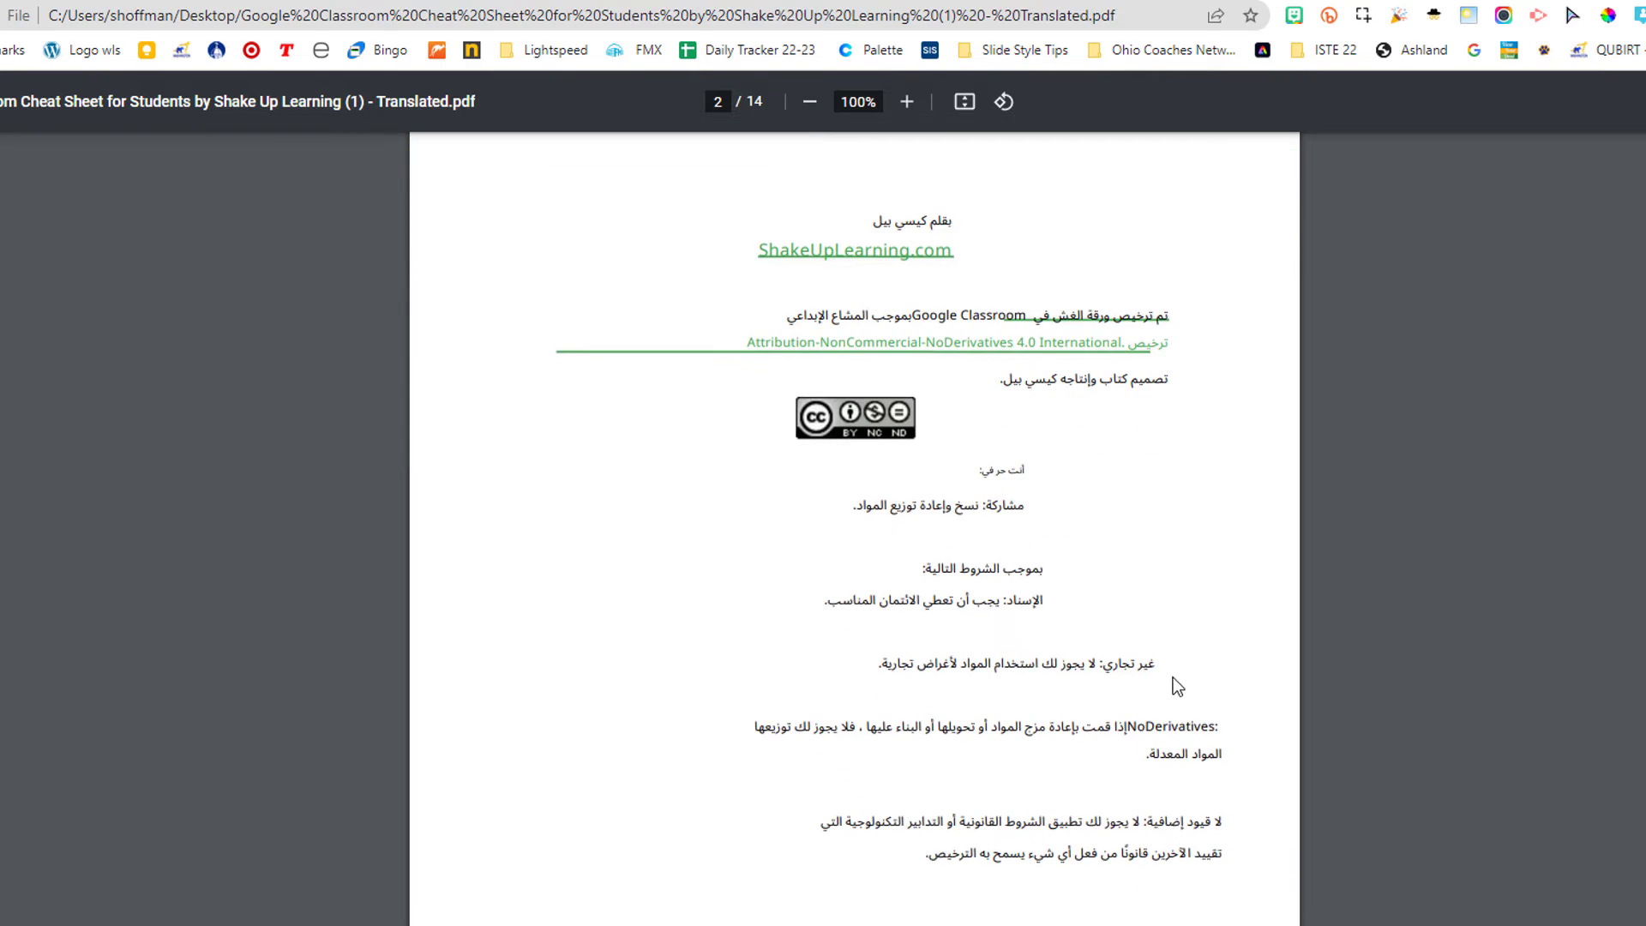
{"action": "scroll", "scroll_direction": "down", "scroll_amount": 3}
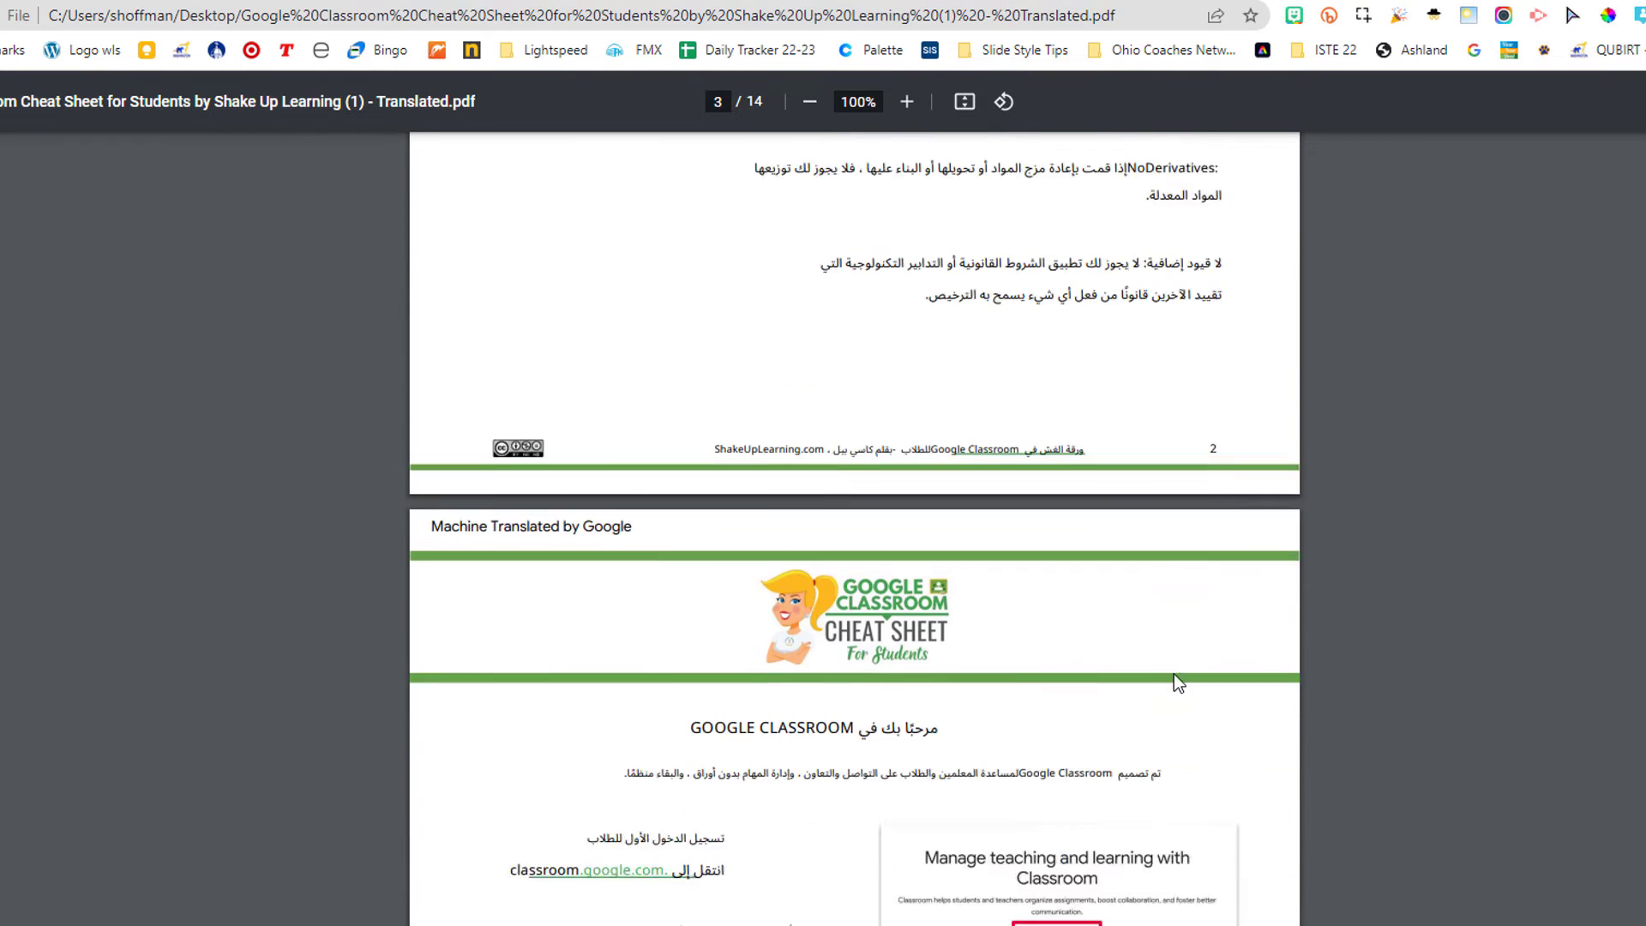
{"action": "scroll", "scroll_direction": "down", "scroll_amount": 3}
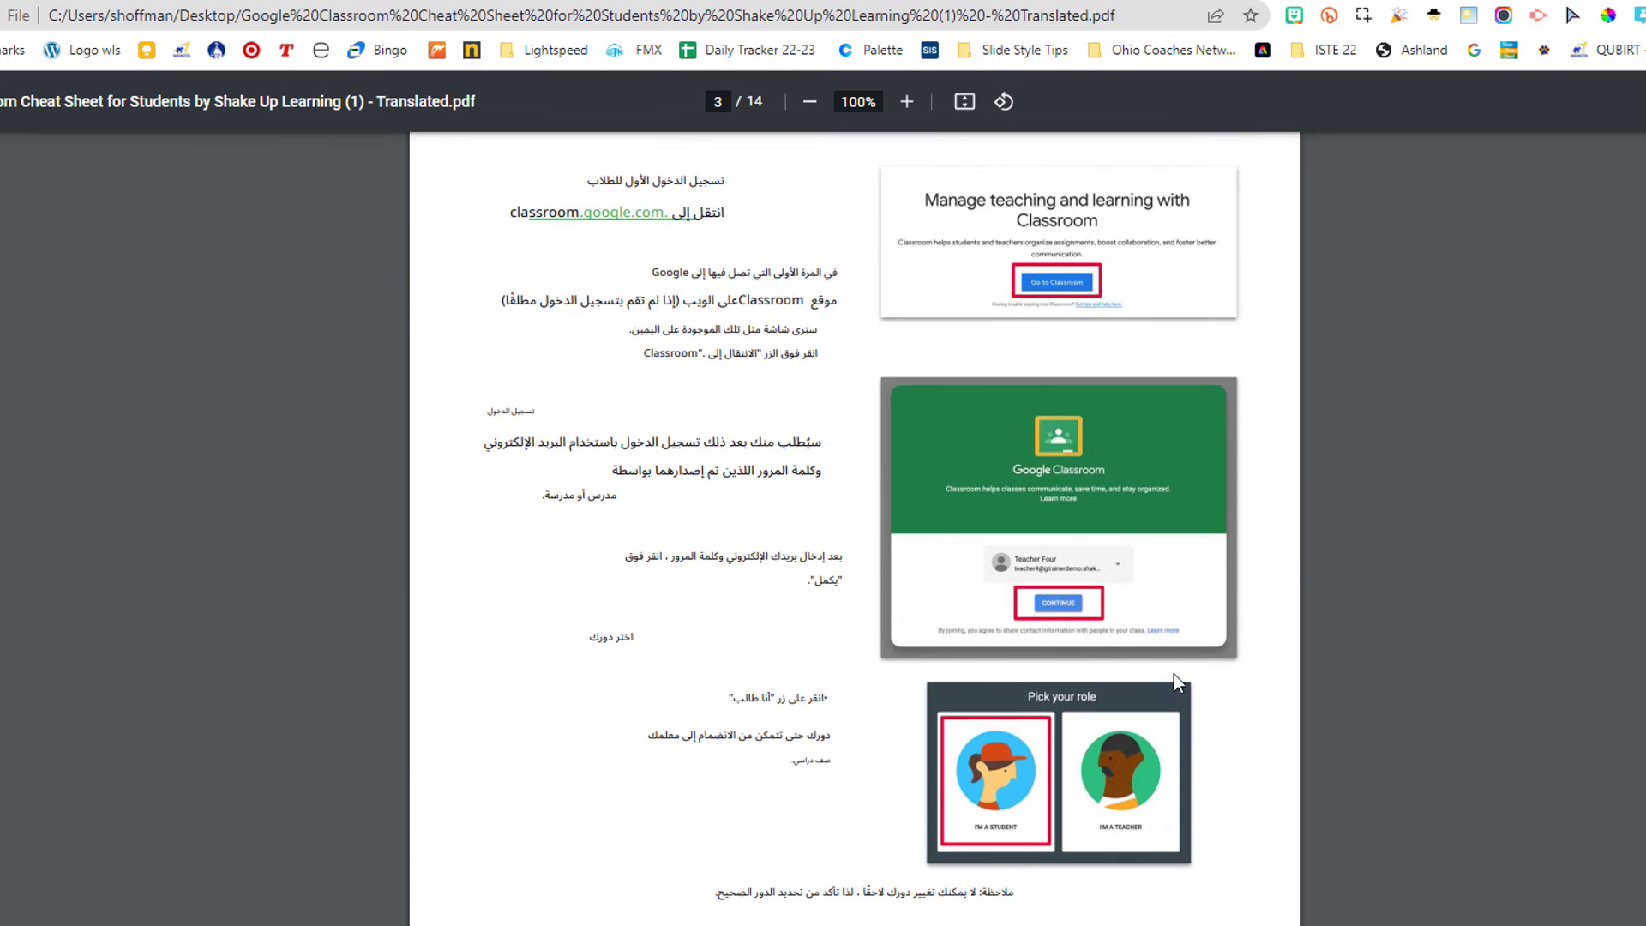
{"action": "scroll", "scroll_direction": "down", "scroll_amount": 3}
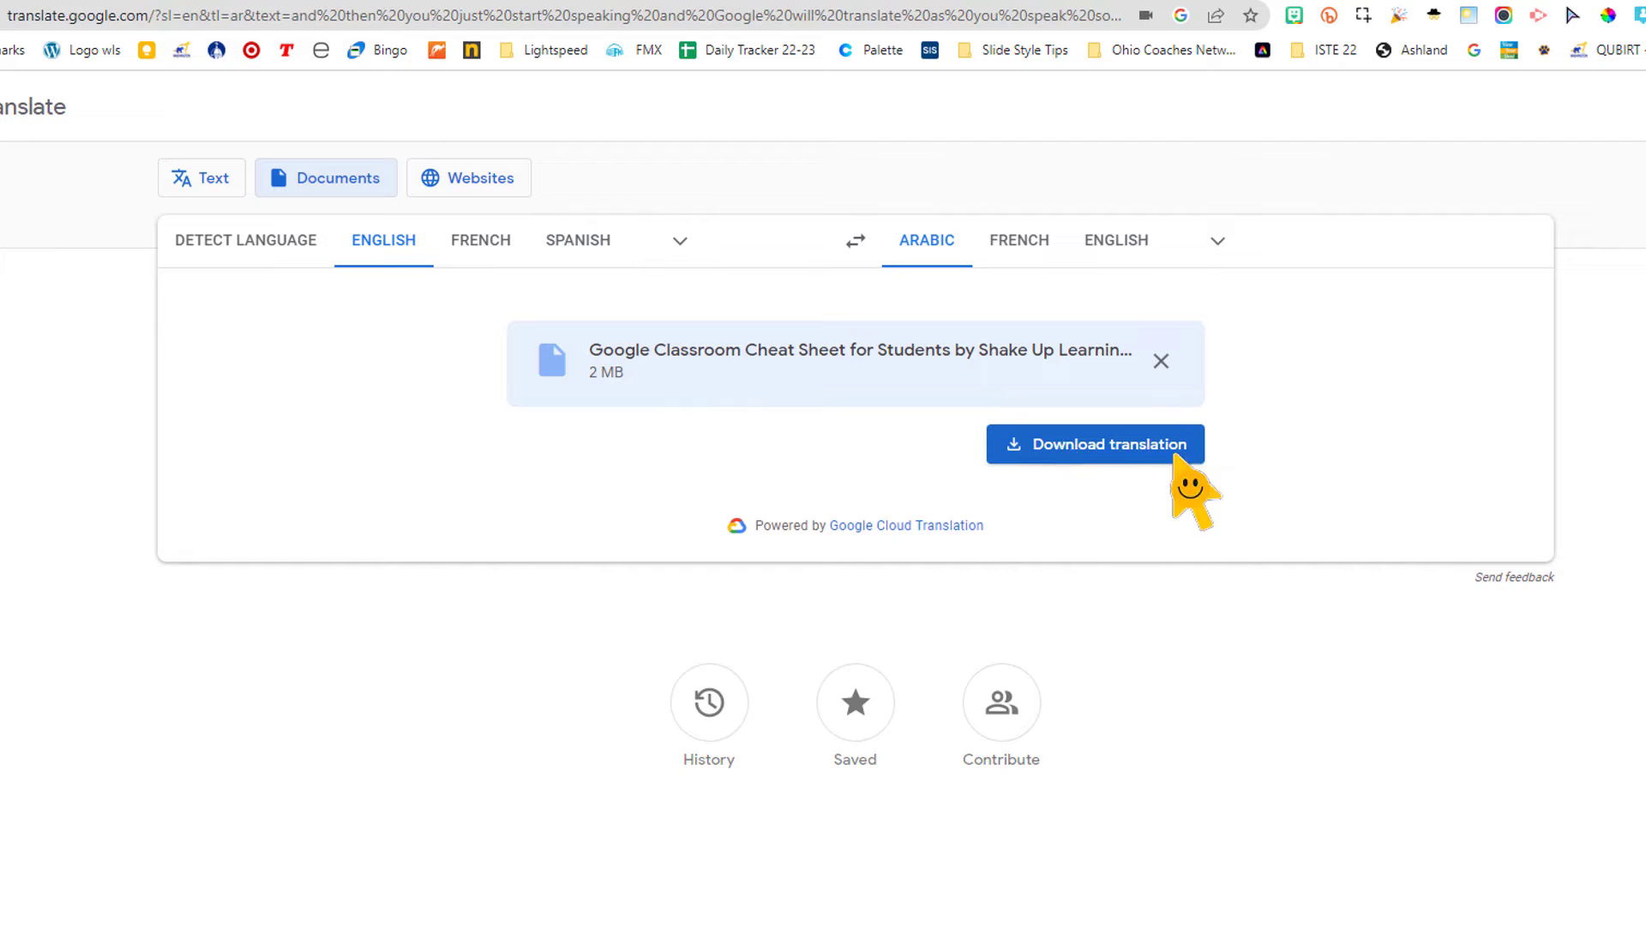
{"action": "left_click", "coordinate": [1160, 361]}
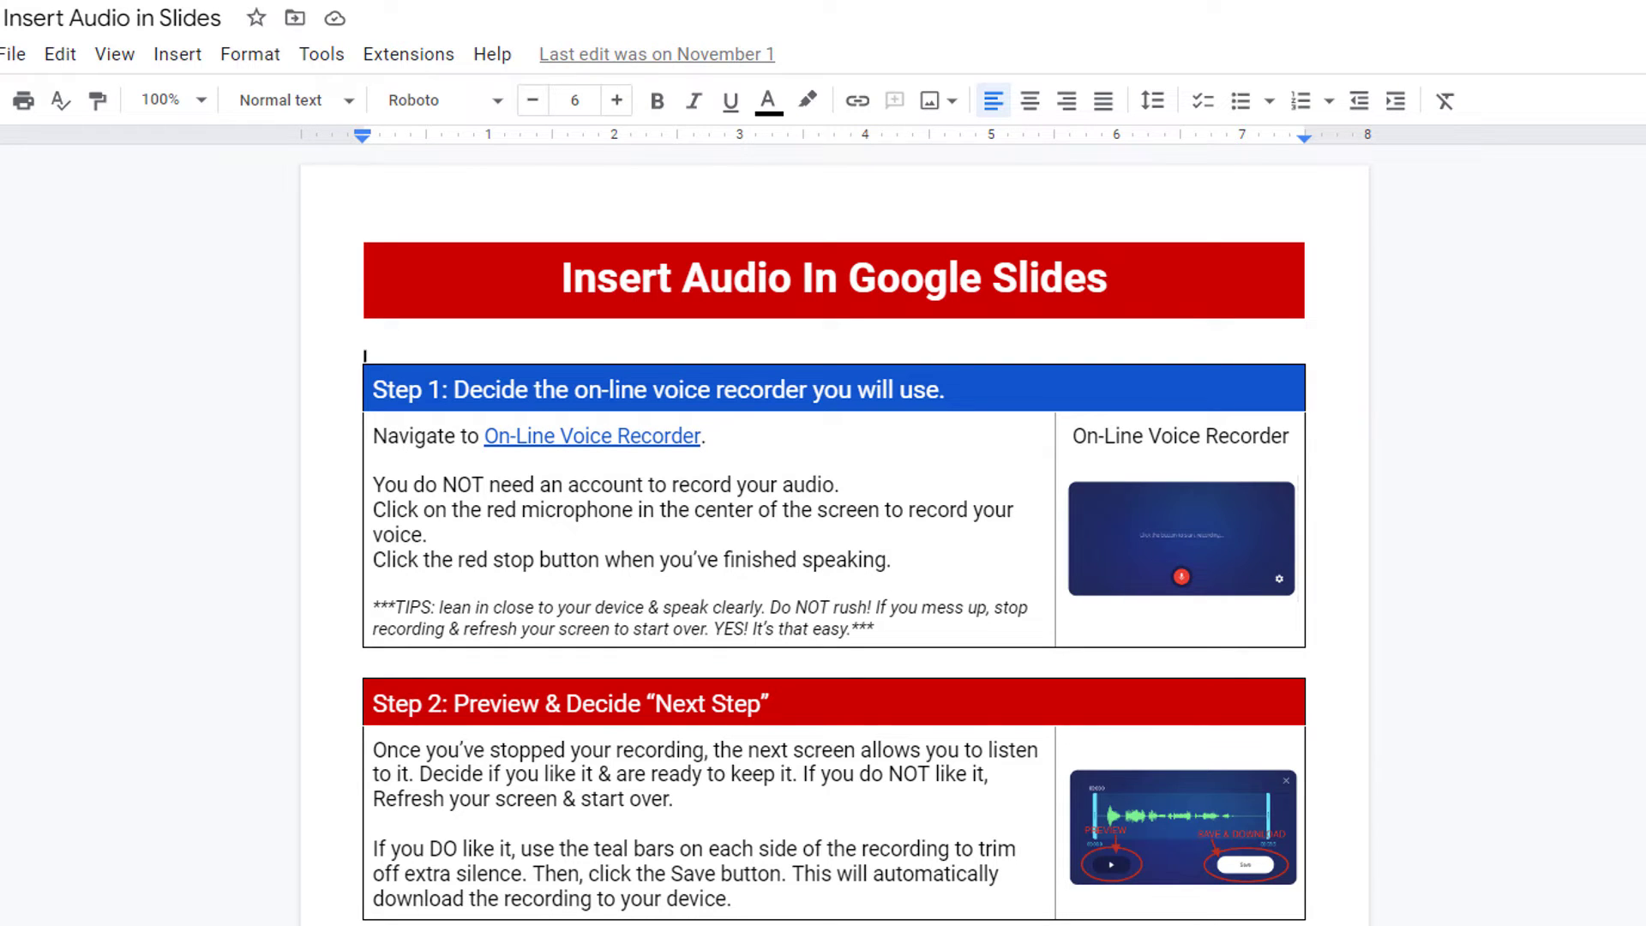
{"action": "mouse_move", "coordinate": [213, 426]}
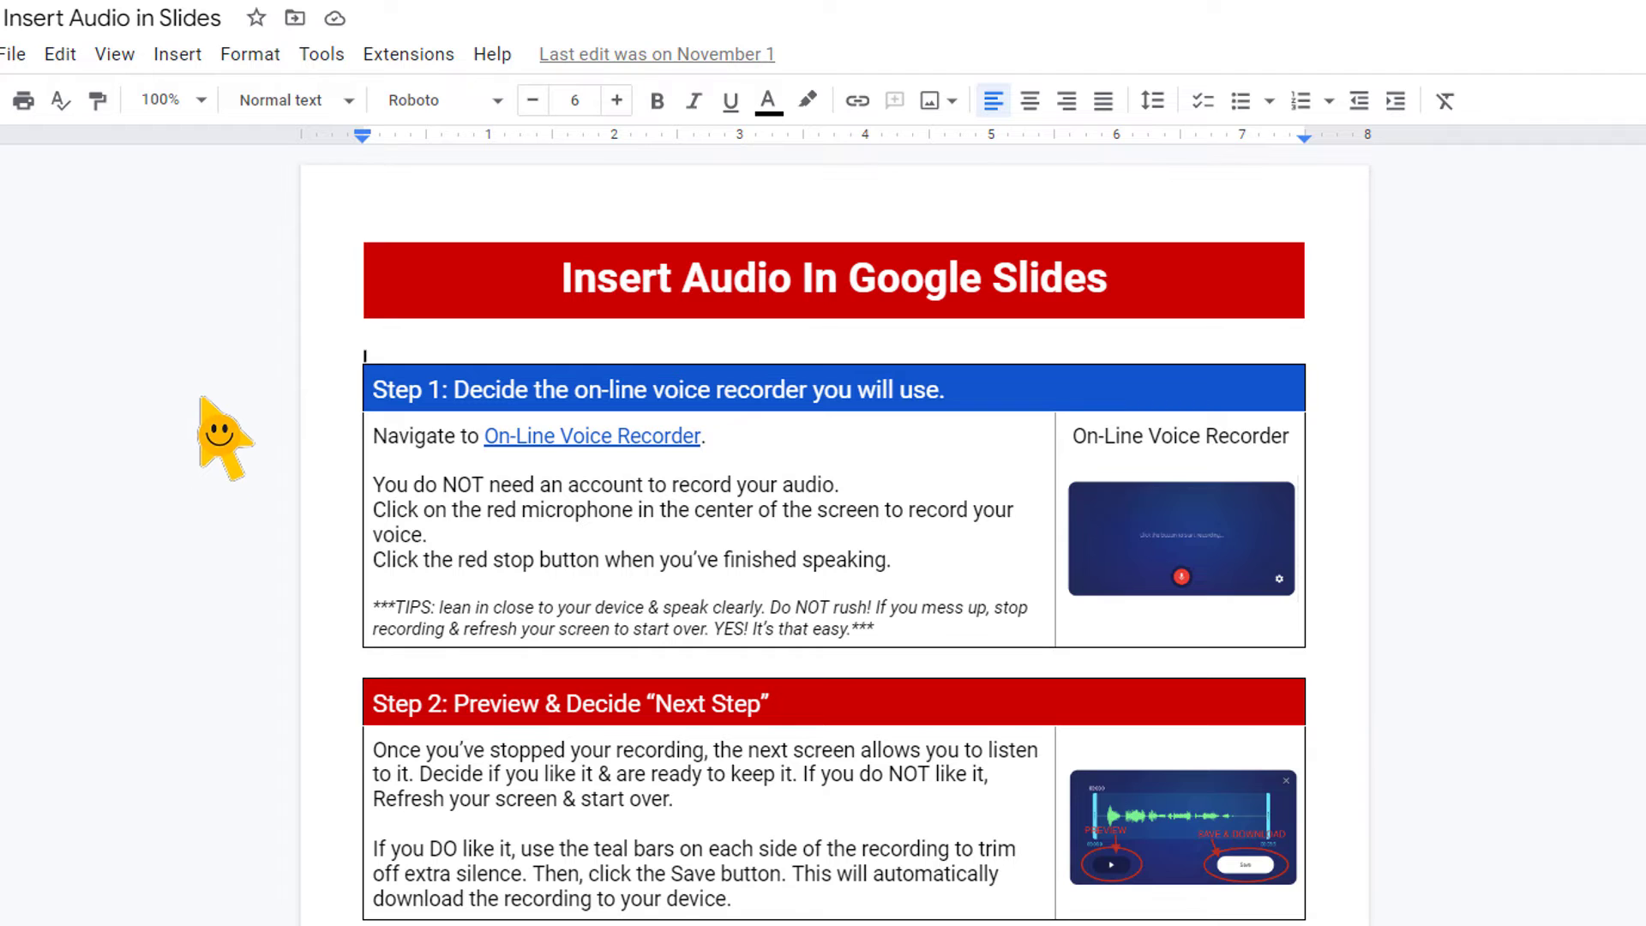
Create an Arabic copy of the Insert Audio In Google Slides guide with Tools > Translate document.
{"action": "left_click", "coordinate": [321, 53]}
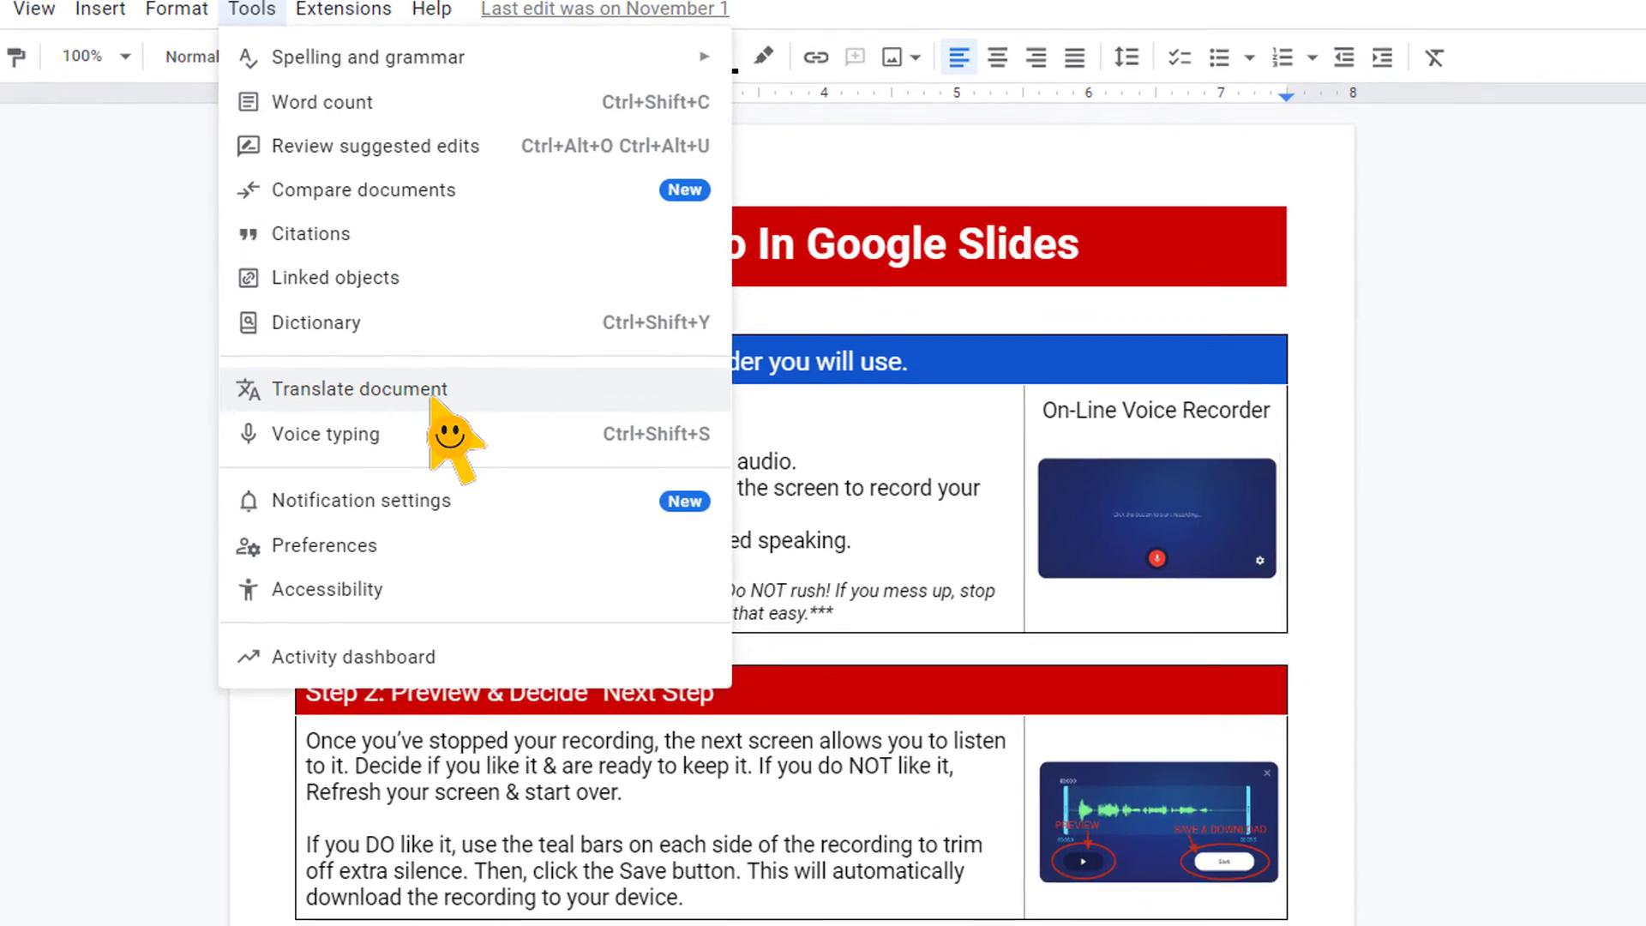
{"action": "left_click", "coordinate": [359, 389]}
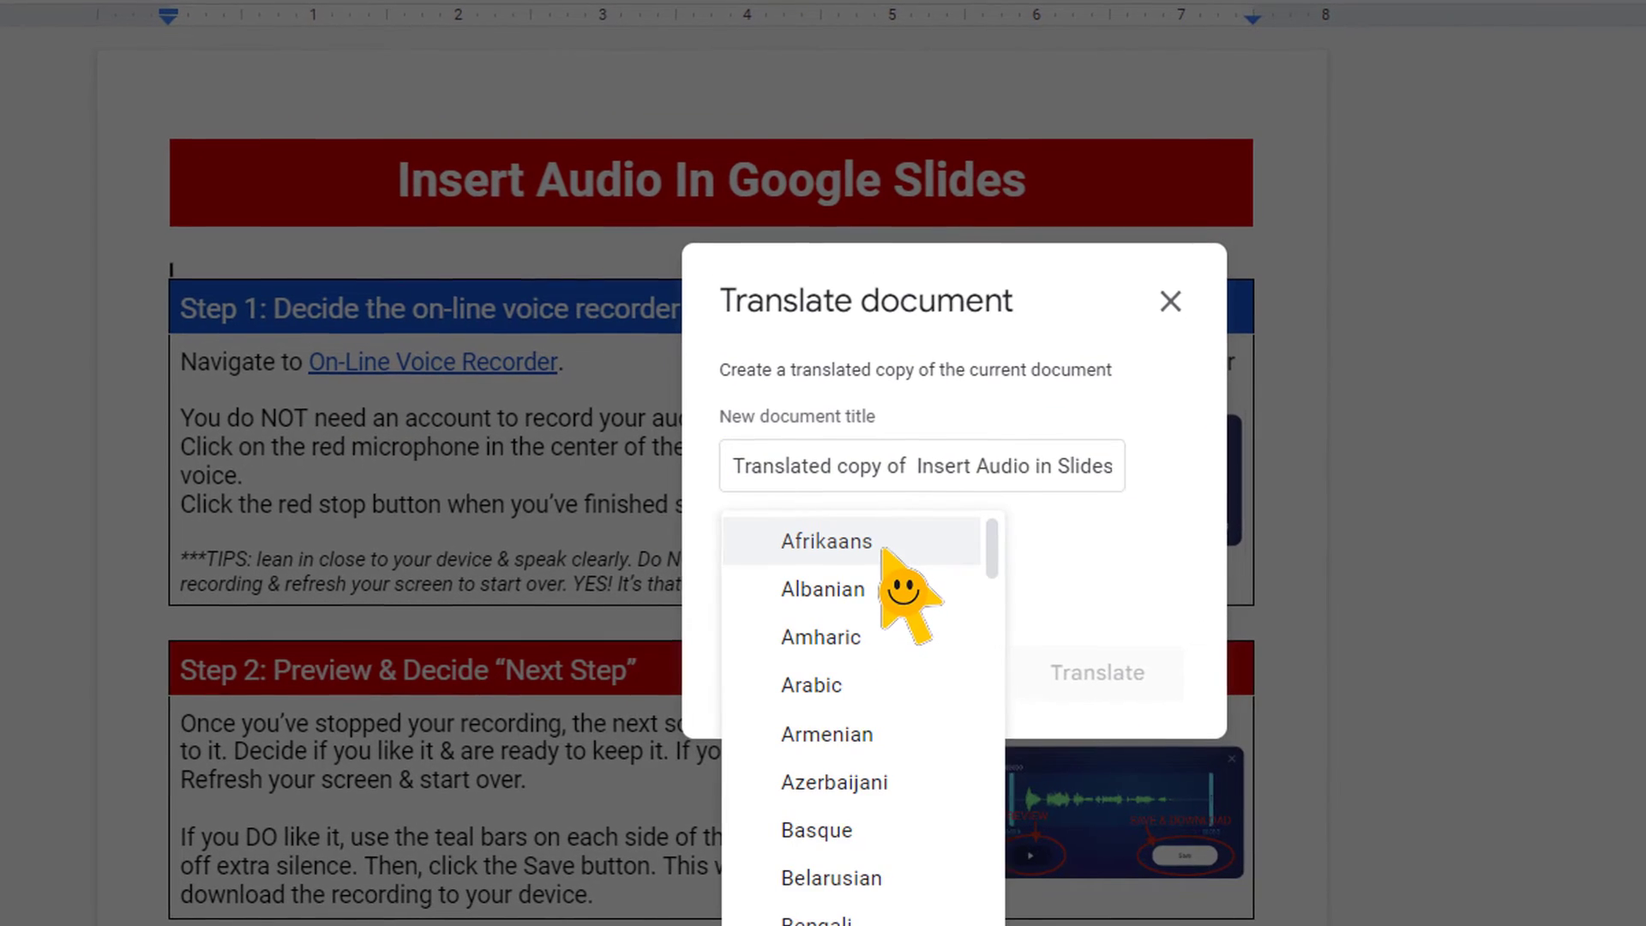
{"action": "left_click", "coordinate": [811, 685]}
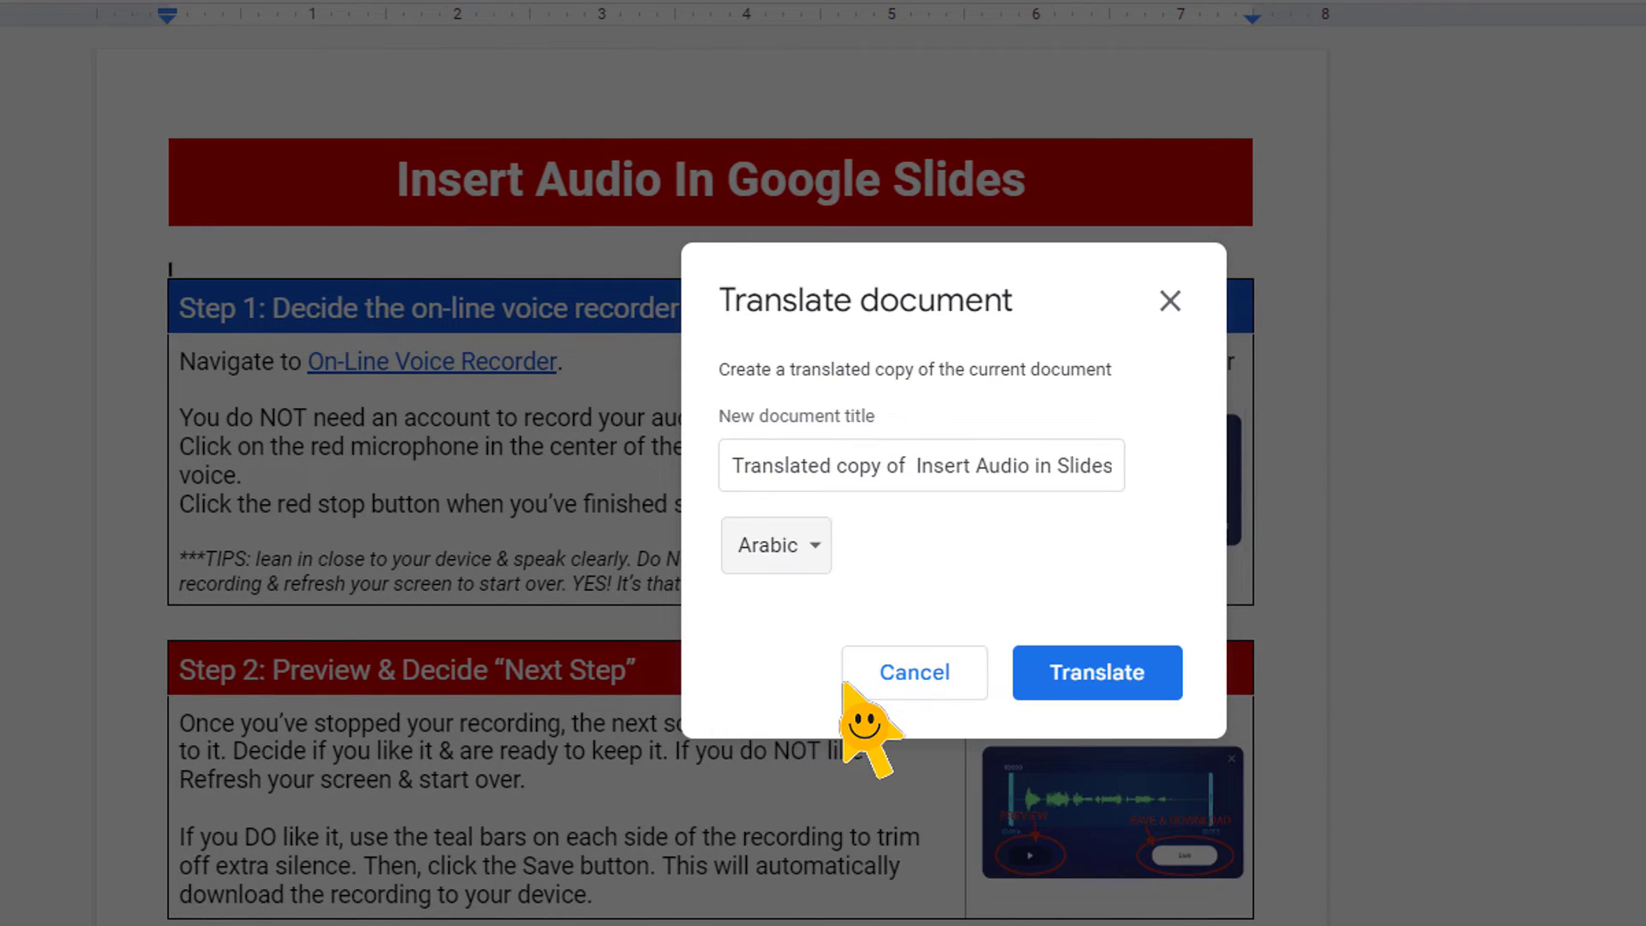
{"action": "mouse_move", "coordinate": [984, 525]}
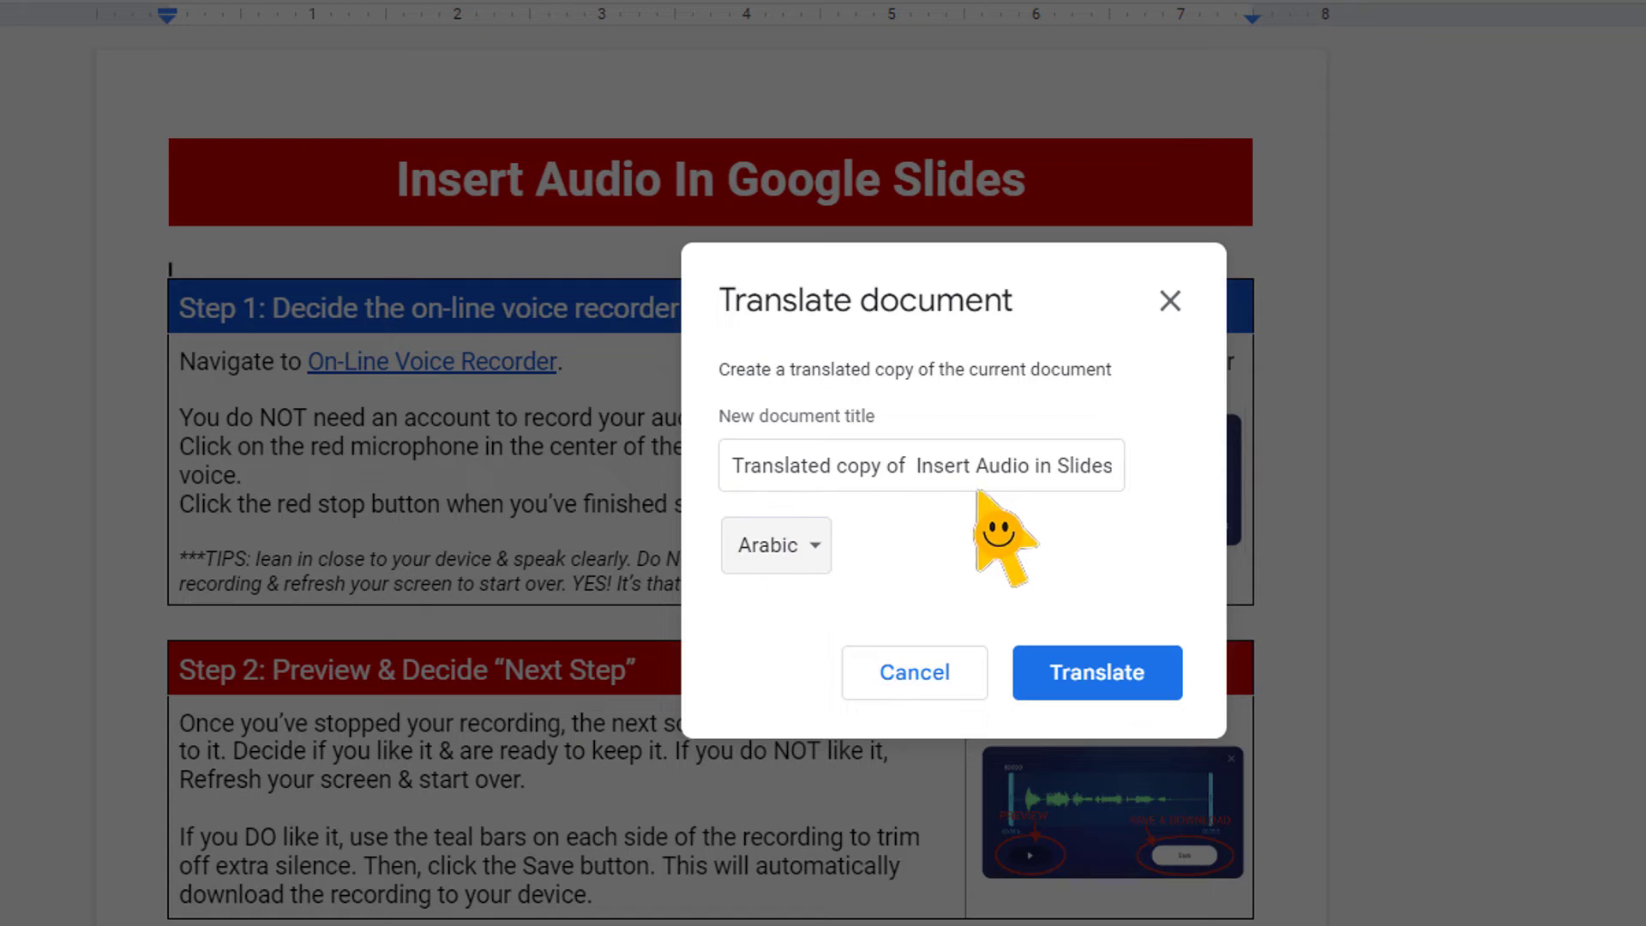
{"action": "mouse_move", "coordinate": [1050, 522]}
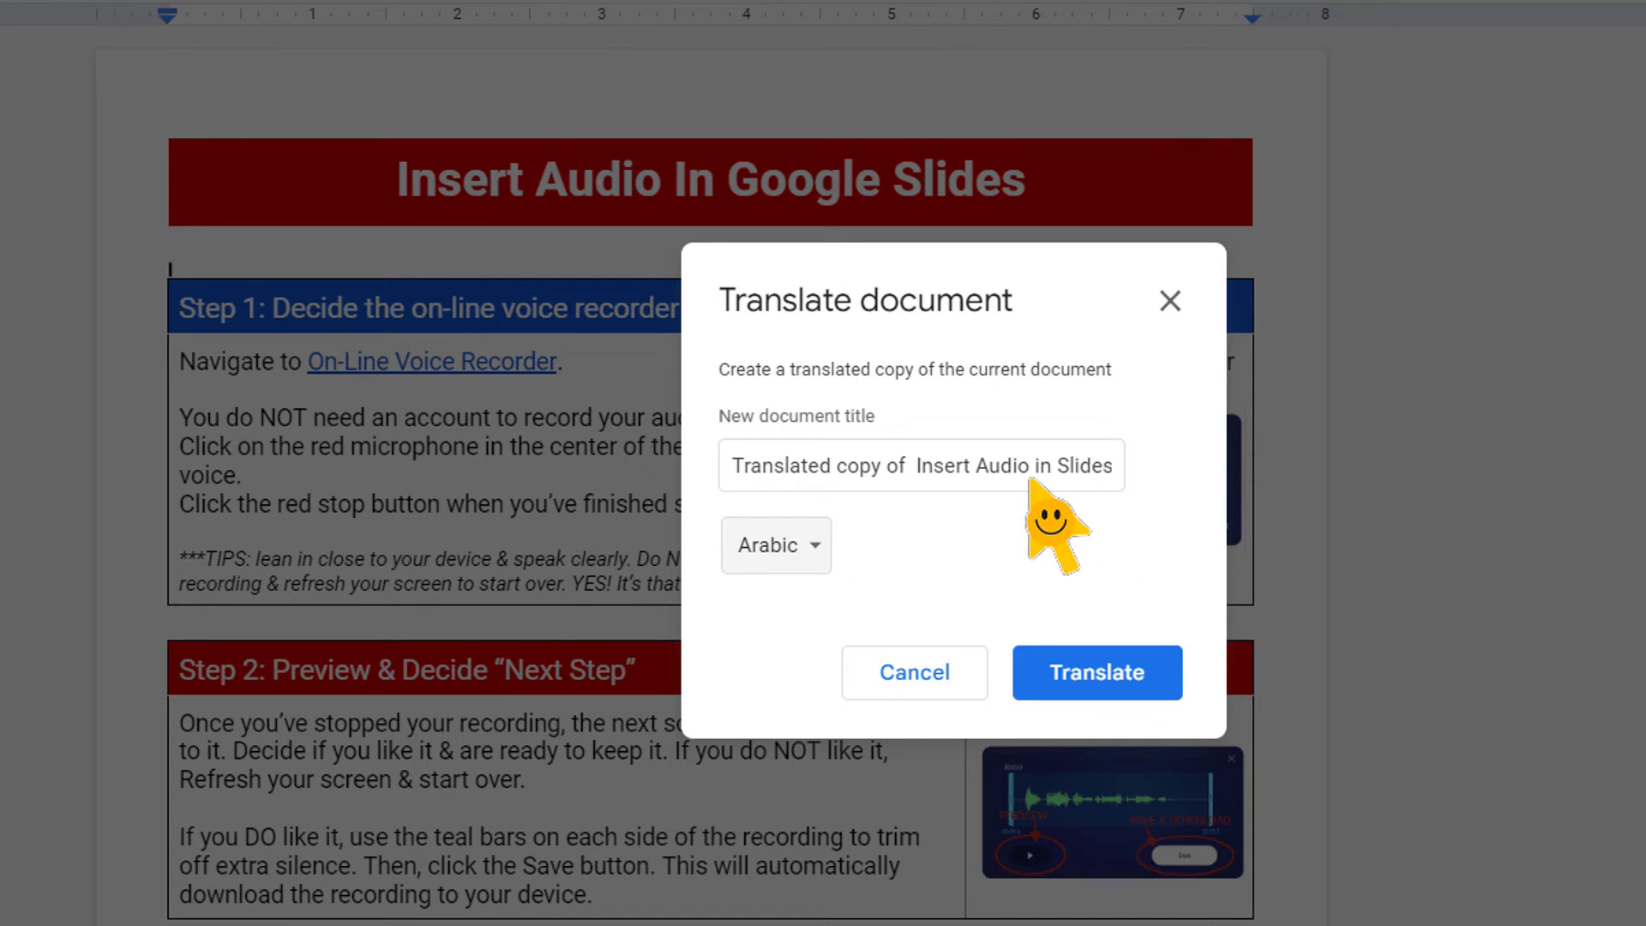
{"action": "mouse_move", "coordinate": [955, 533]}
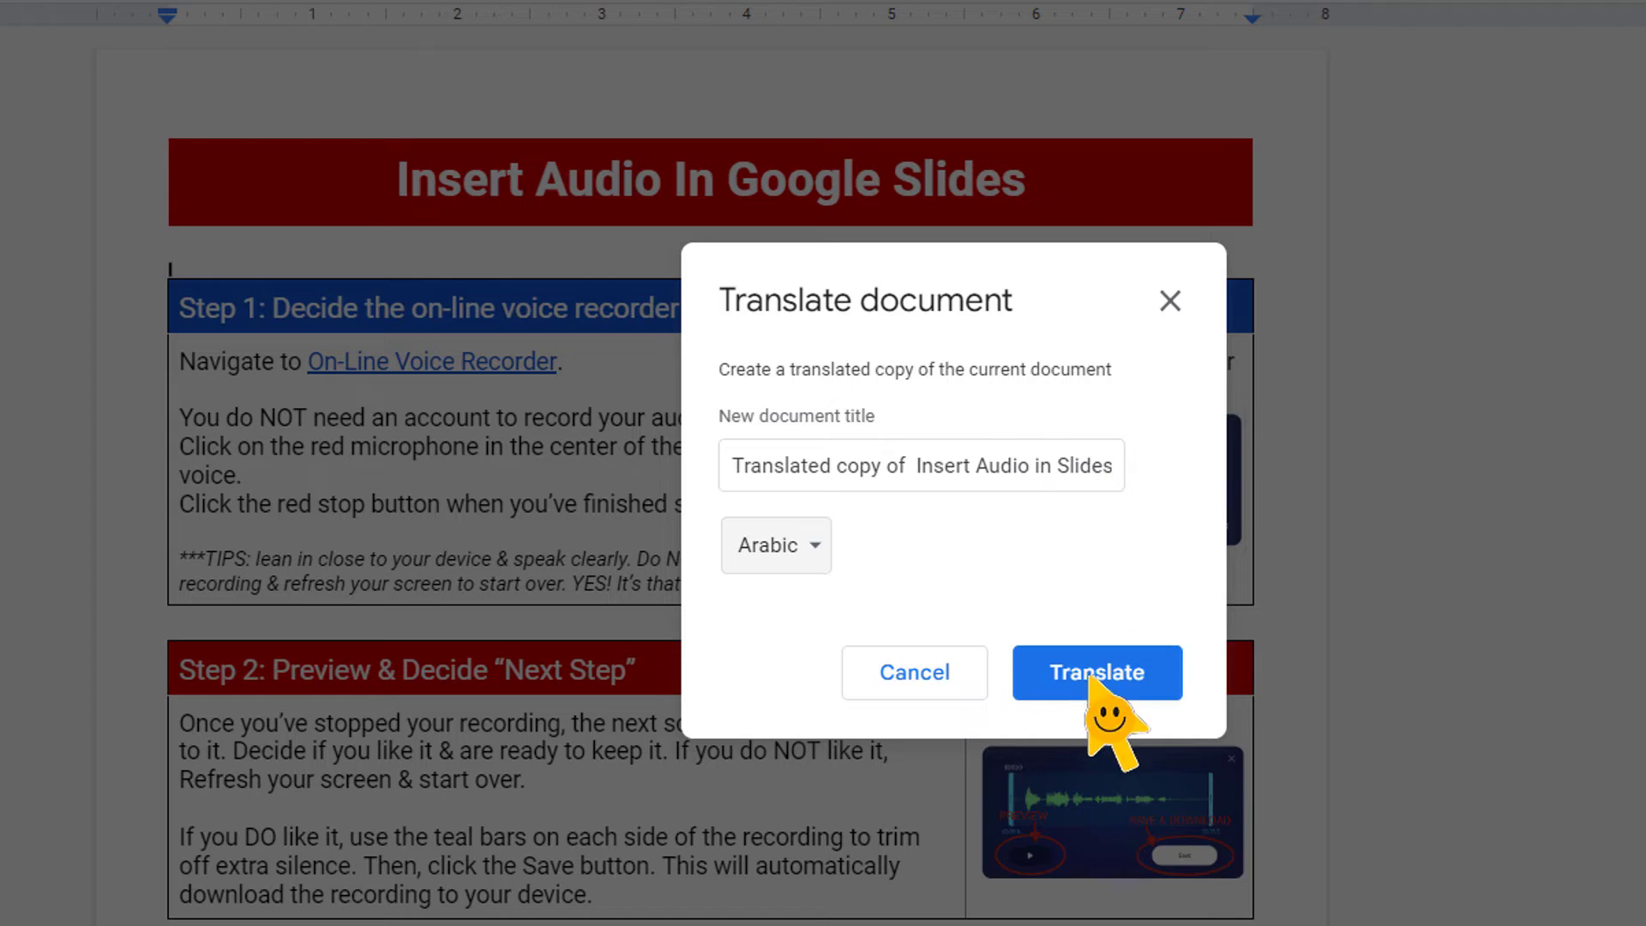
{"action": "left_click", "coordinate": [1097, 672]}
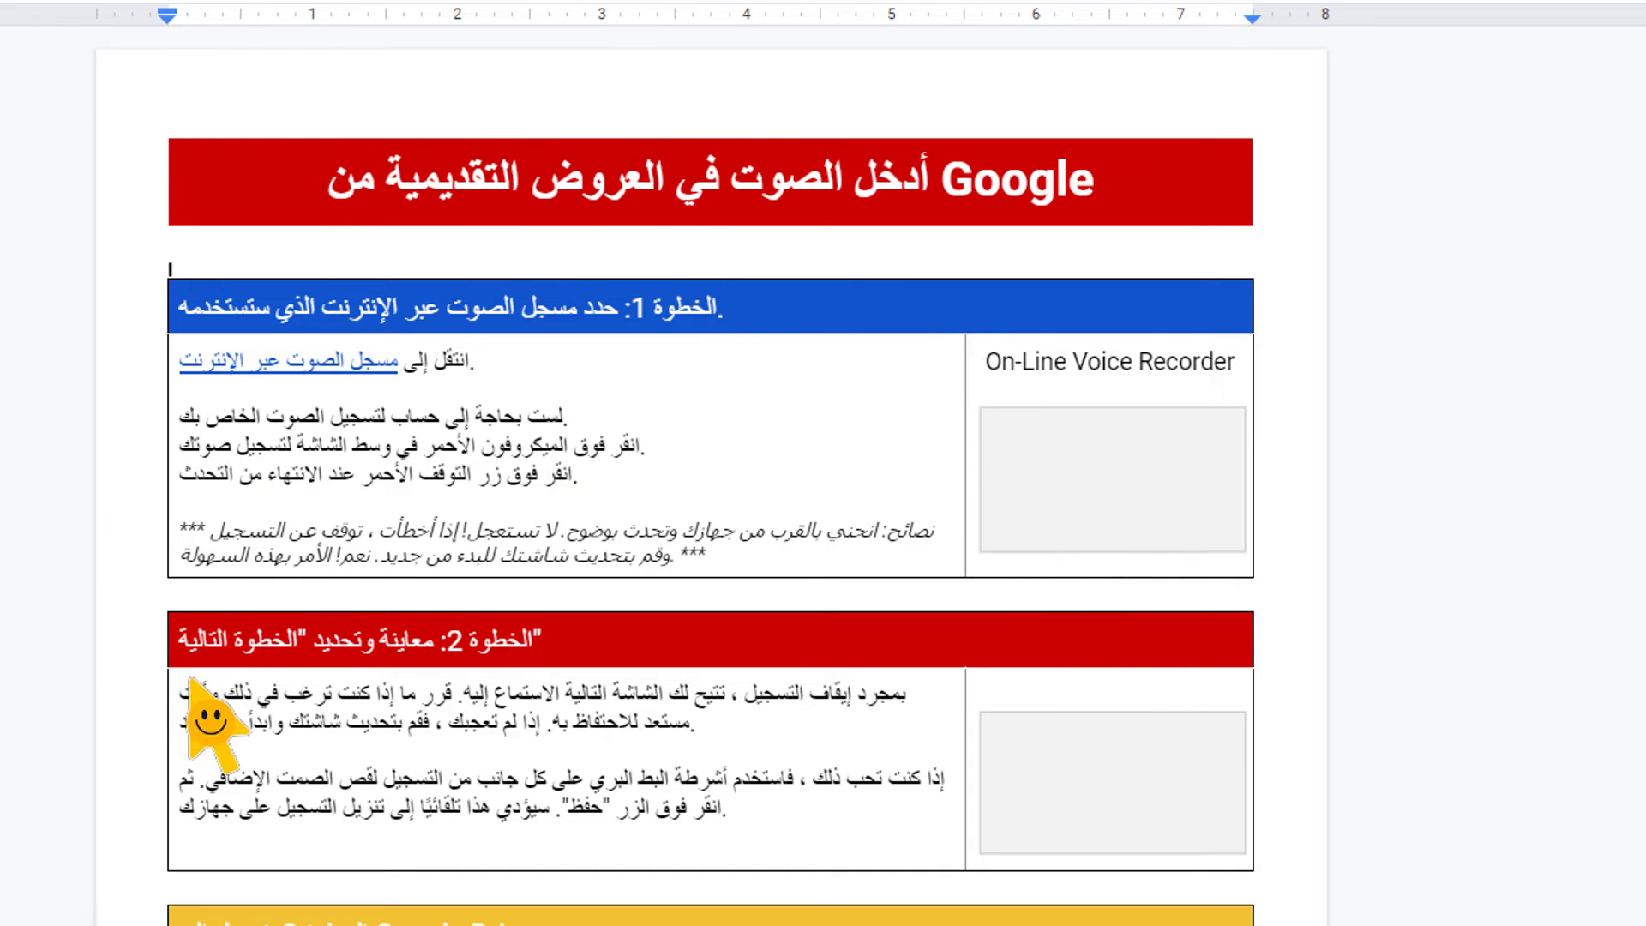
{"action": "scroll", "scroll_direction": "down", "scroll_amount": 3}
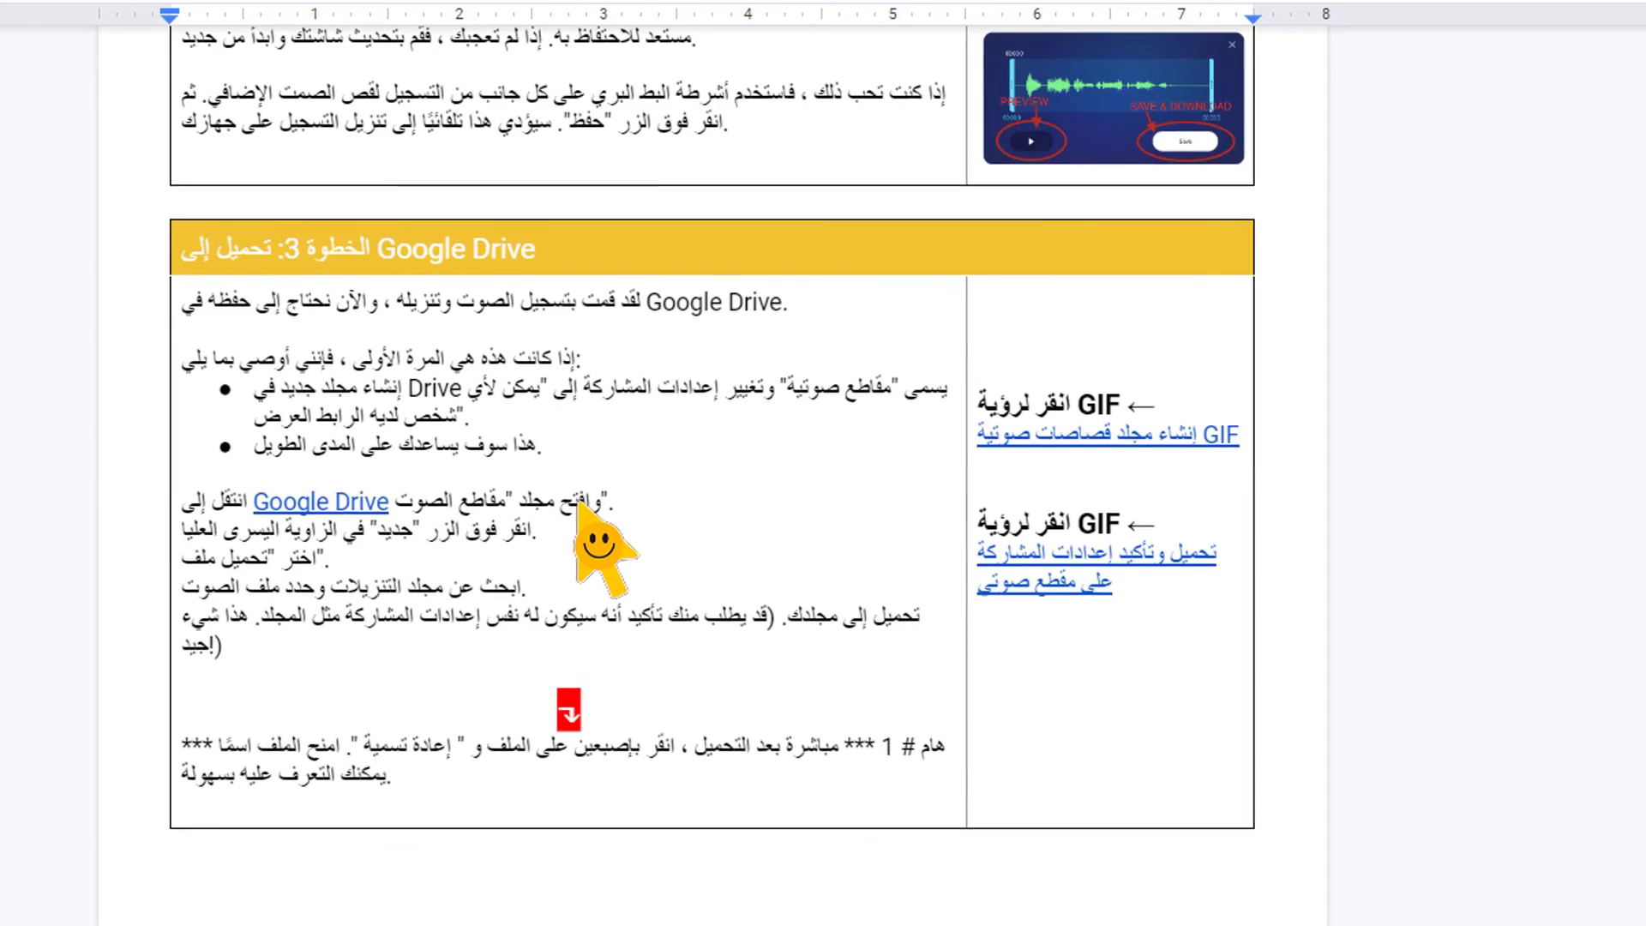
{"action": "scroll", "scroll_direction": "down", "scroll_amount": 3}
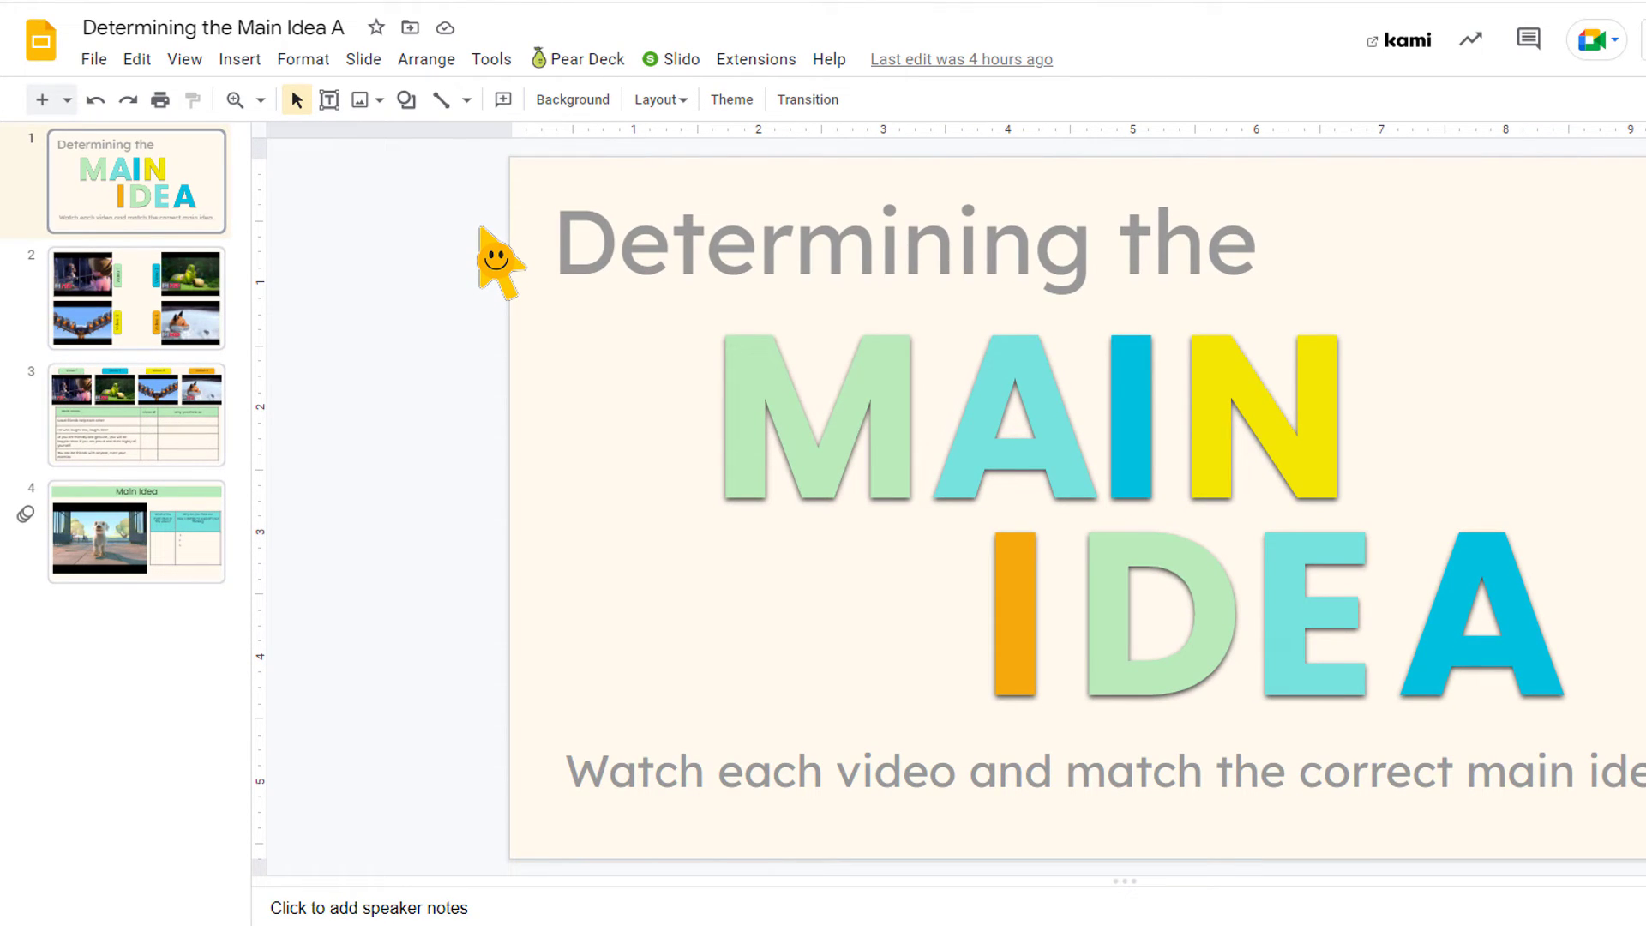
{"action": "mouse_move", "coordinate": [224, 180]}
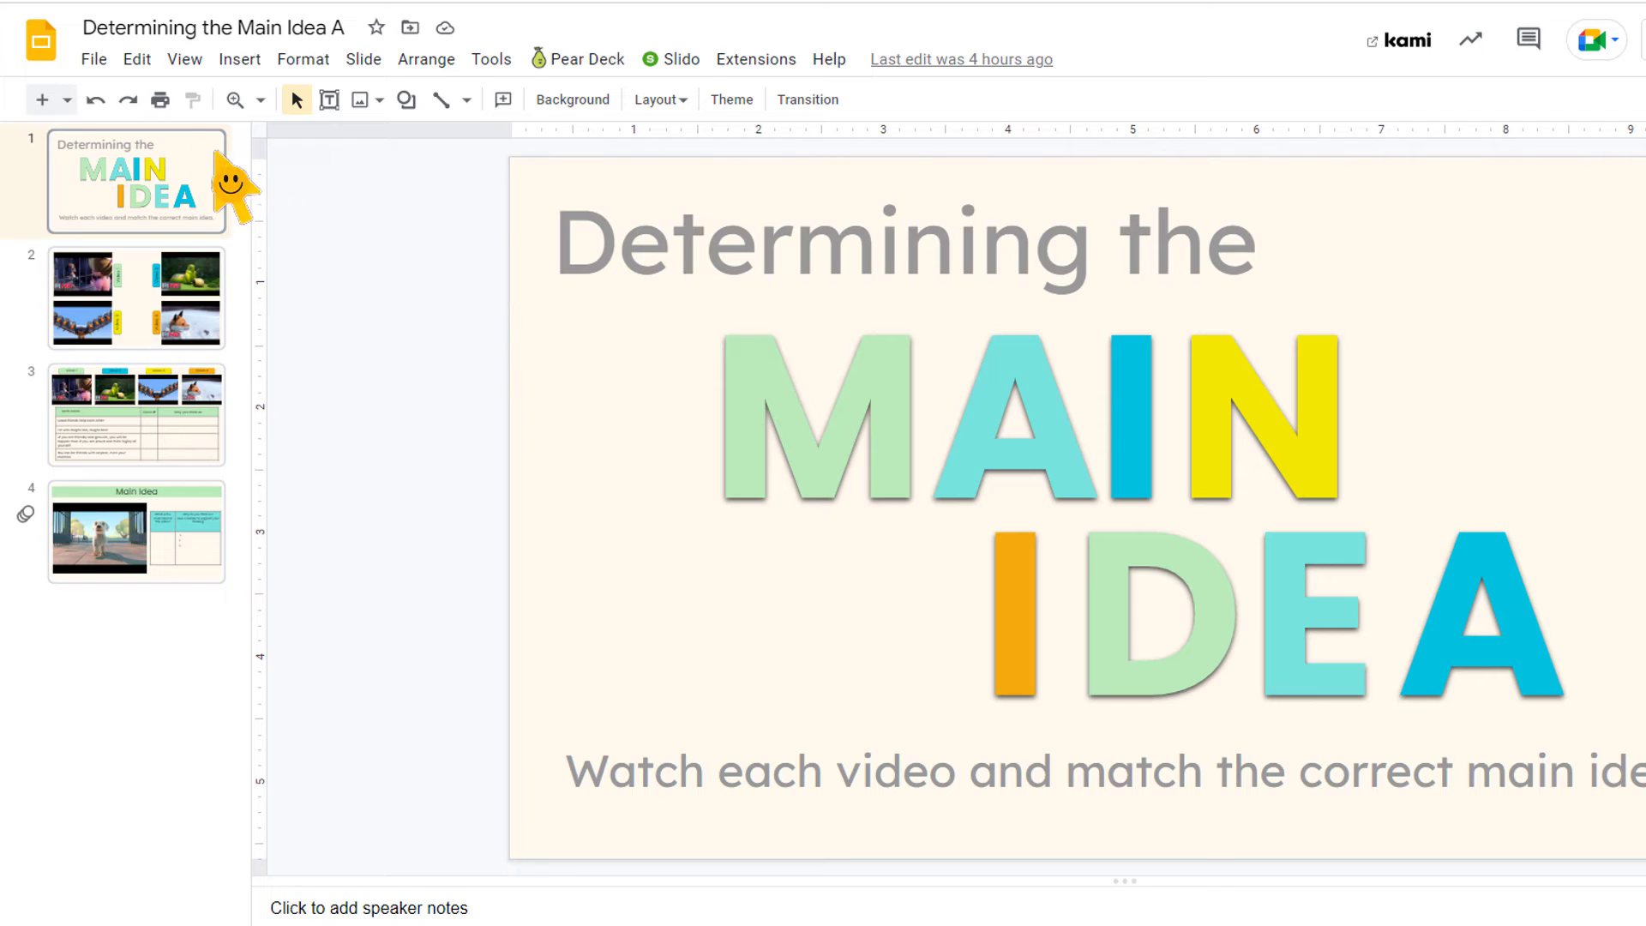
Download the Determining the Main Idea A deck as Microsoft PowerPoint (.pptx).
{"action": "left_click", "coordinate": [93, 60]}
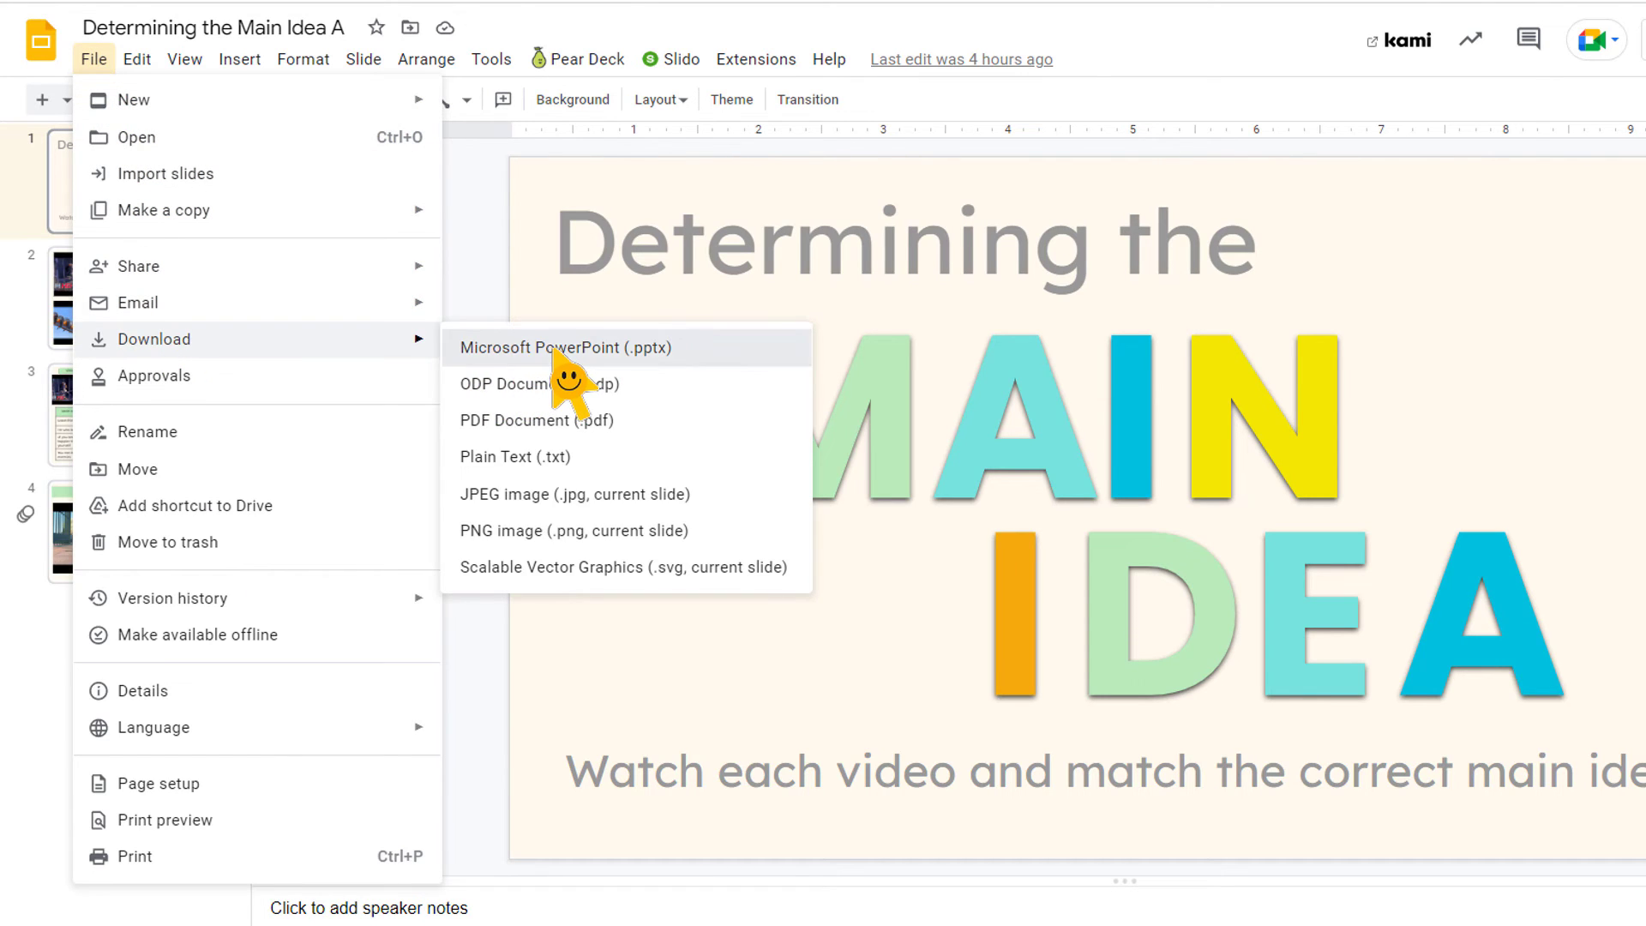
{"action": "left_click", "coordinate": [564, 347]}
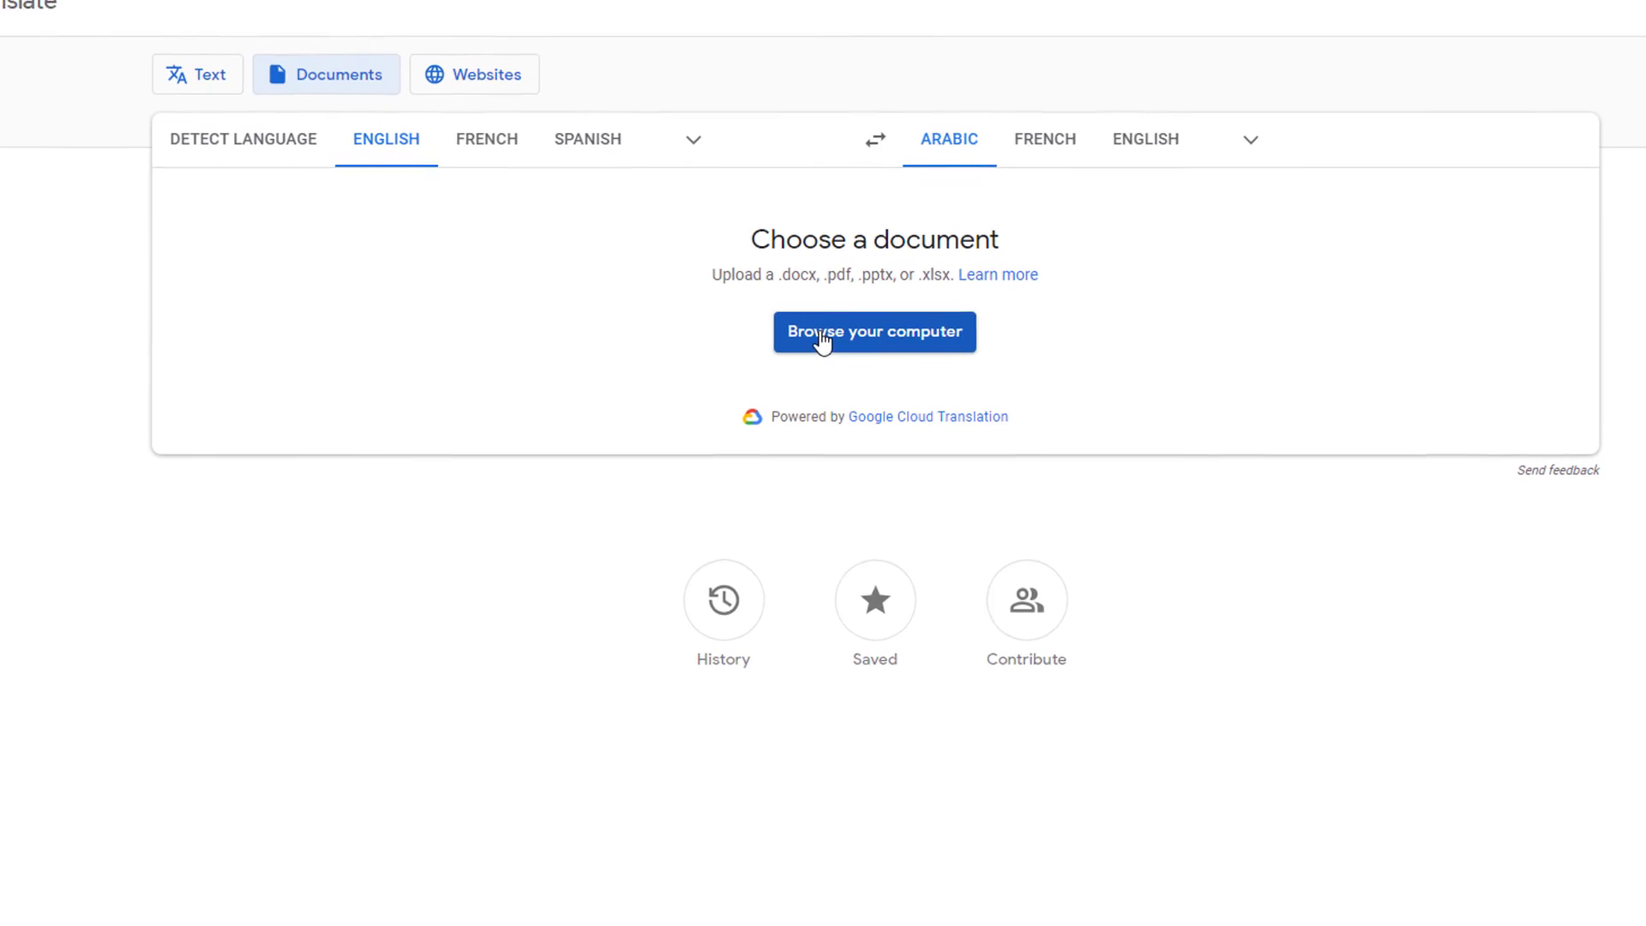
Upload Determining the Main Idea A.pptx, save its Arabic translation to the desktop, and open it.
{"action": "left_click", "coordinate": [874, 332]}
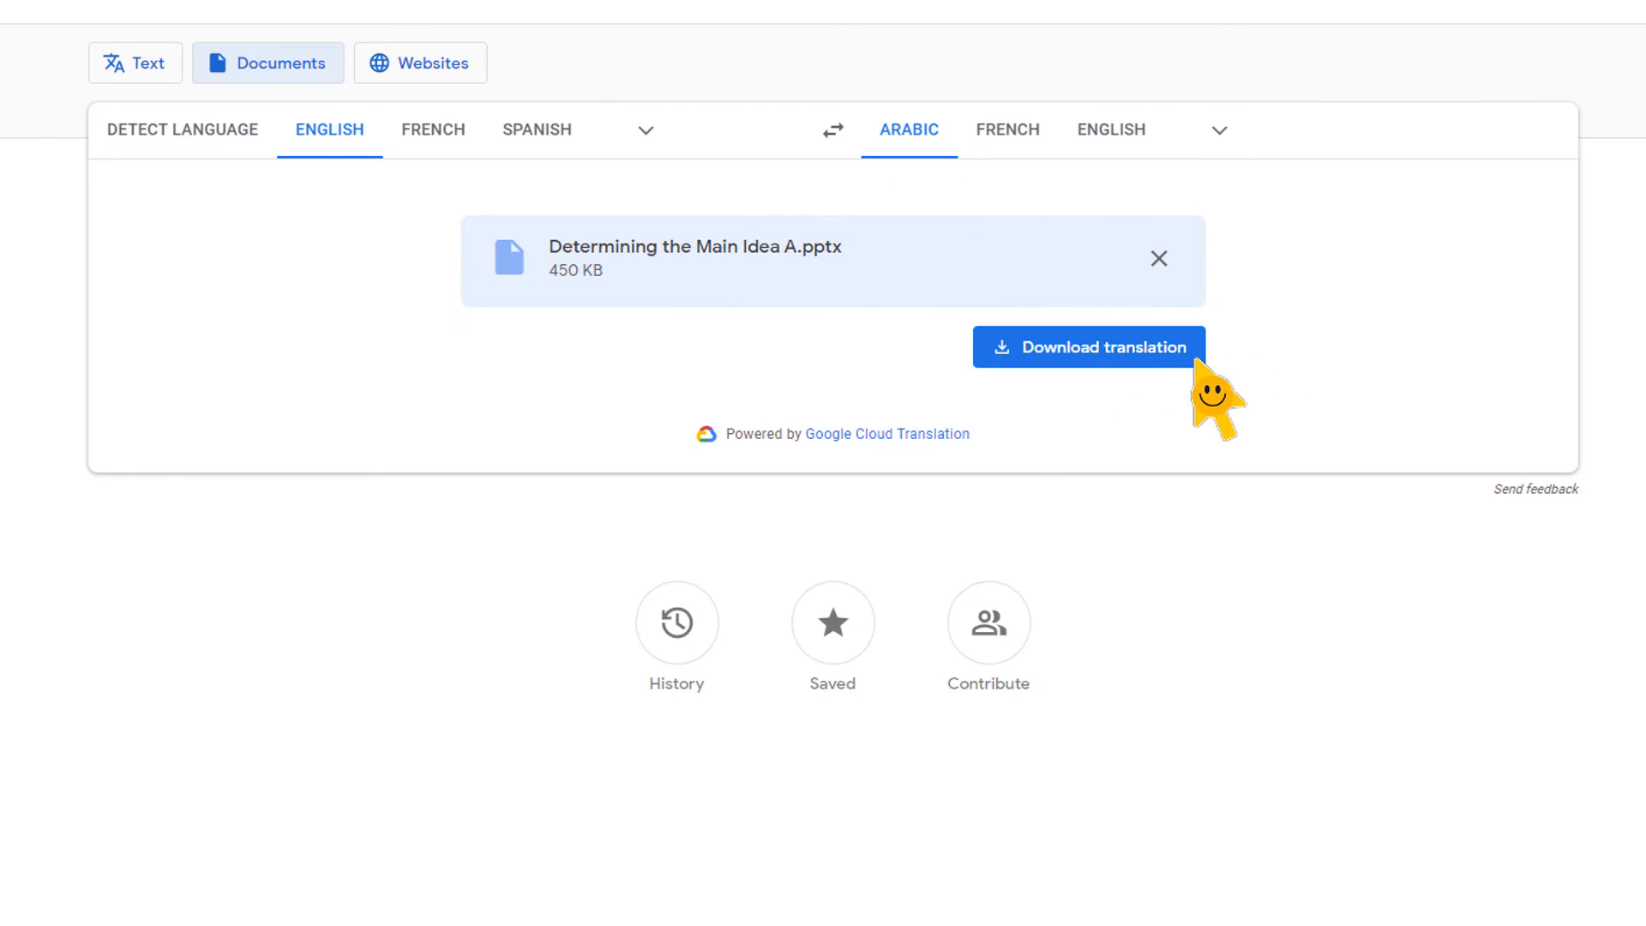
{"action": "left_click", "coordinate": [1088, 348]}
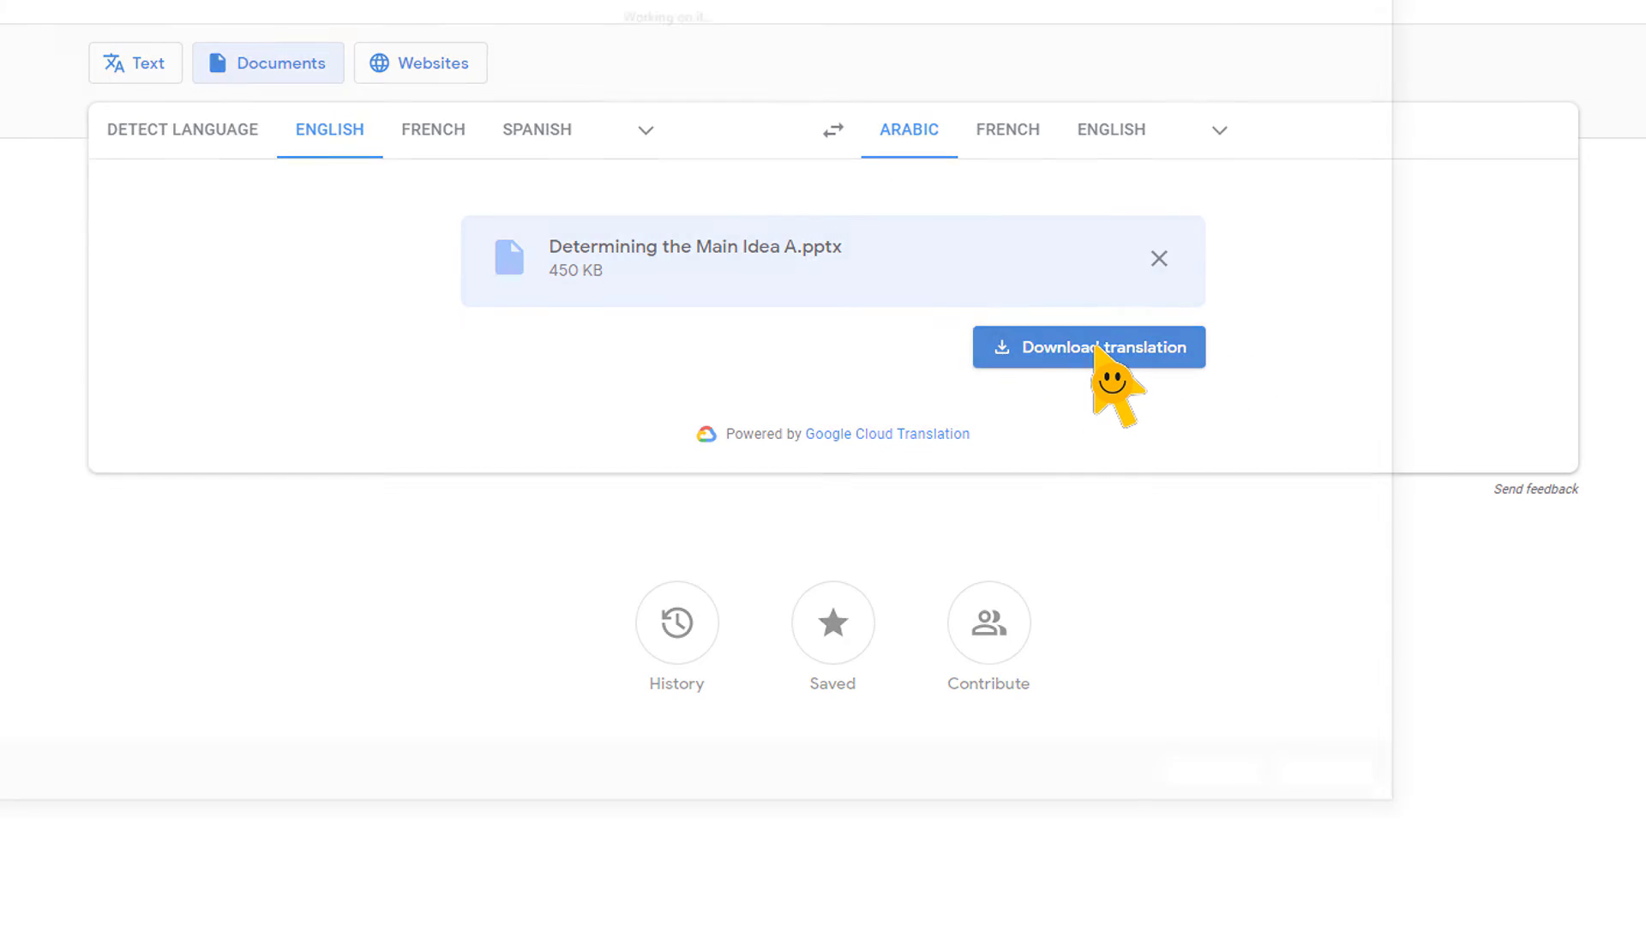
{"action": "left_click", "coordinate": [1088, 347]}
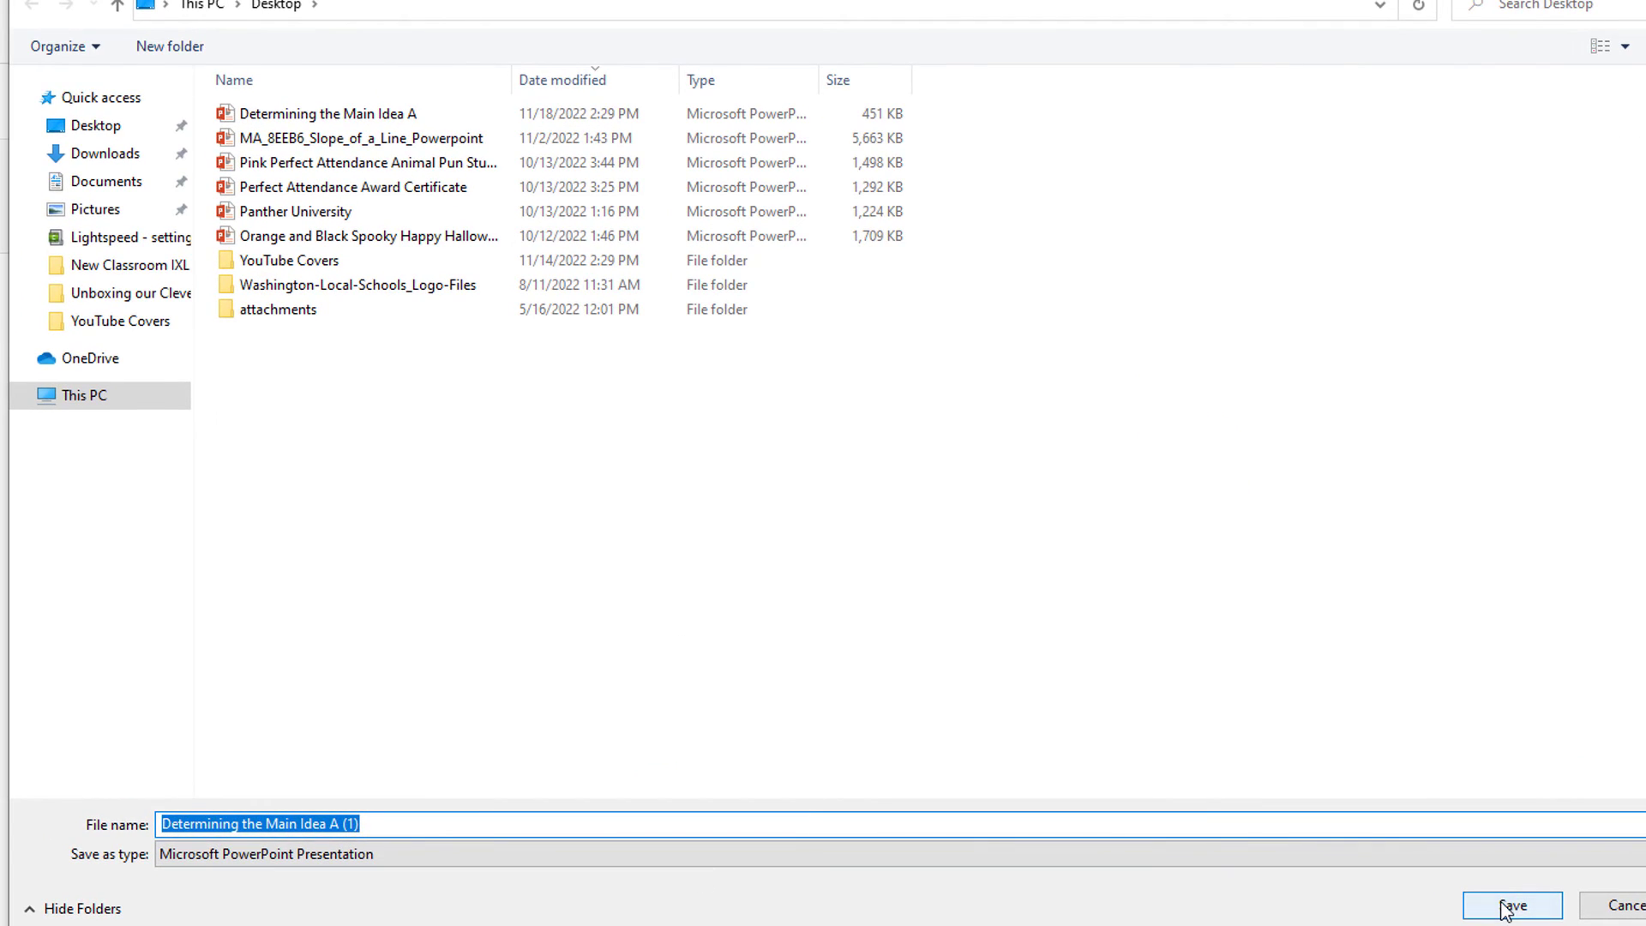
{"action": "left_click", "coordinate": [1513, 903]}
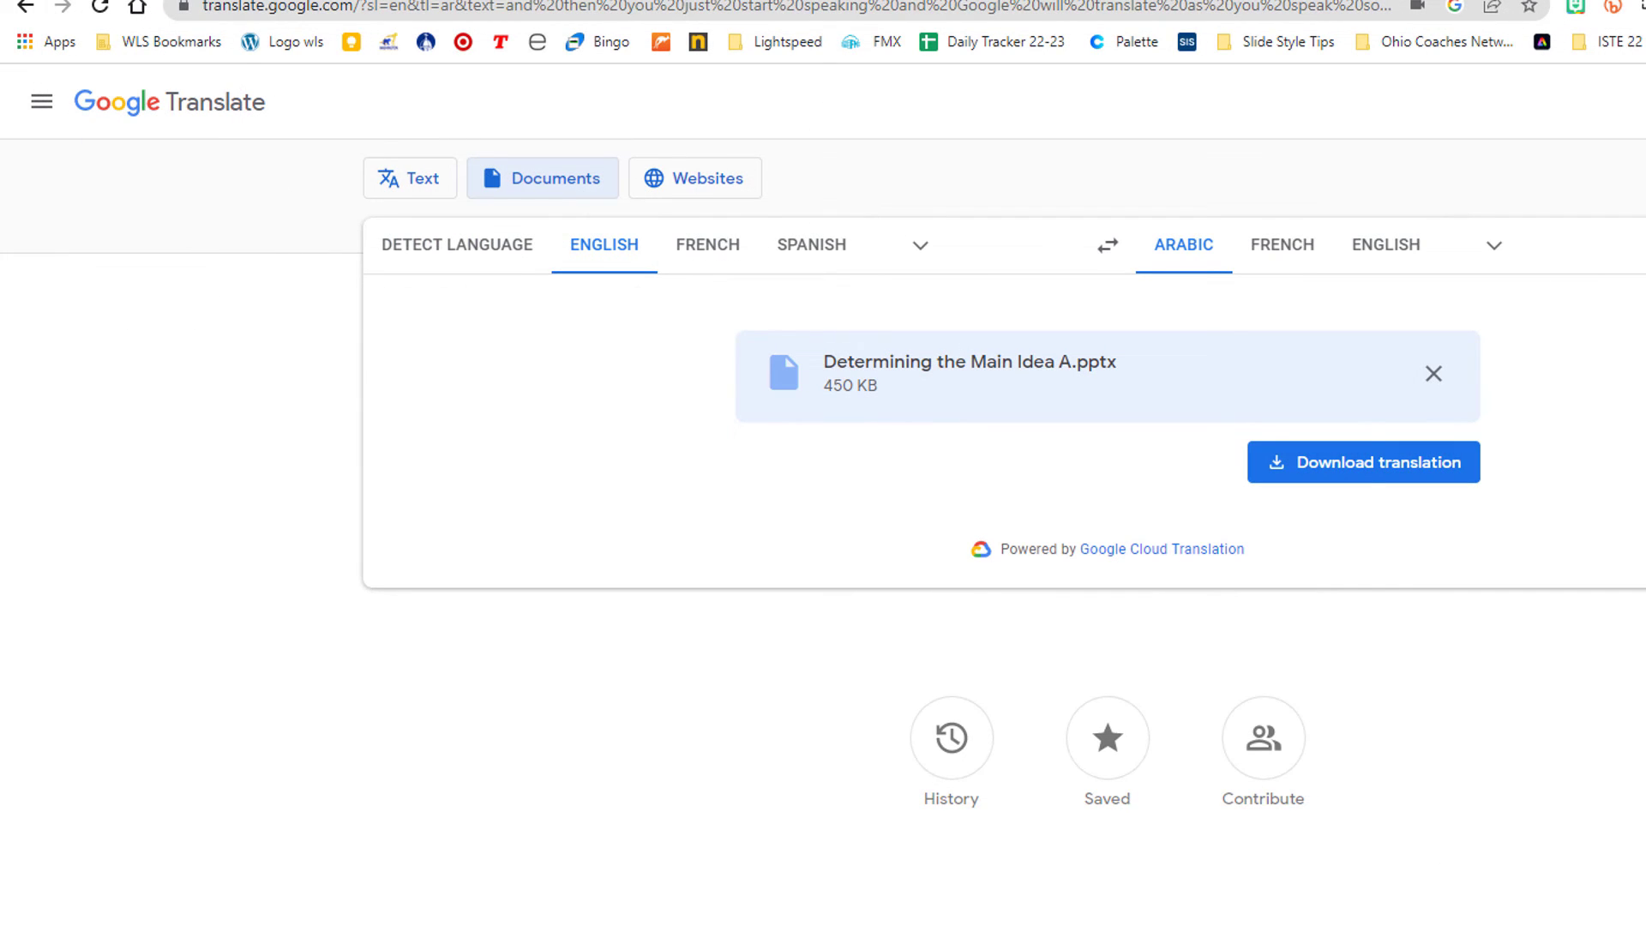
{"action": "left_click", "coordinate": [1363, 462]}
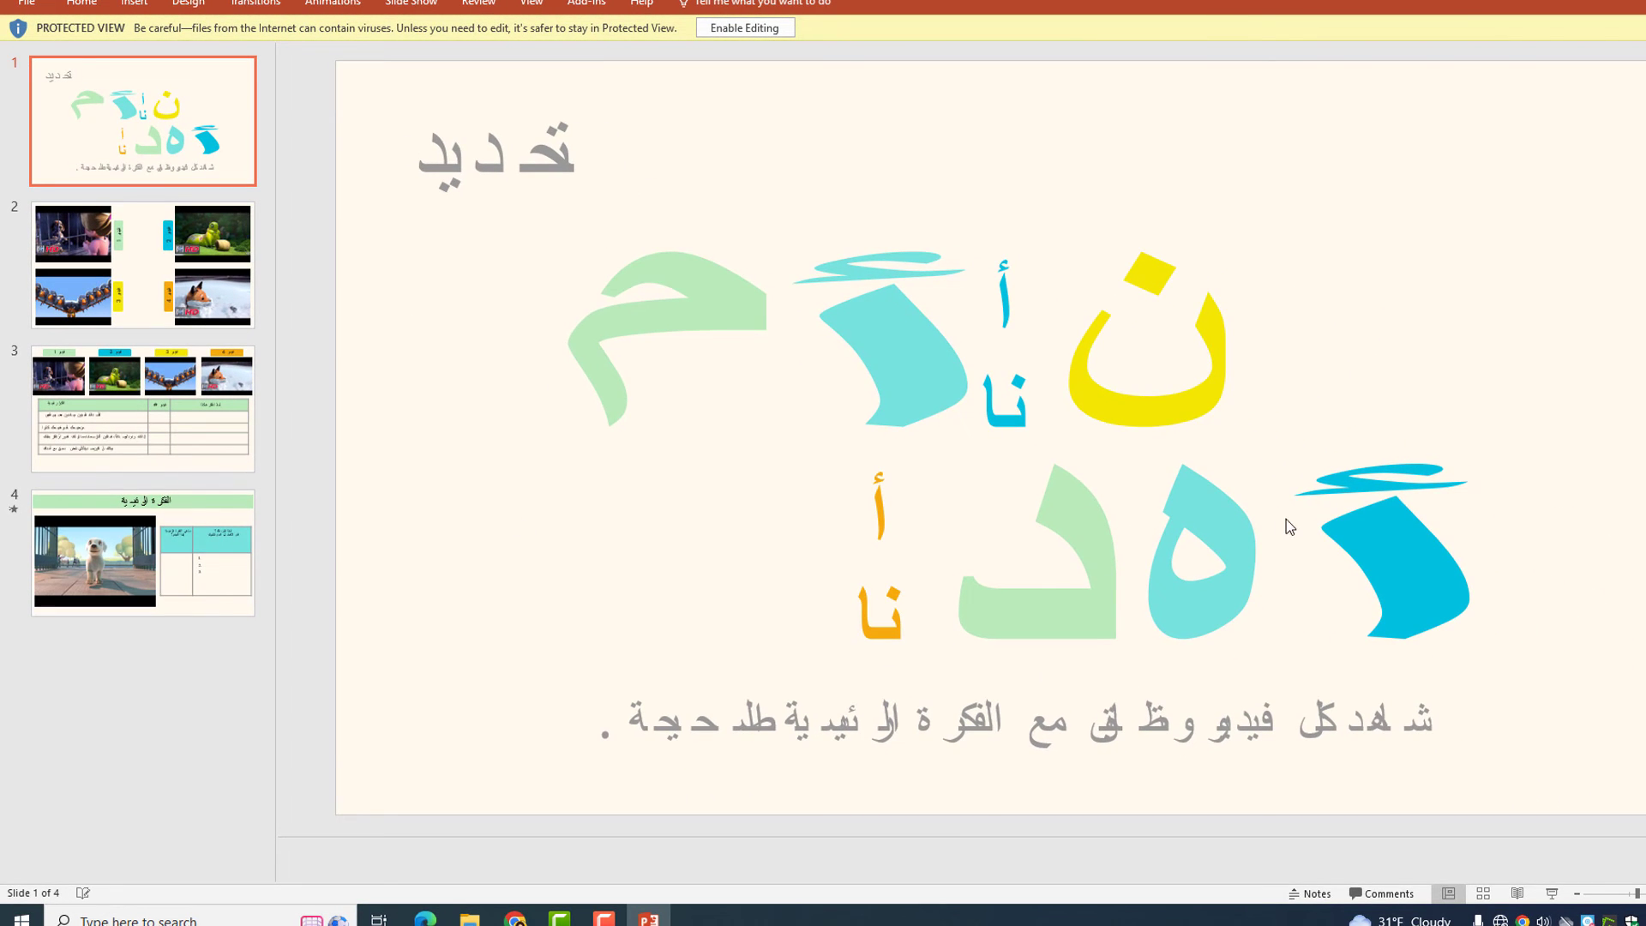
{"action": "left_click", "coordinate": [138, 264]}
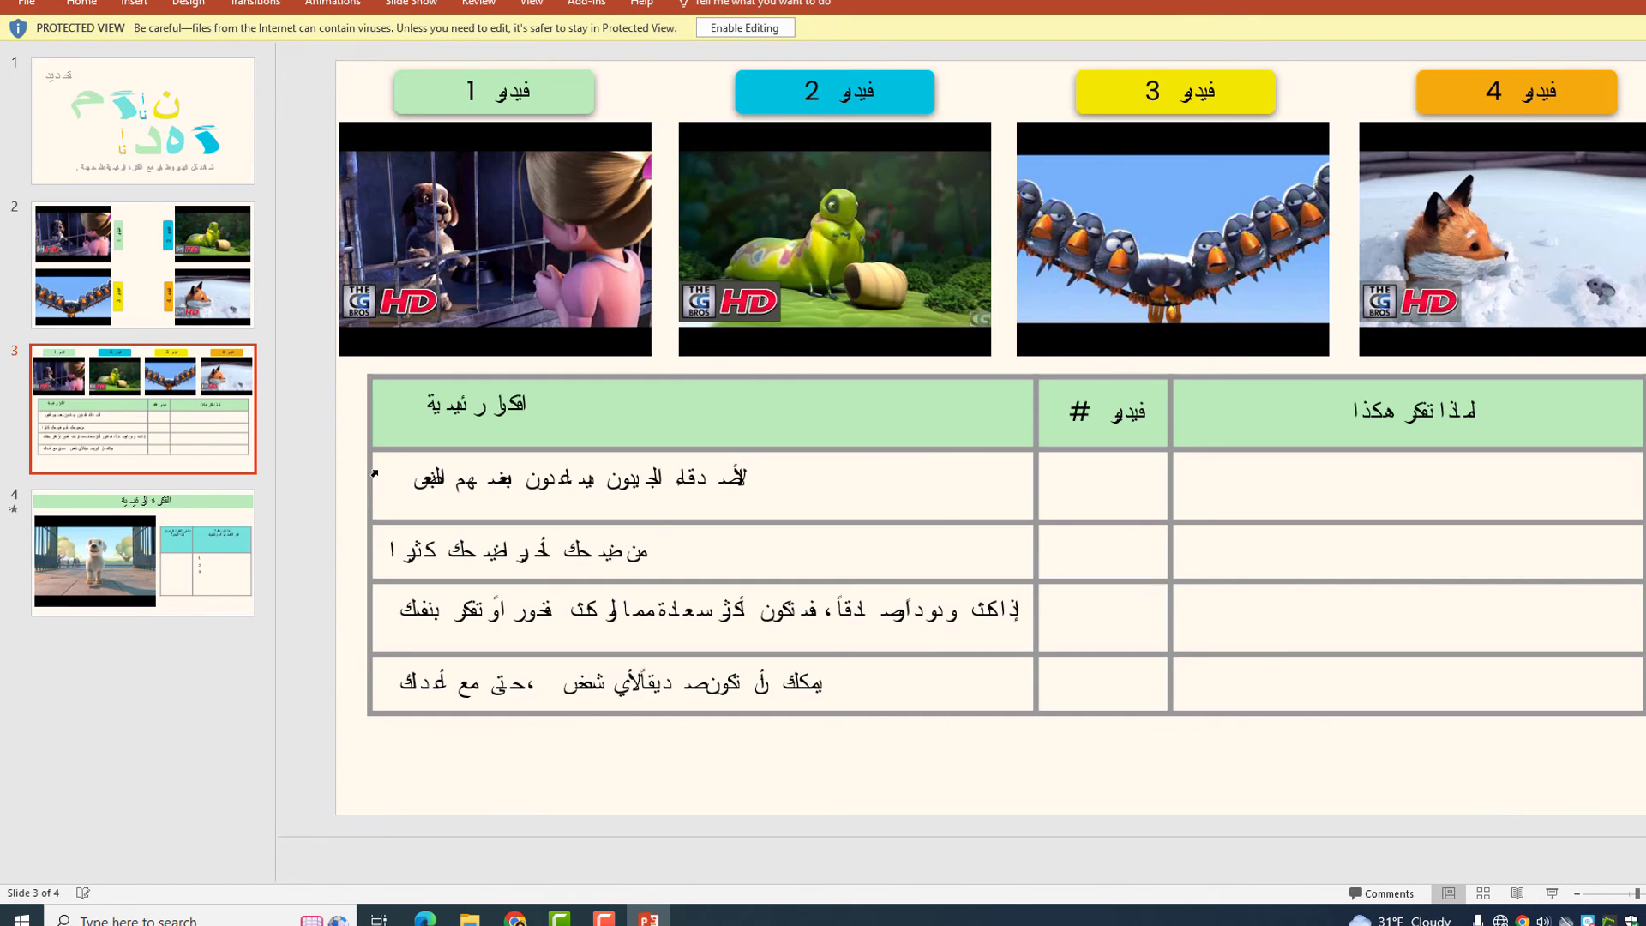
{"action": "left_click", "coordinate": [142, 562]}
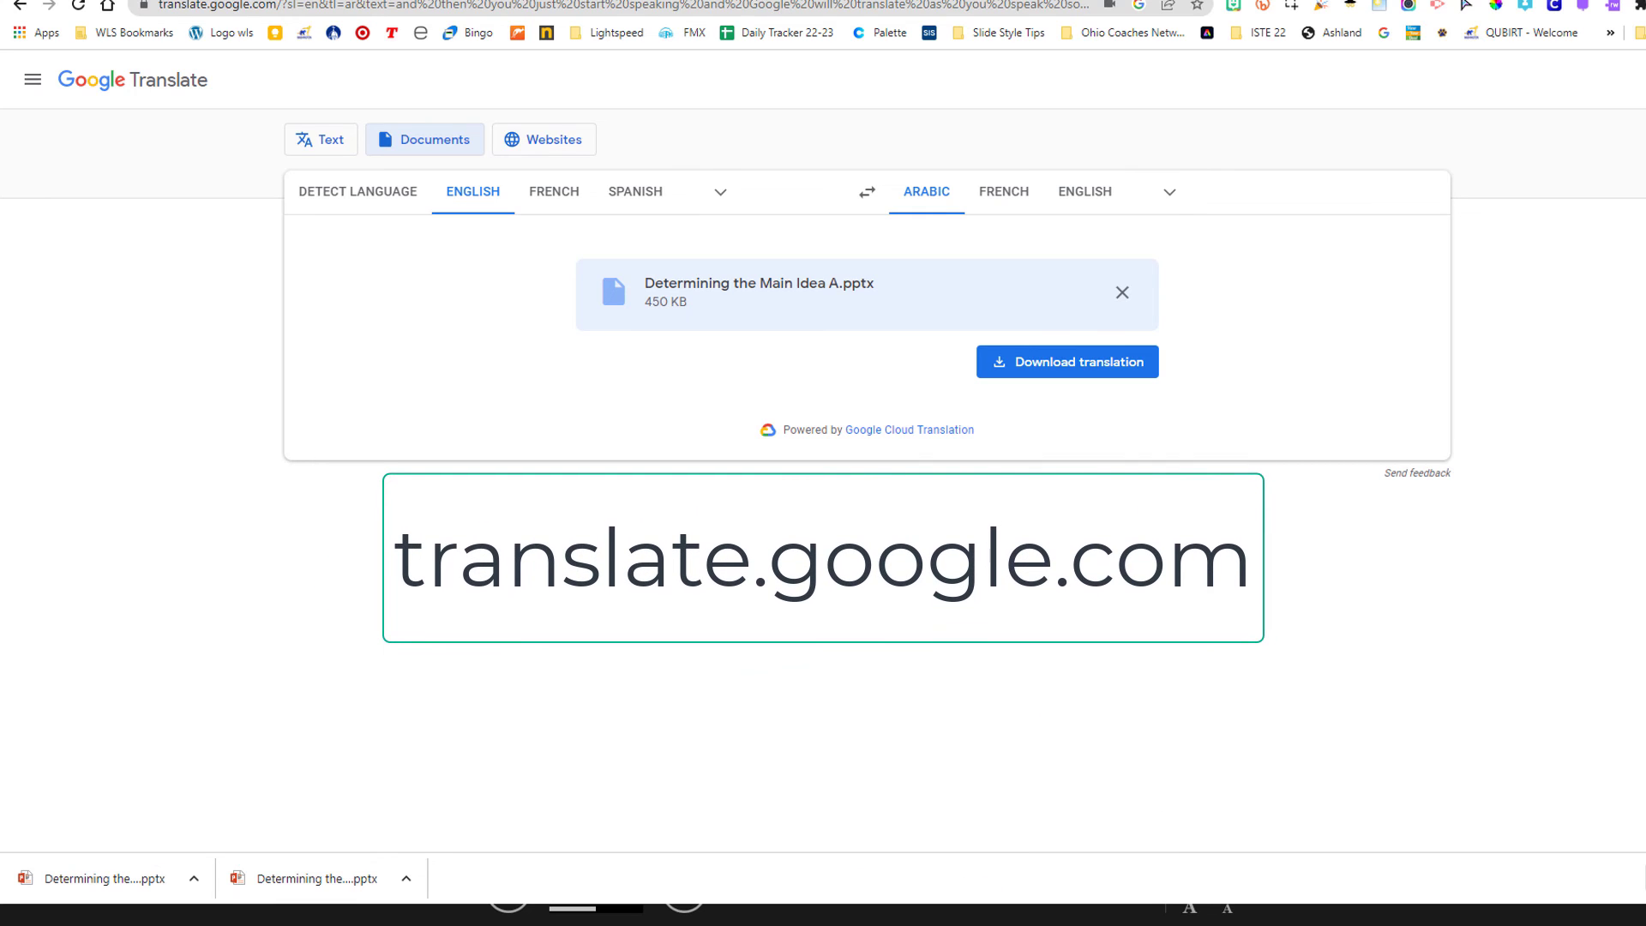
Switch back to text translation to view the earlier English-to-Arabic passage.
{"action": "left_click", "coordinate": [321, 139]}
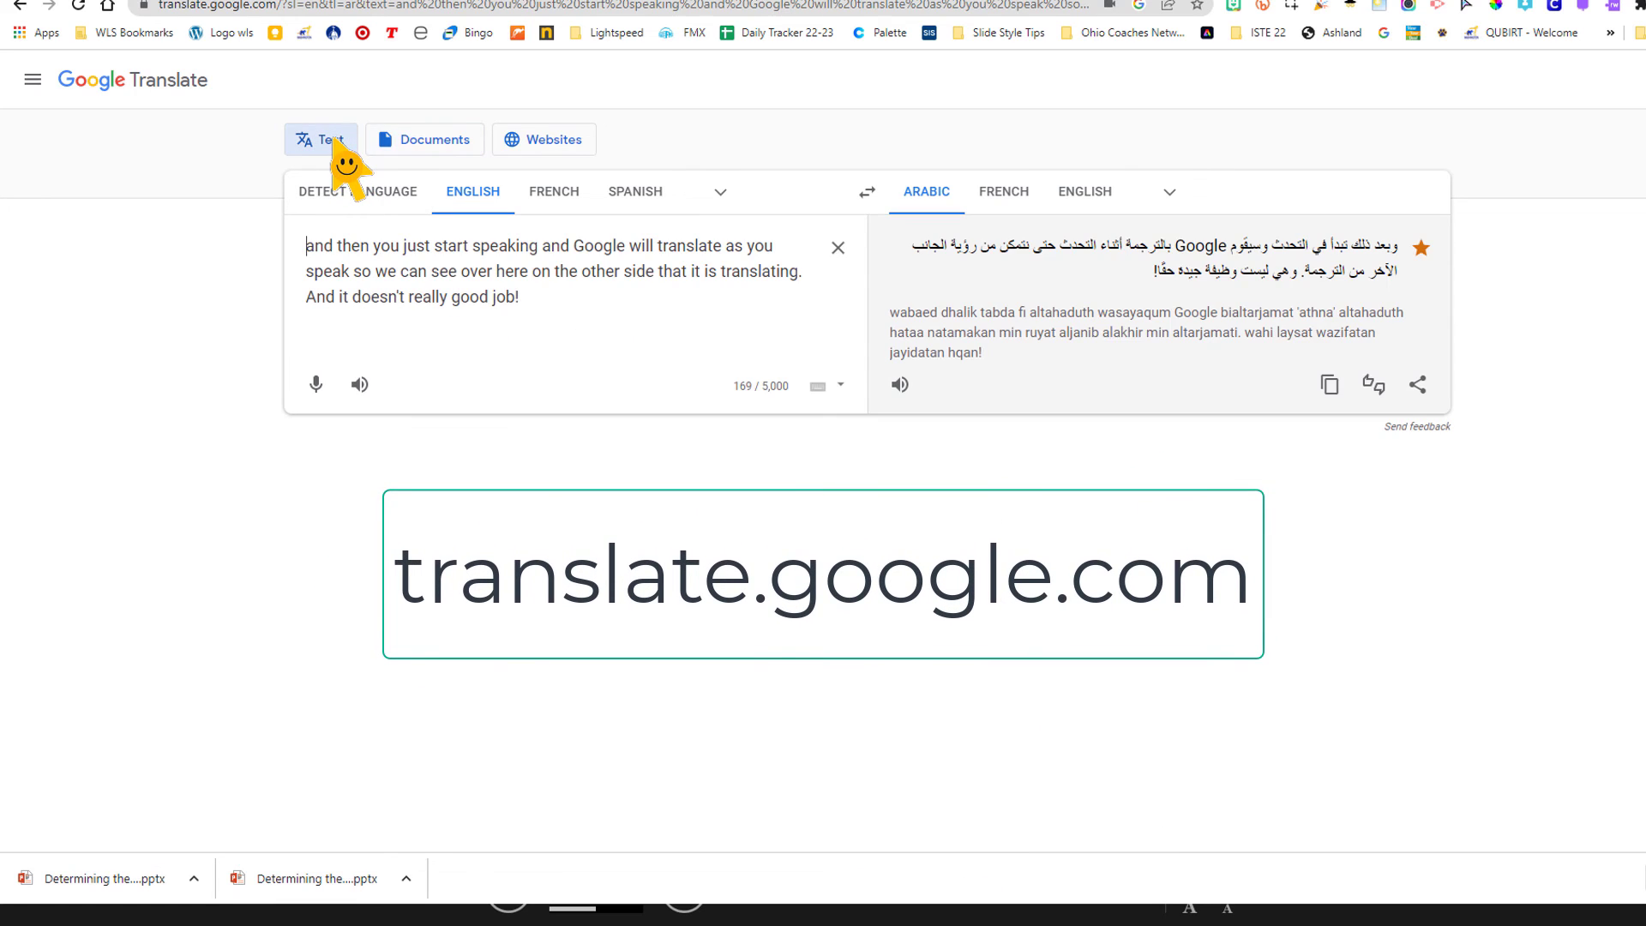
{"action": "left_click", "coordinate": [435, 139]}
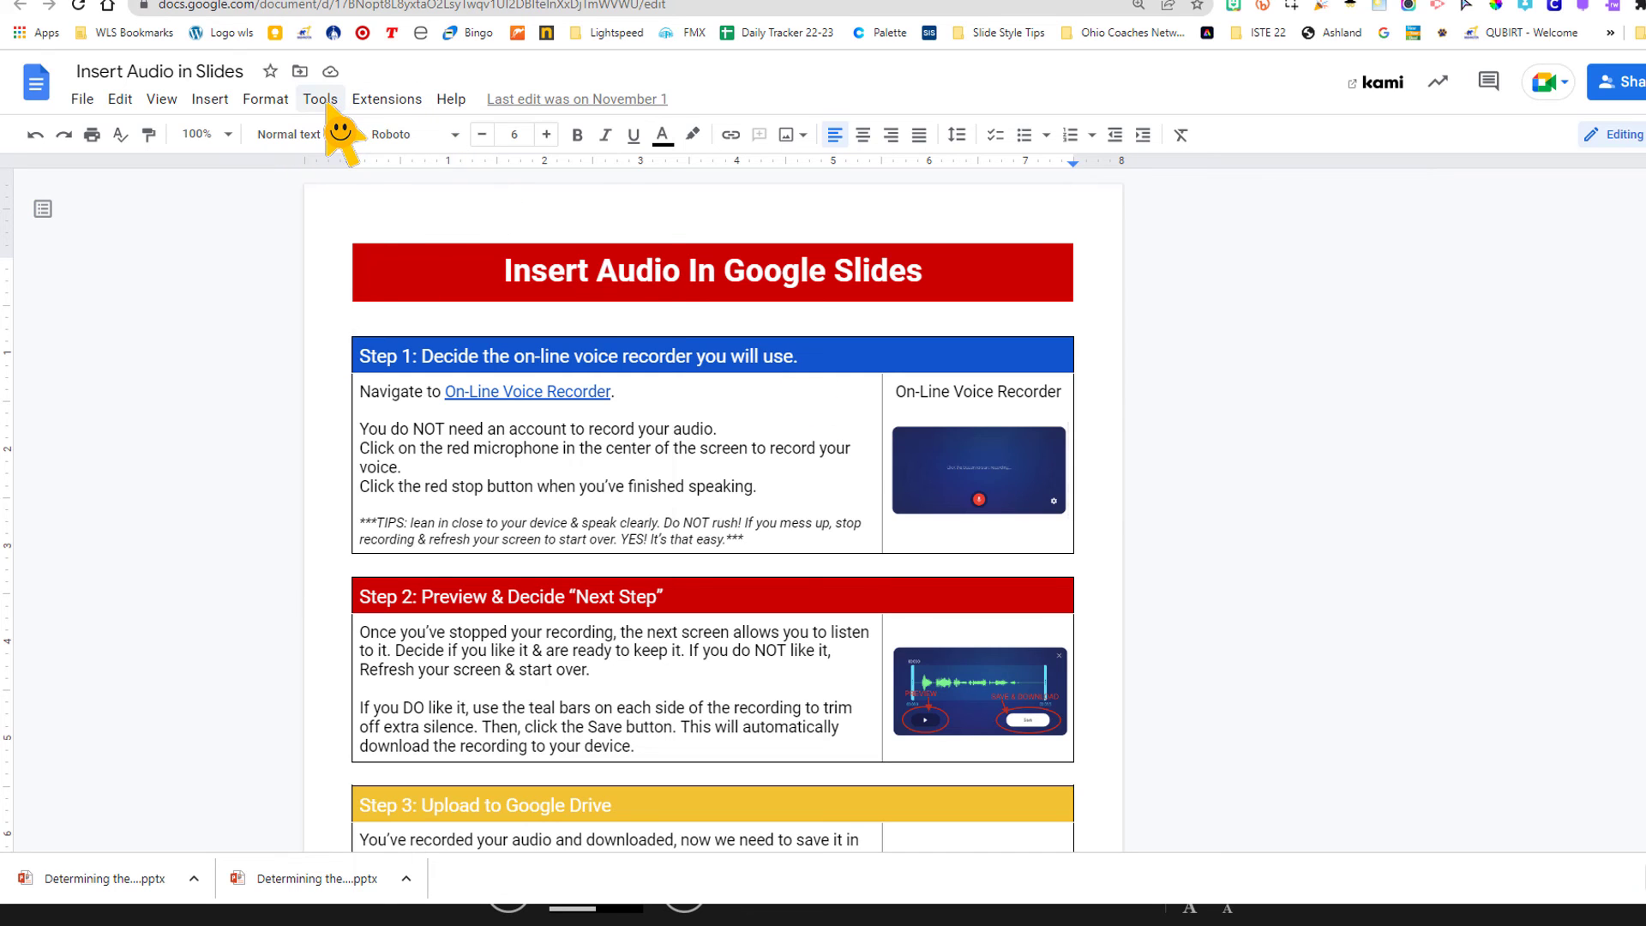
Translate the Insert Audio in Slides guide into French via Tools > Translate document.
{"action": "left_click", "coordinate": [320, 99]}
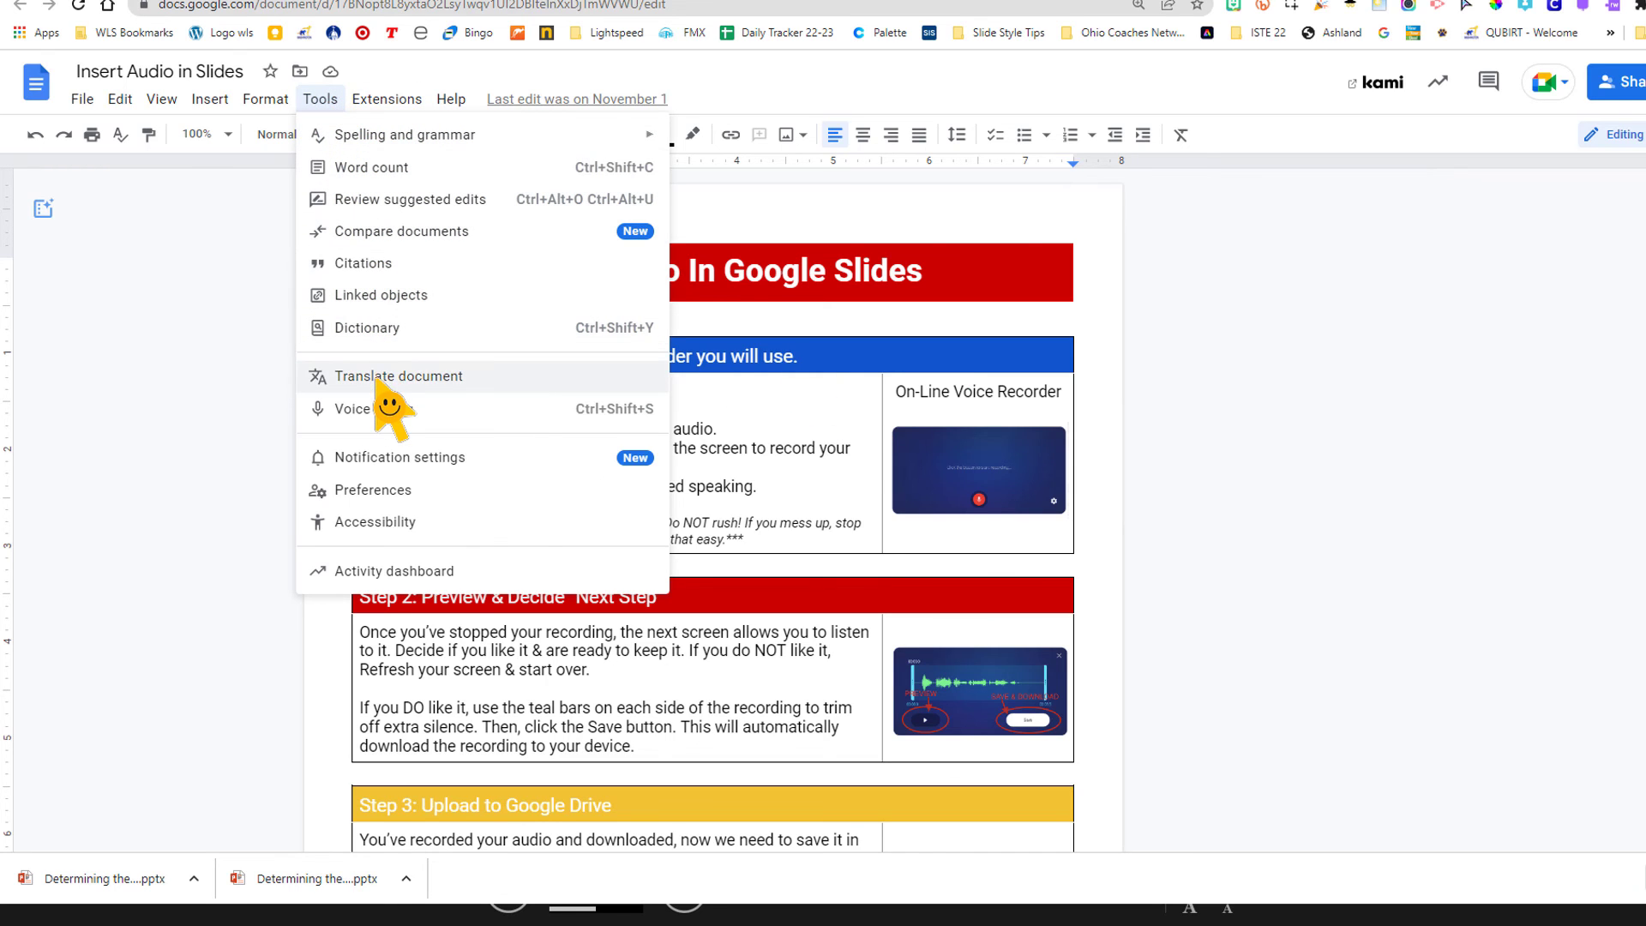
{"action": "left_click", "coordinate": [398, 376]}
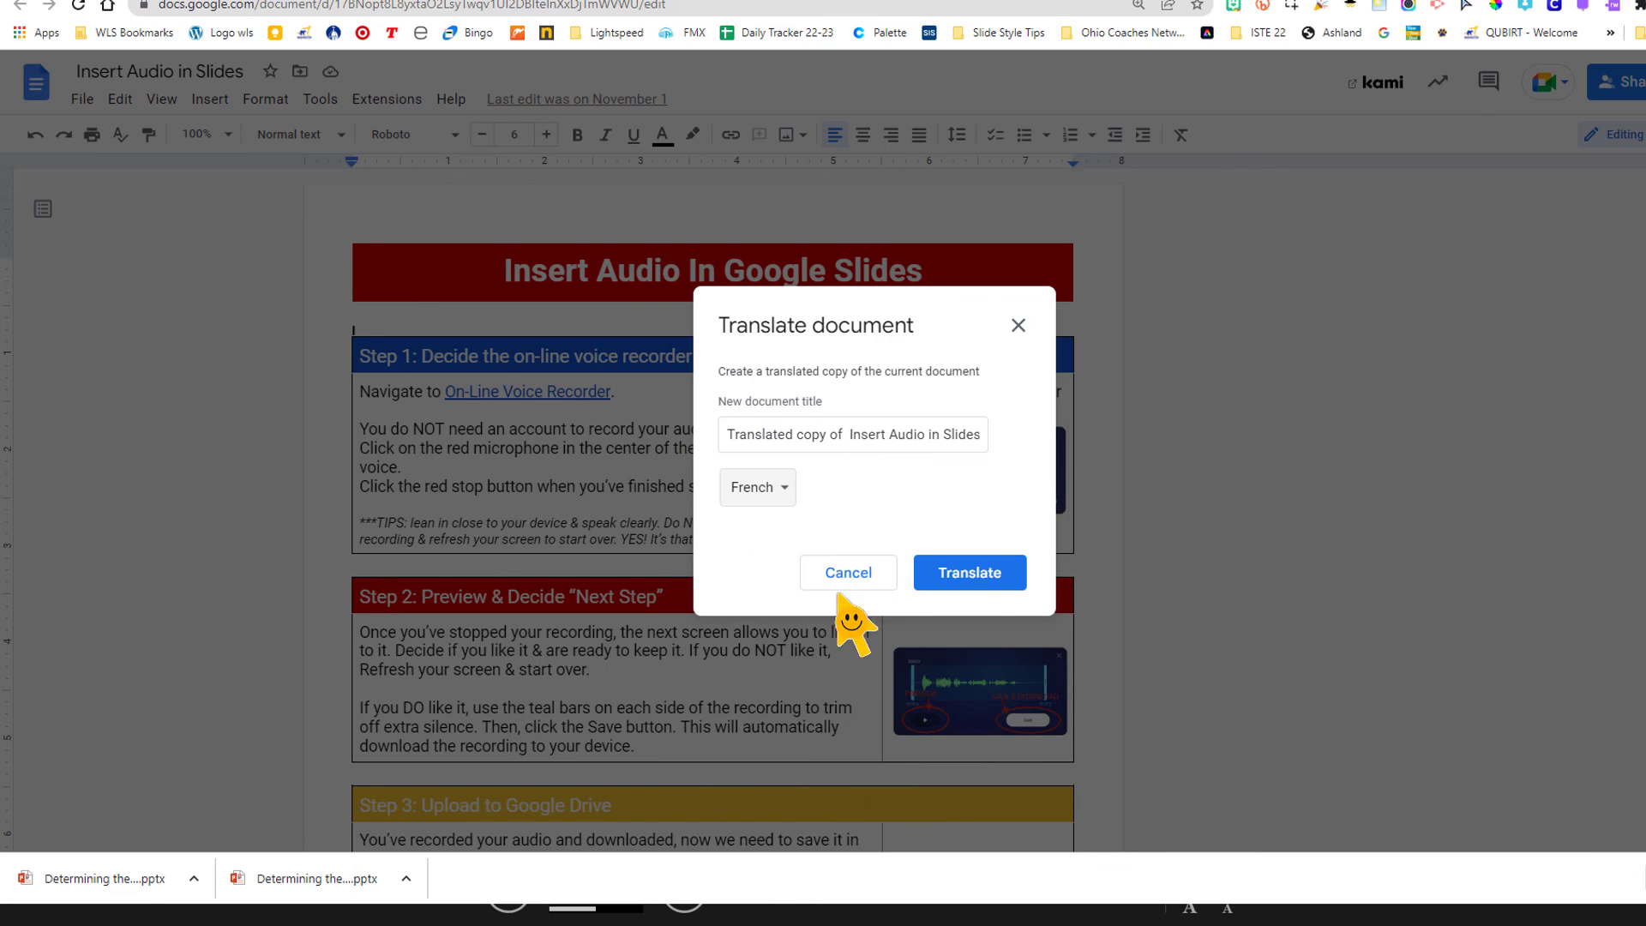
{"action": "left_click", "coordinate": [969, 572]}
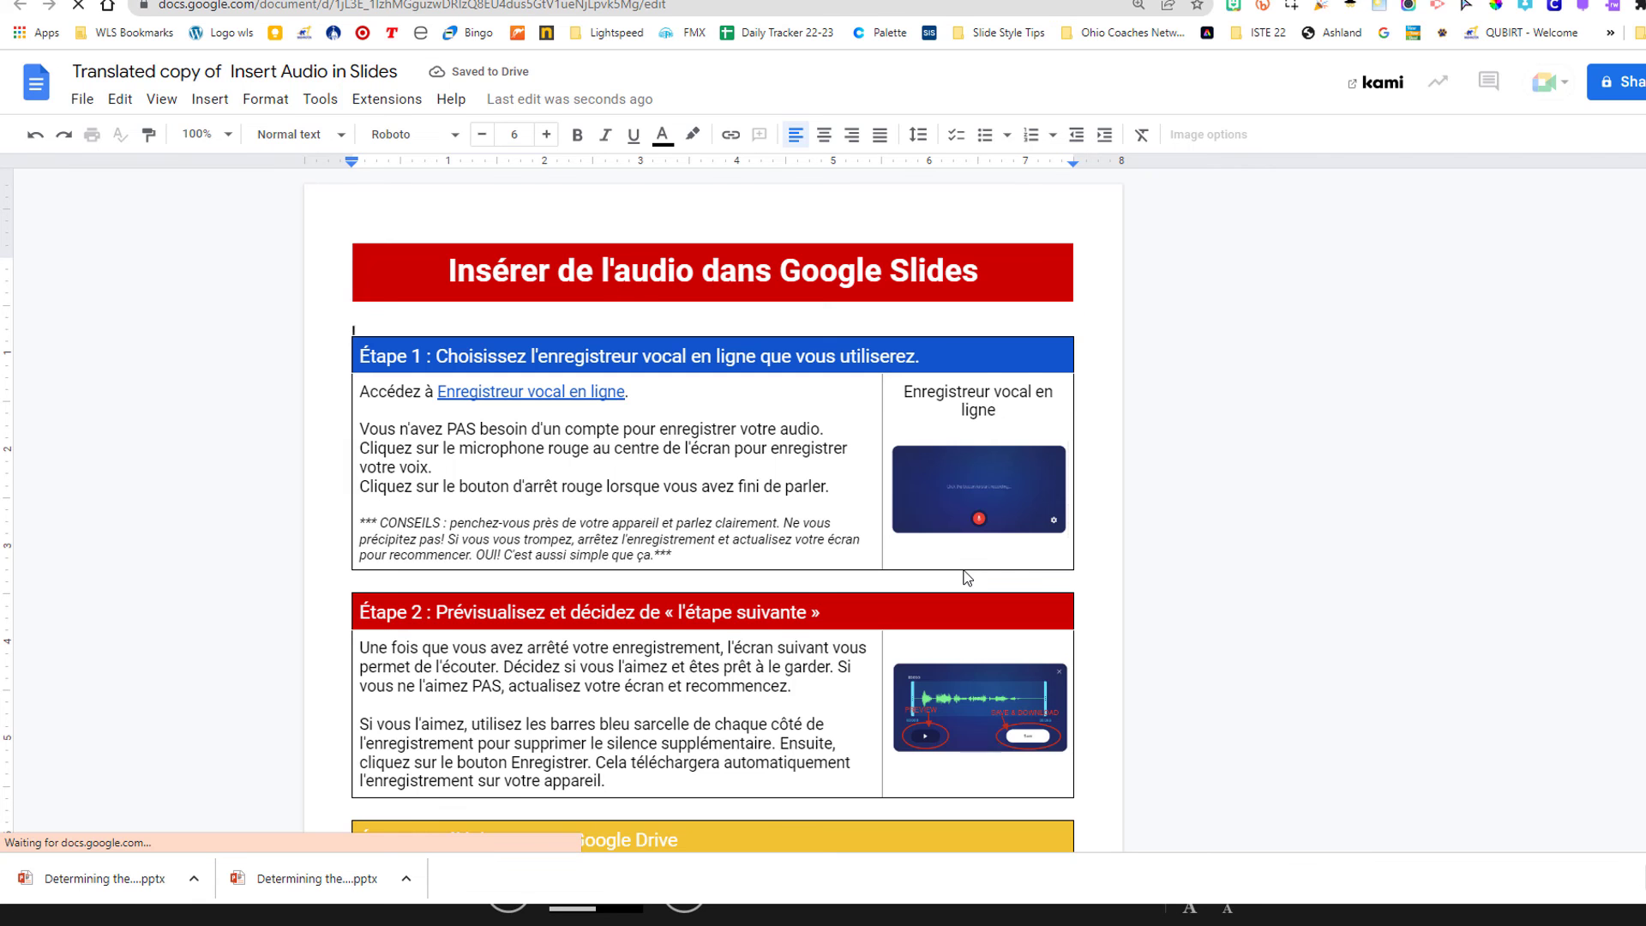